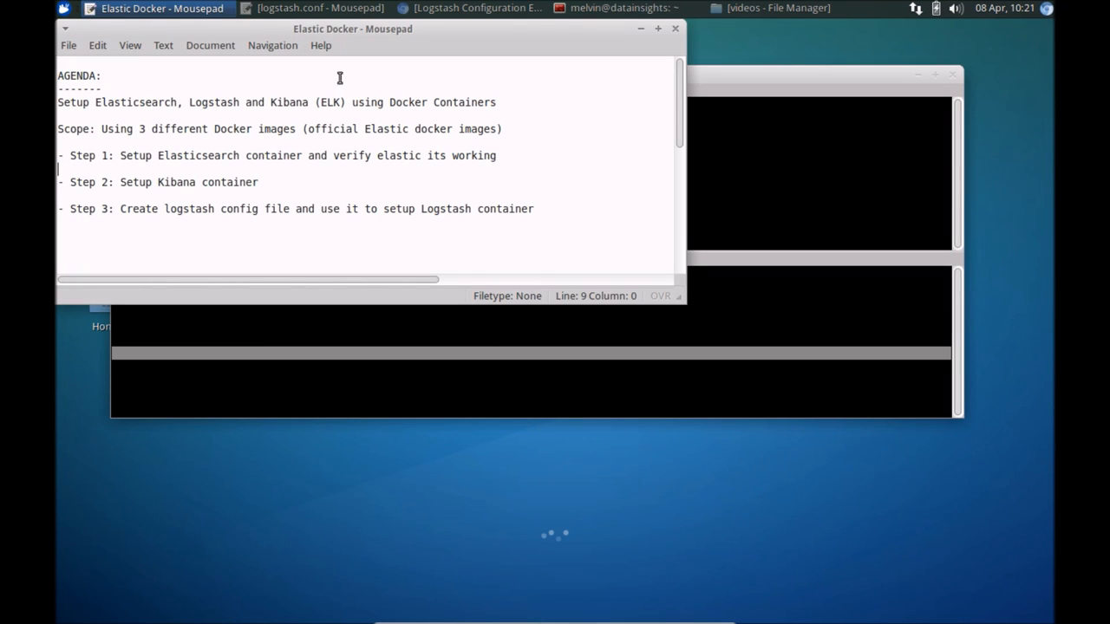
mouse_move(500, 104)
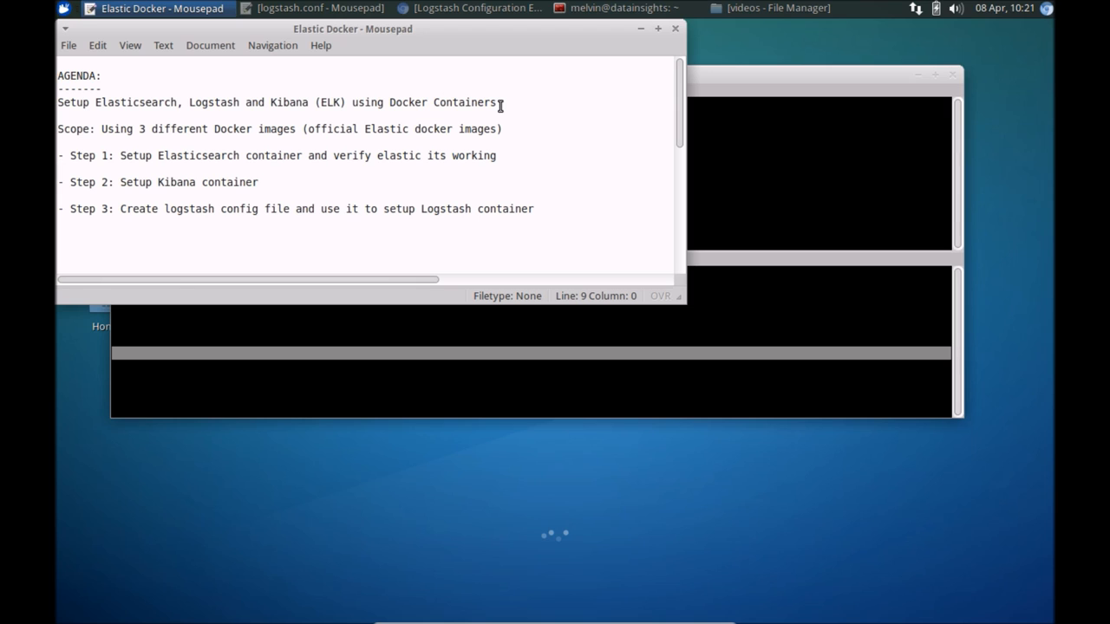
Walk through the ELK setup heading and scope description in the agenda notes
left_click(59, 170)
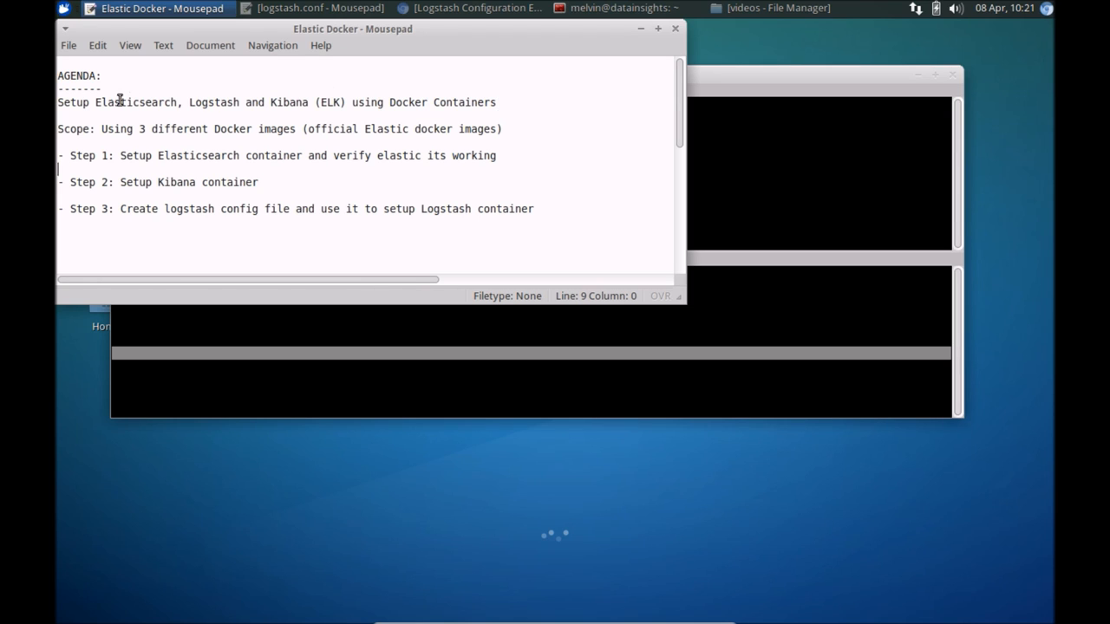
left_click_drag(57, 102, 263, 102)
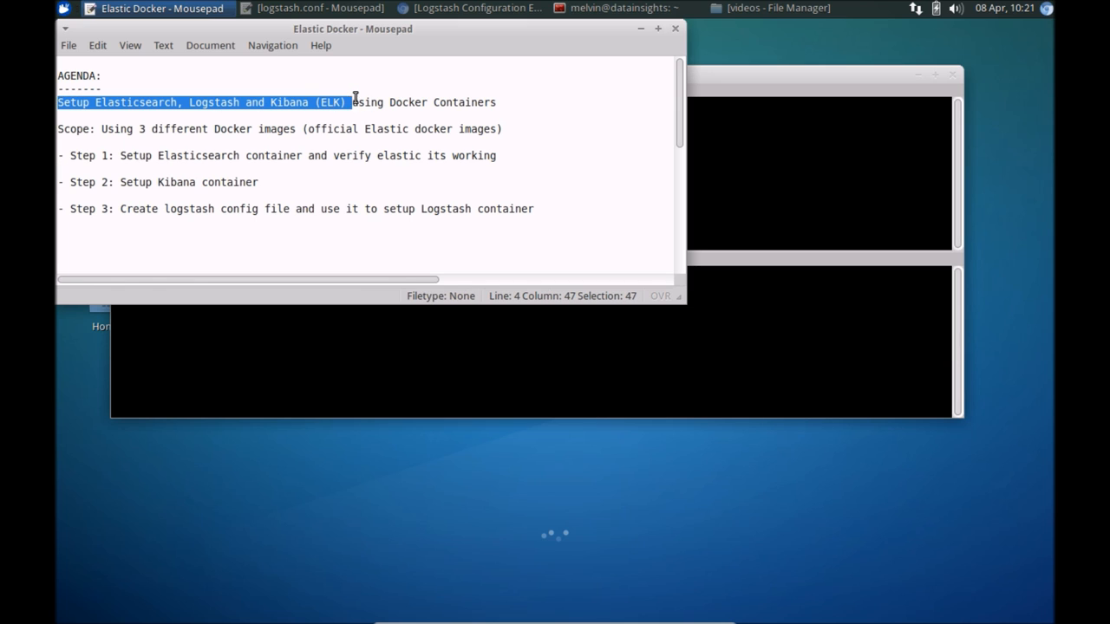
left_click(514, 103)
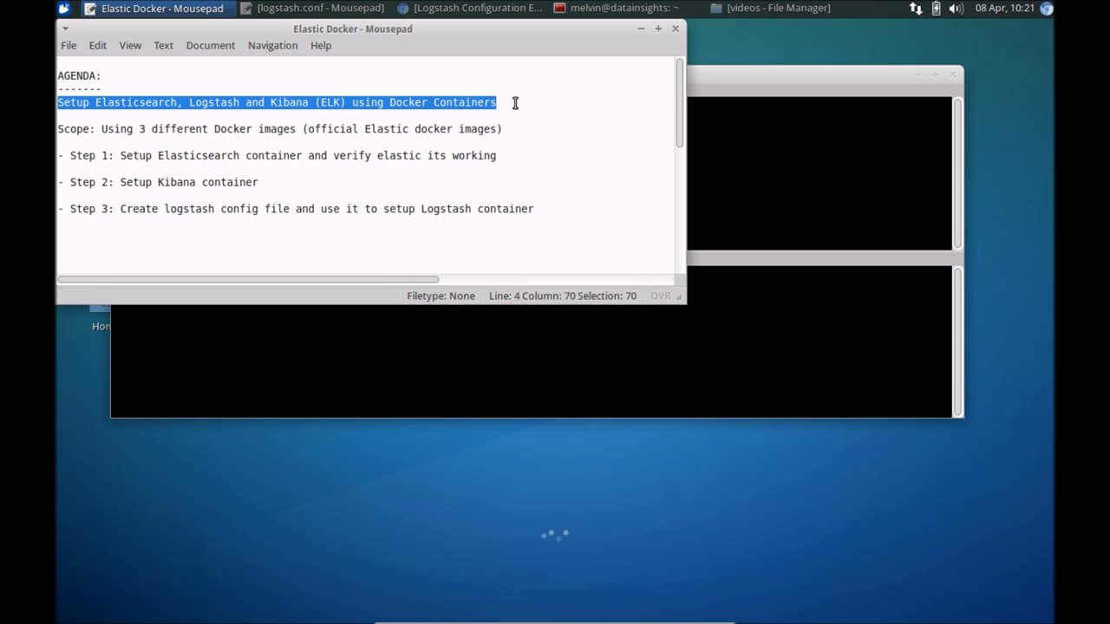
left_click(506, 111)
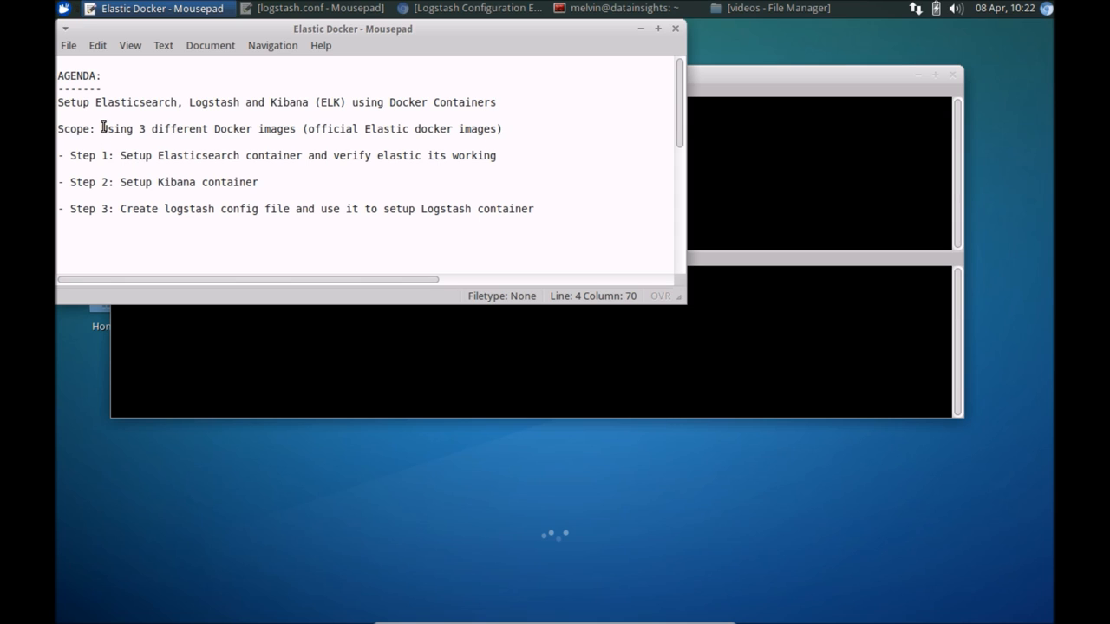
left_click_drag(100, 129, 343, 128)
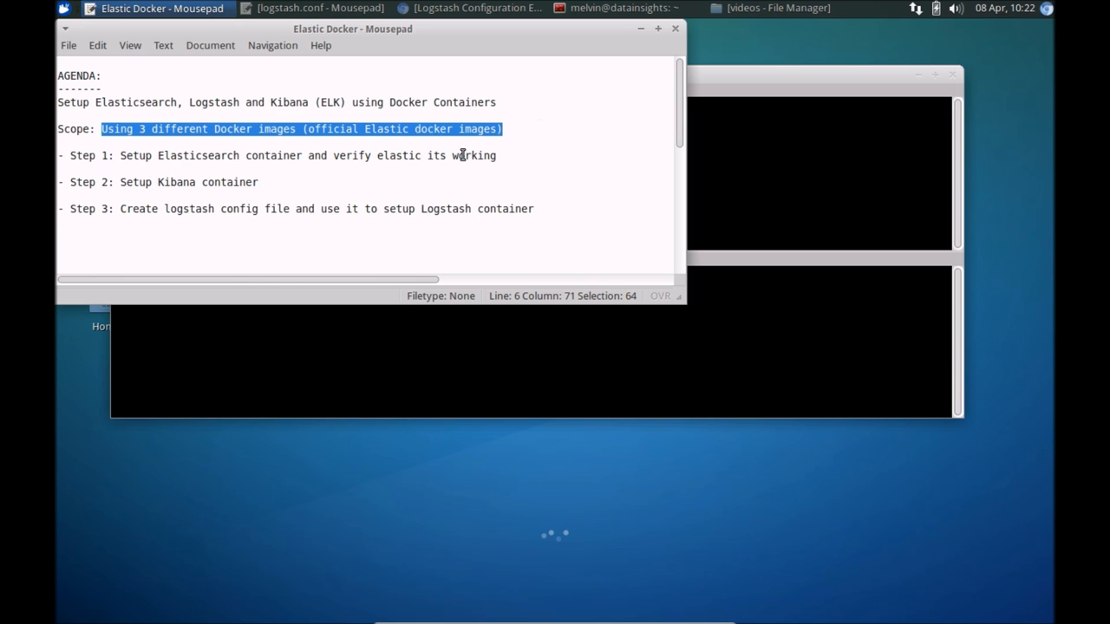
mouse_move(359, 144)
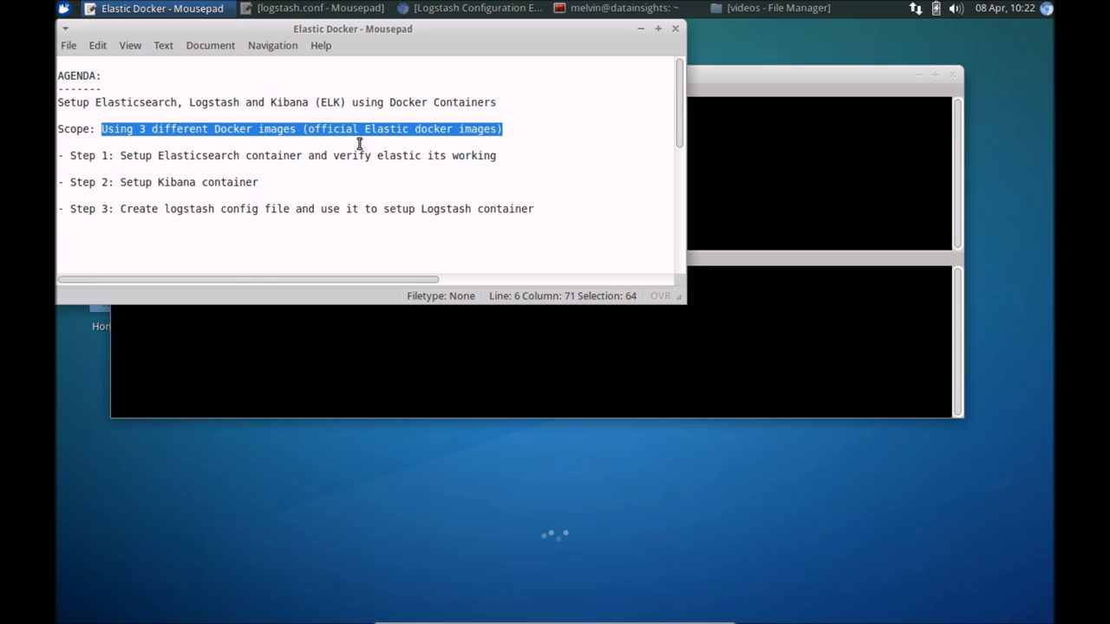
mouse_move(141, 156)
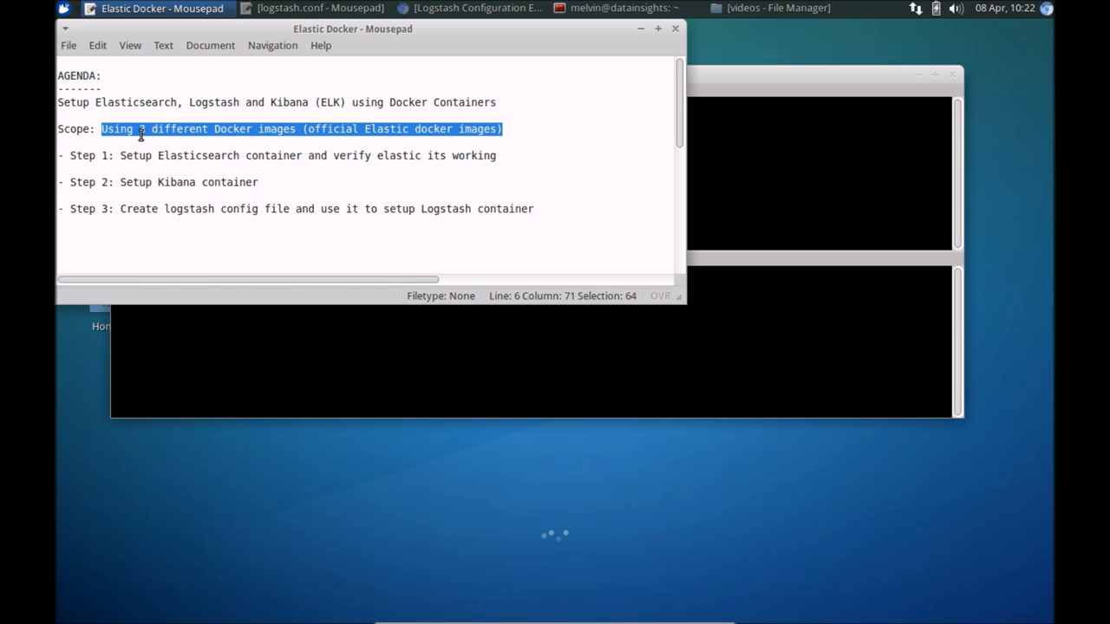
type("3")
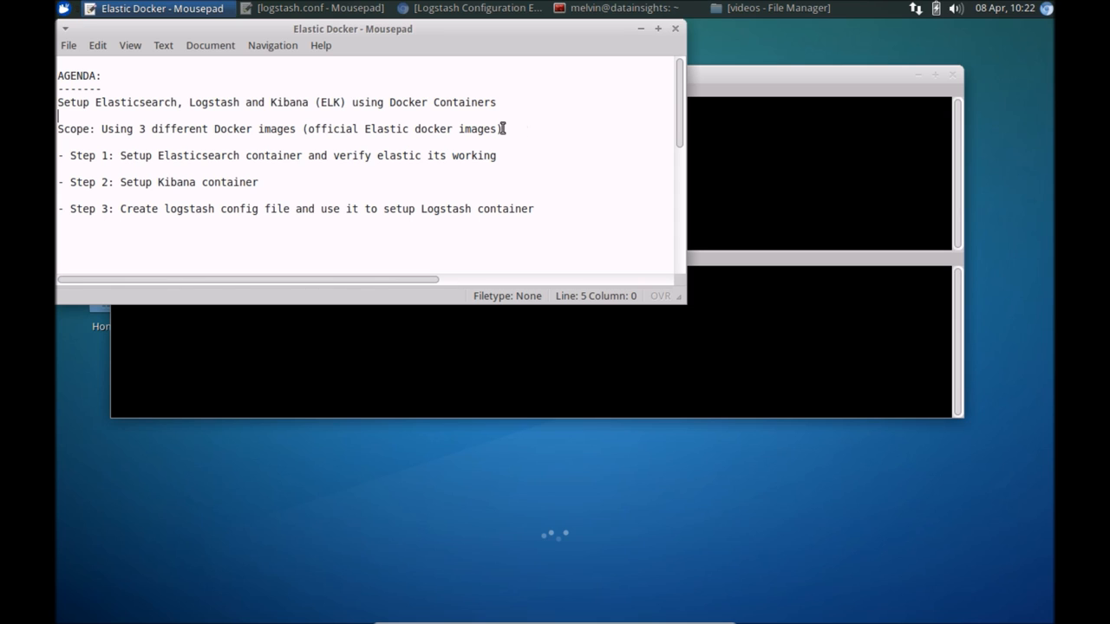
left_click(96, 128)
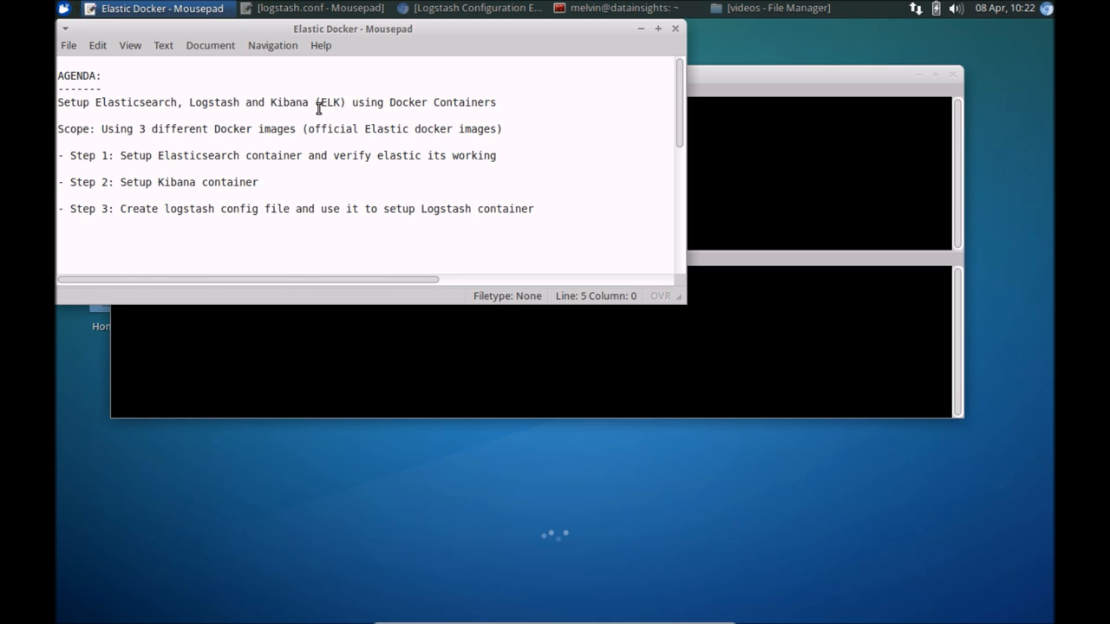
mouse_move(180, 152)
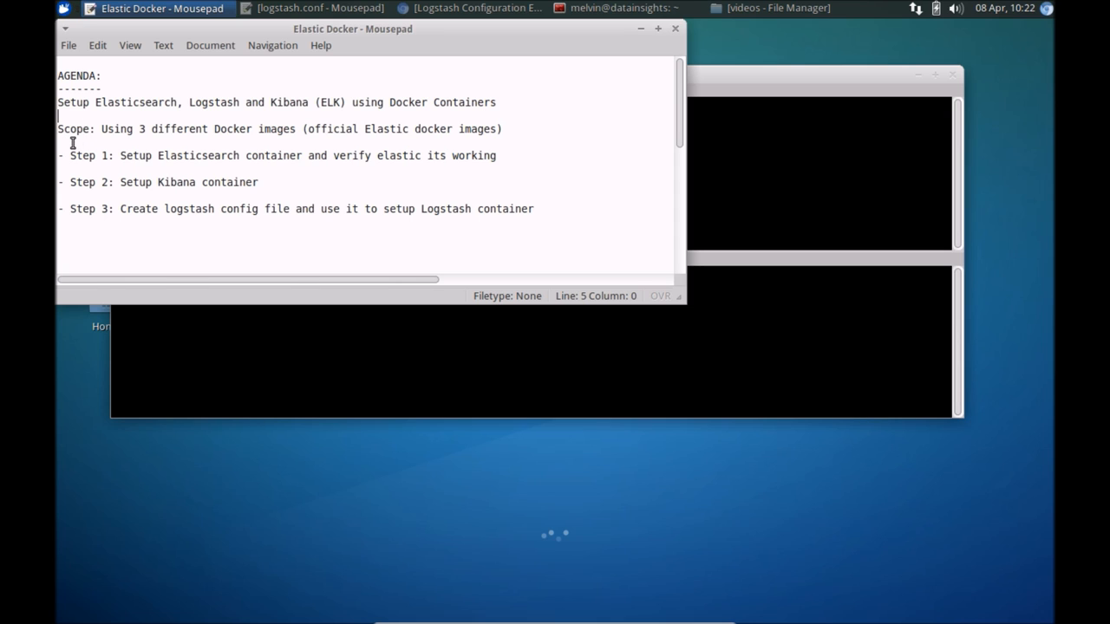
mouse_move(118, 128)
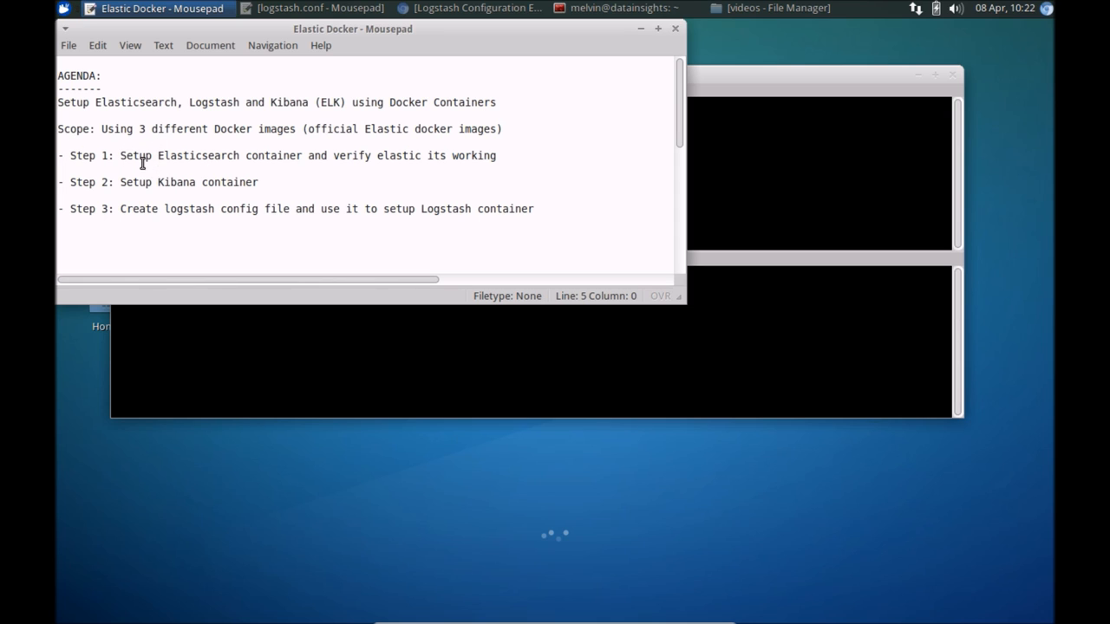
Review the Step 1 Elasticsearch and Step 3 Logstash tasks in the agenda
left_click_drag(119, 156, 252, 149)
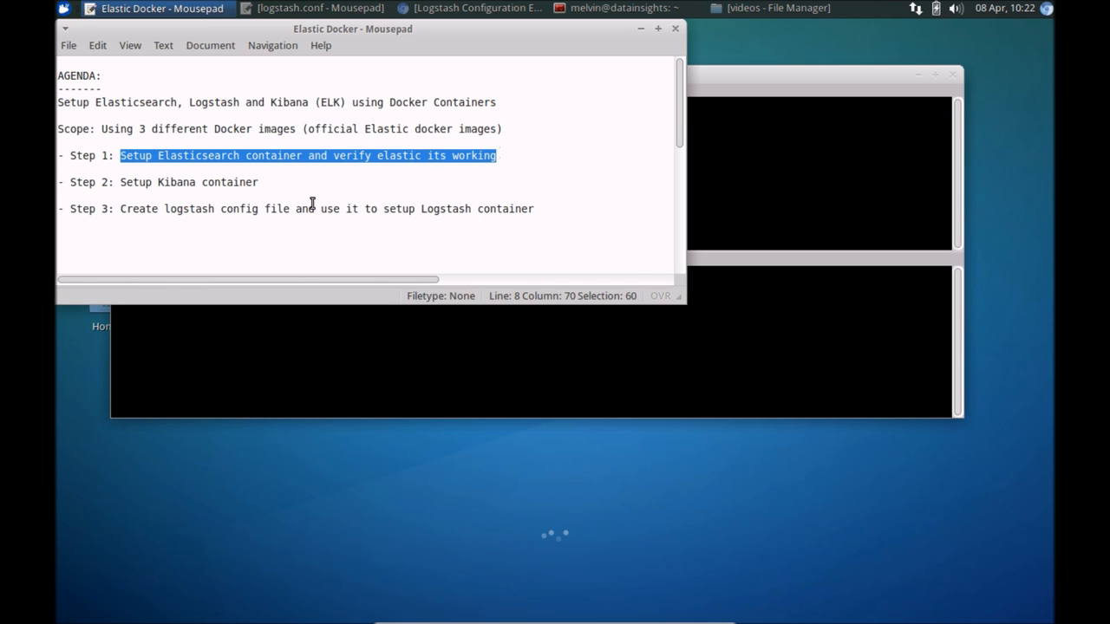
mouse_move(240, 149)
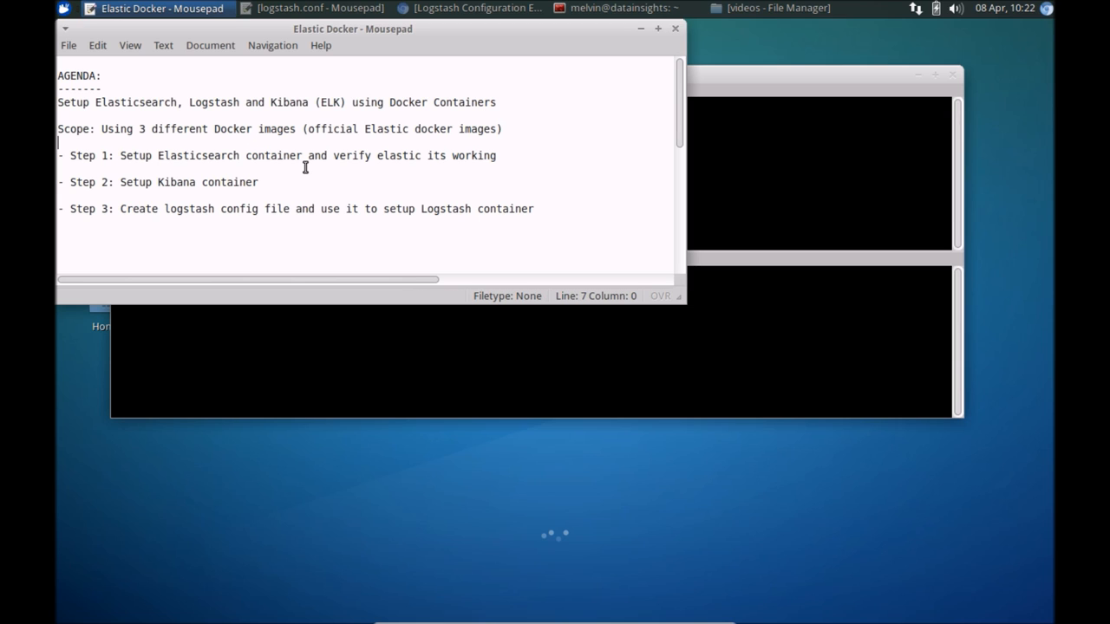
mouse_move(461, 163)
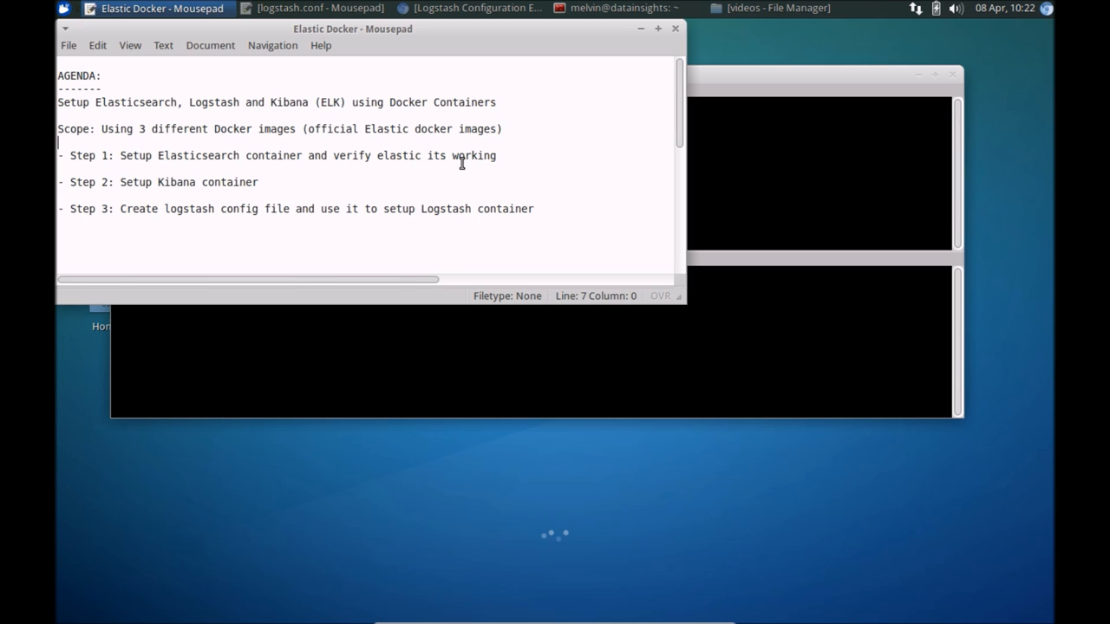
mouse_move(298, 184)
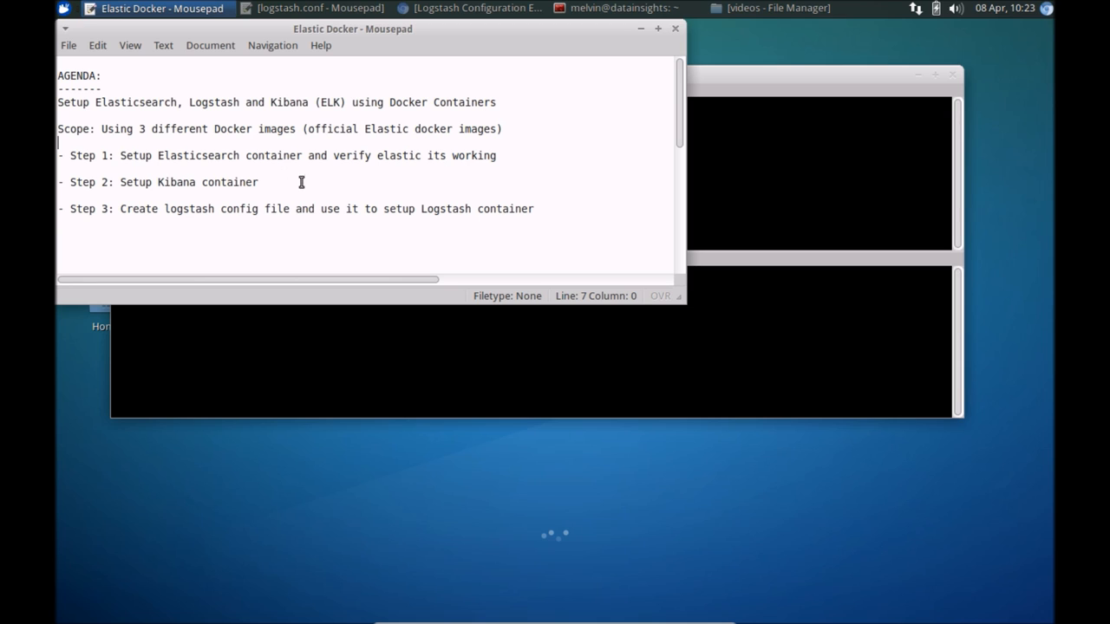
mouse_move(232, 182)
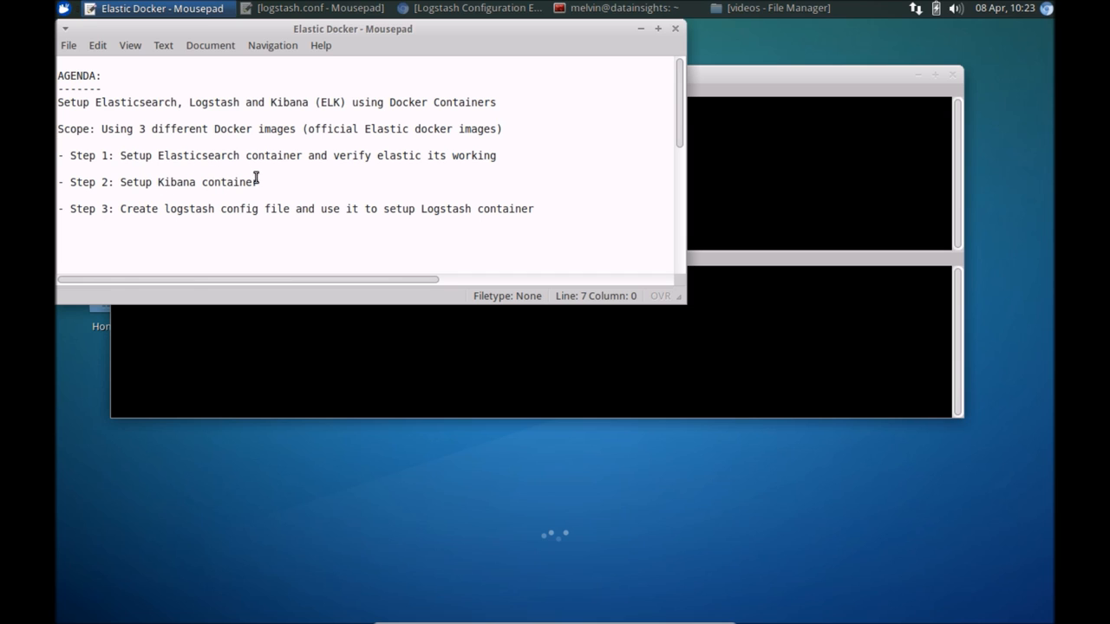
left_click_drag(58, 156, 257, 182)
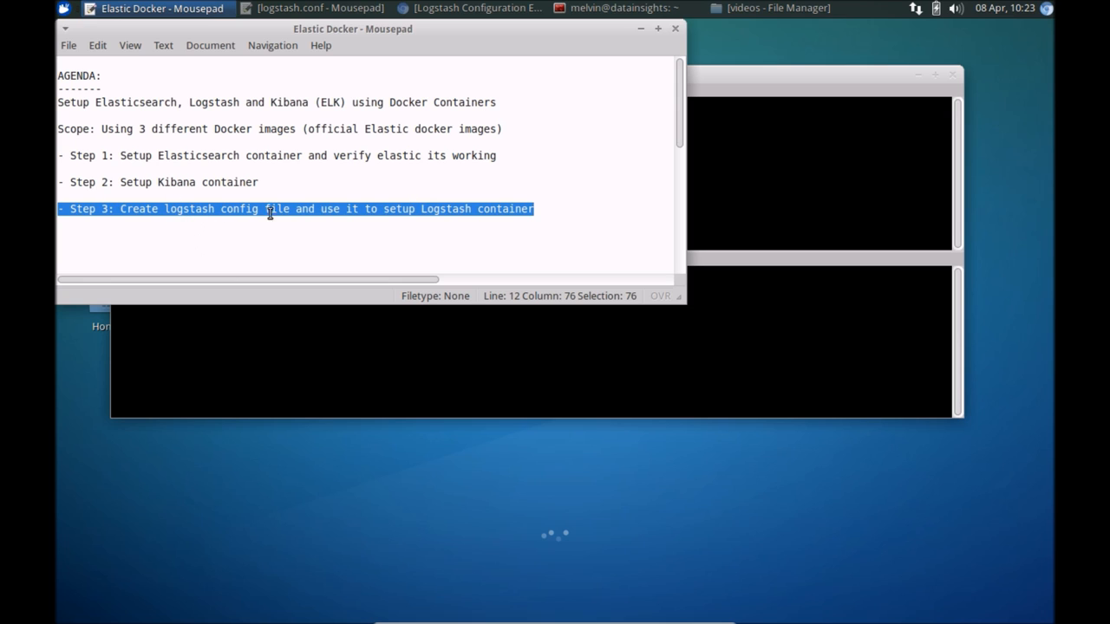
left_click(163, 208)
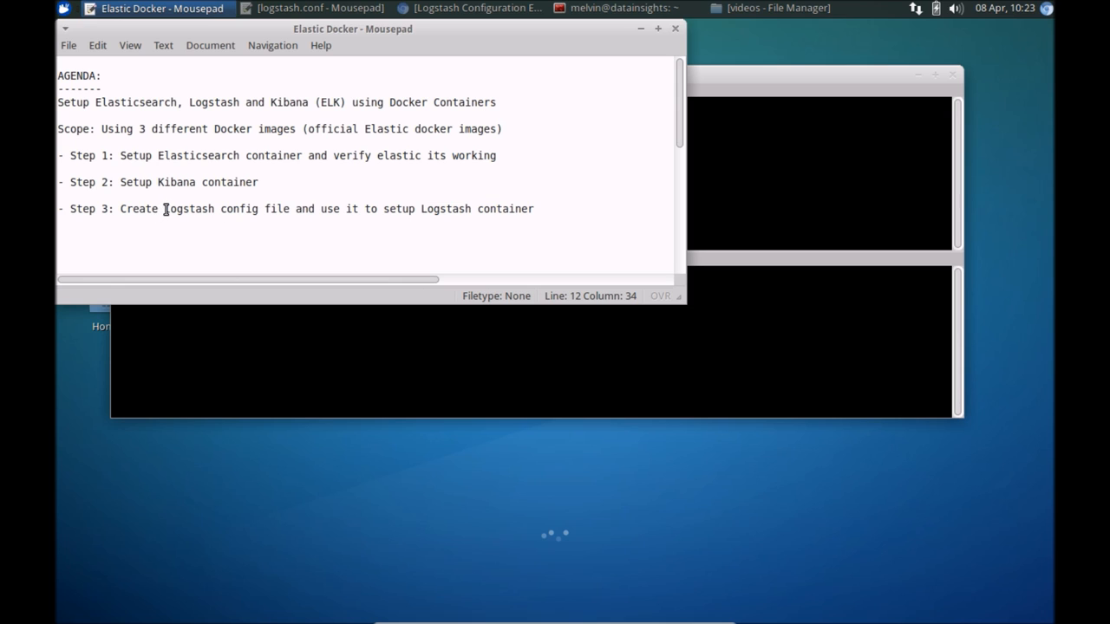
double_click(187, 208)
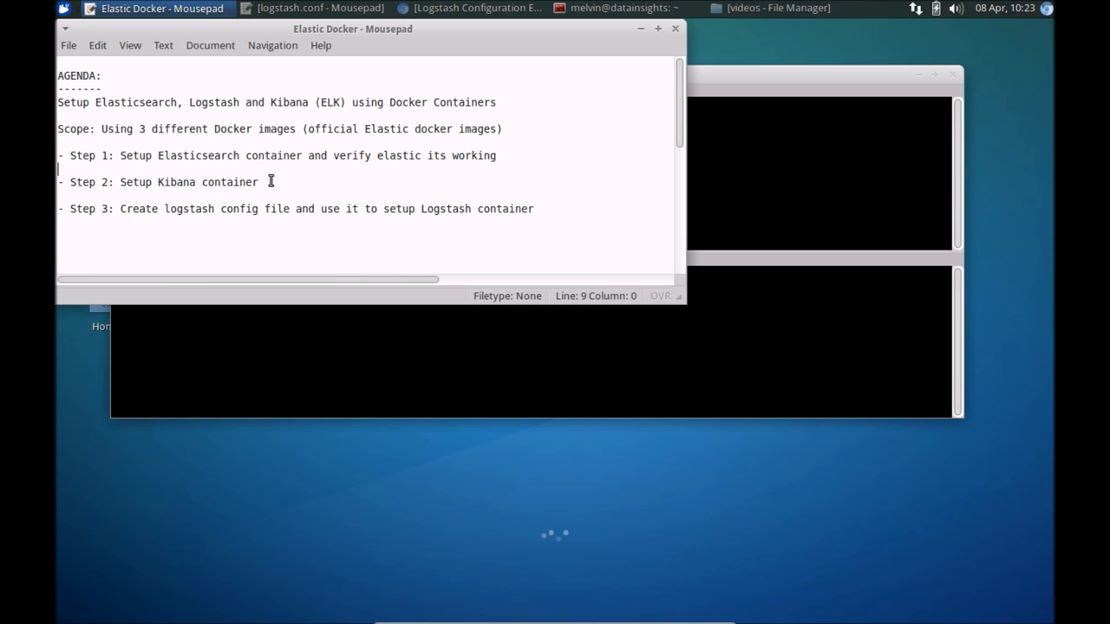
left_click_drag(59, 156, 257, 182)
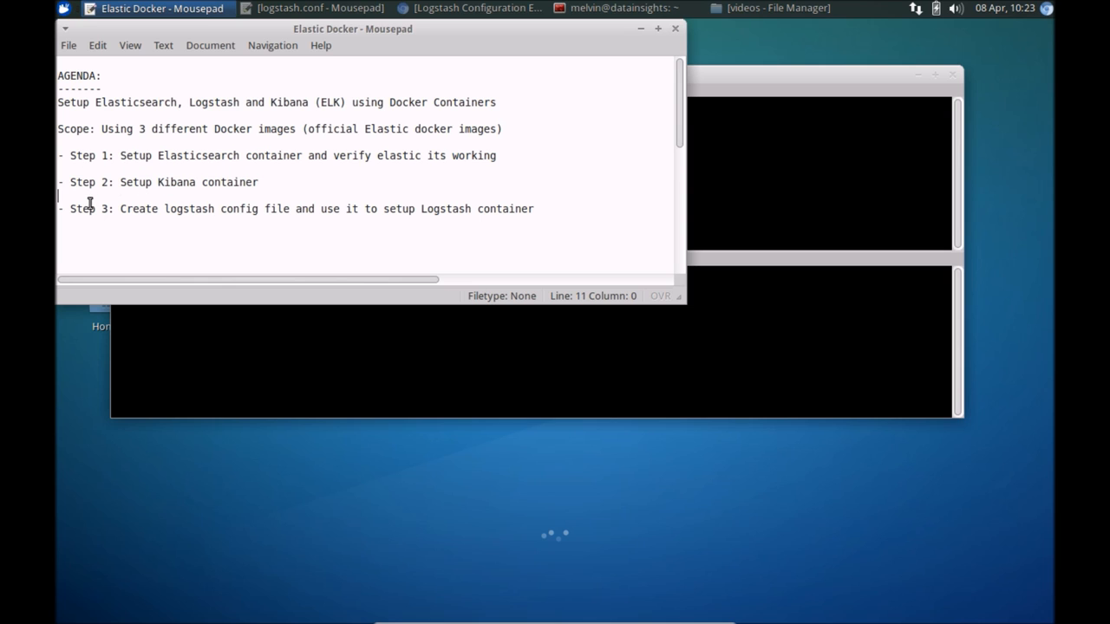
left_click_drag(120, 208, 534, 208)
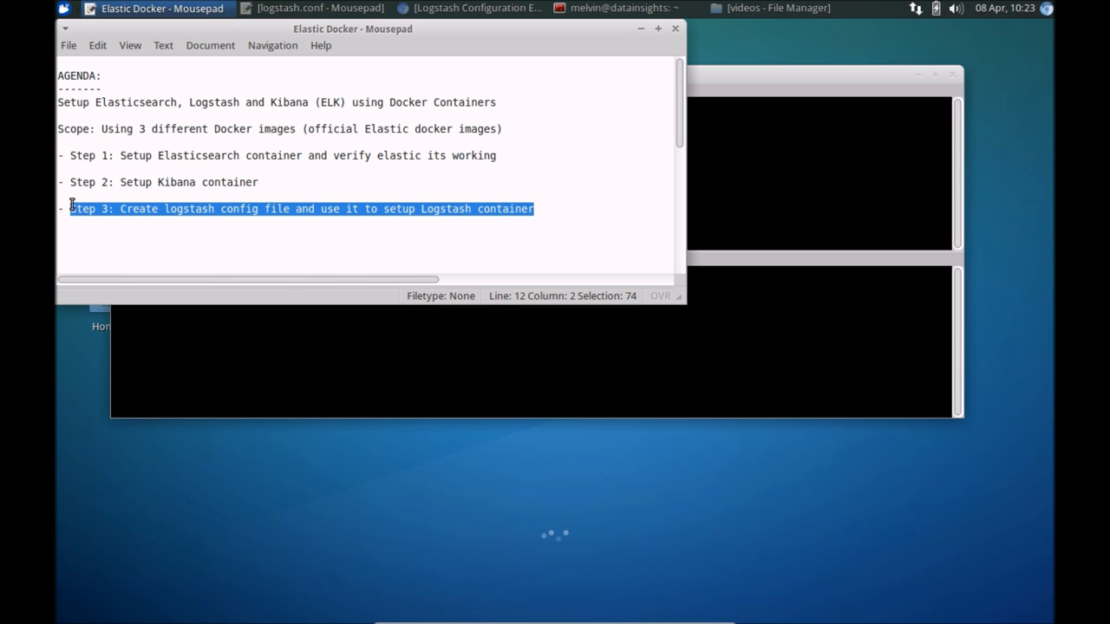
left_click(218, 156)
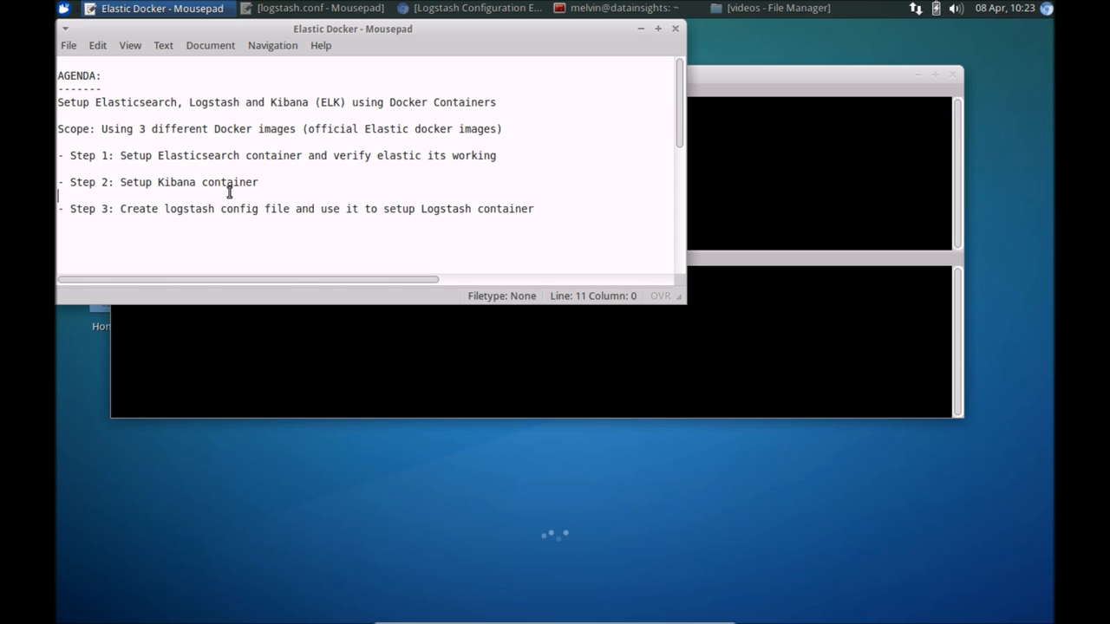
mouse_move(267, 163)
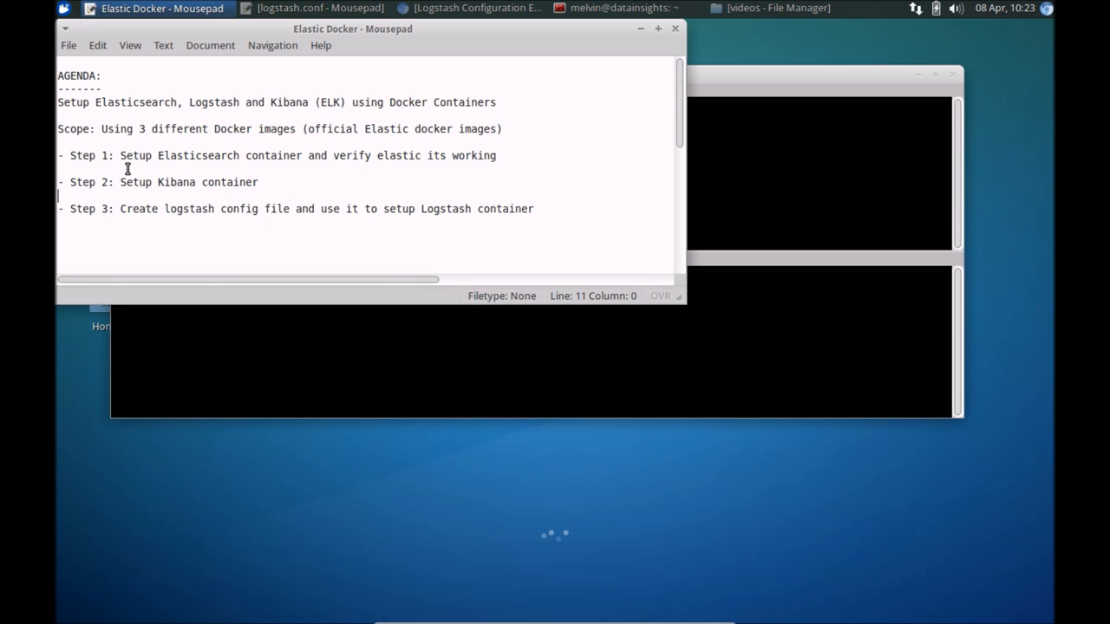
mouse_move(295, 175)
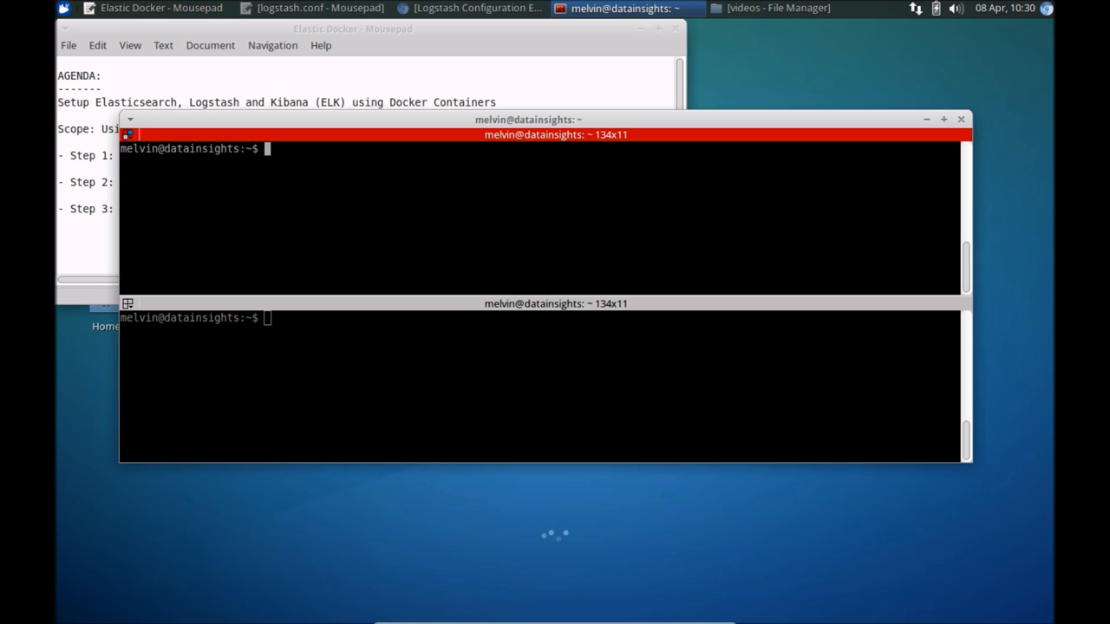
Paste the Elasticsearch docker run command mapping ports 9200 and 9300 into the upper pane
right_click(381, 208)
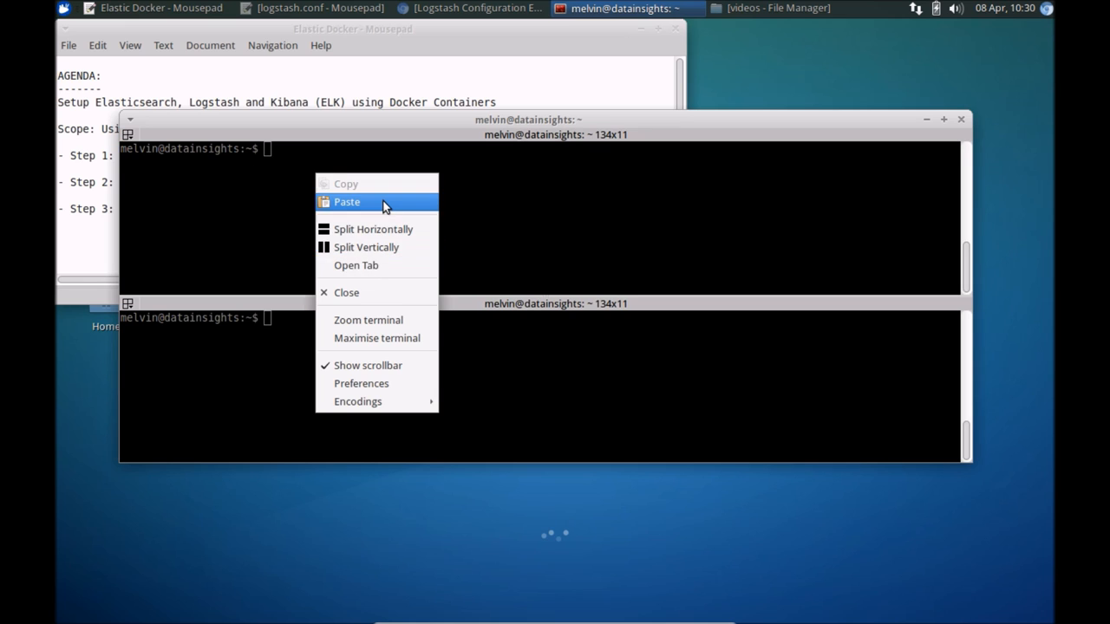
left_click(346, 201)
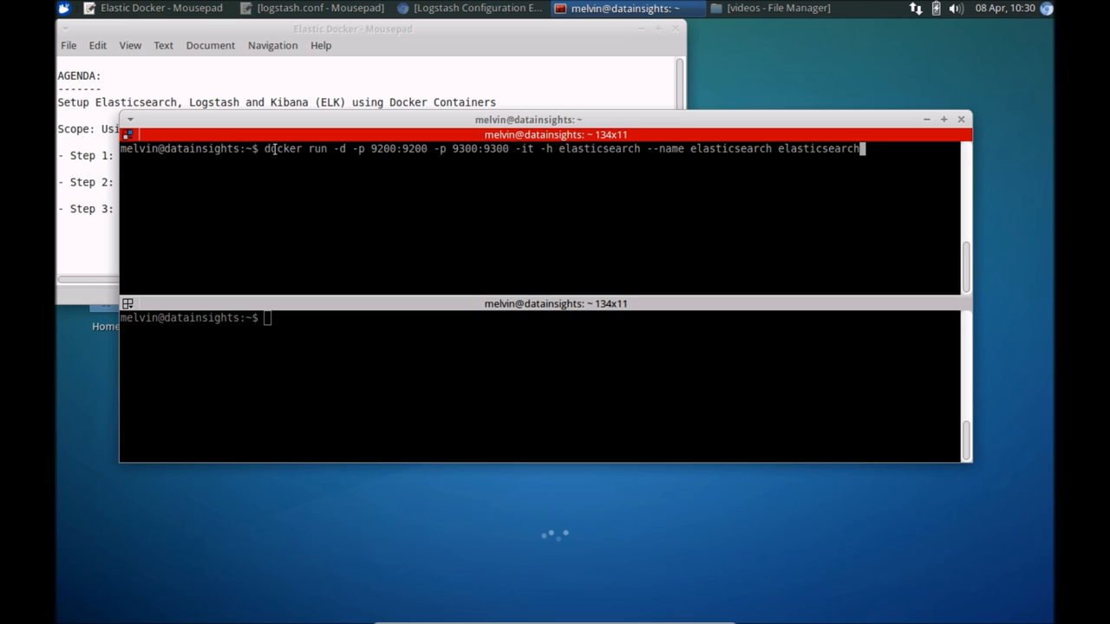
mouse_move(397, 163)
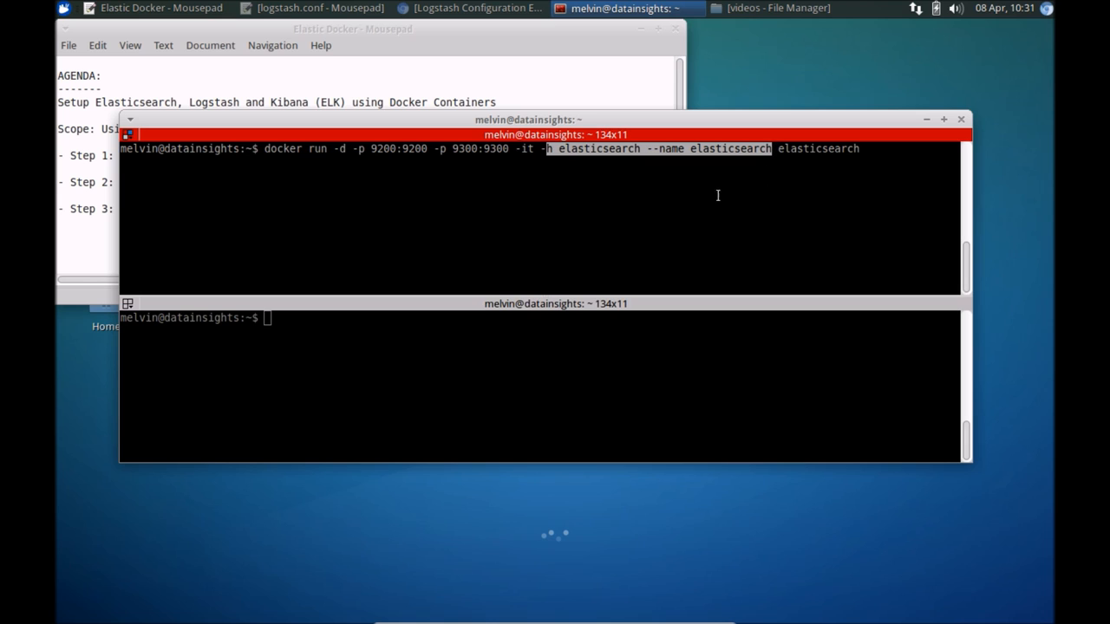
mouse_move(694, 215)
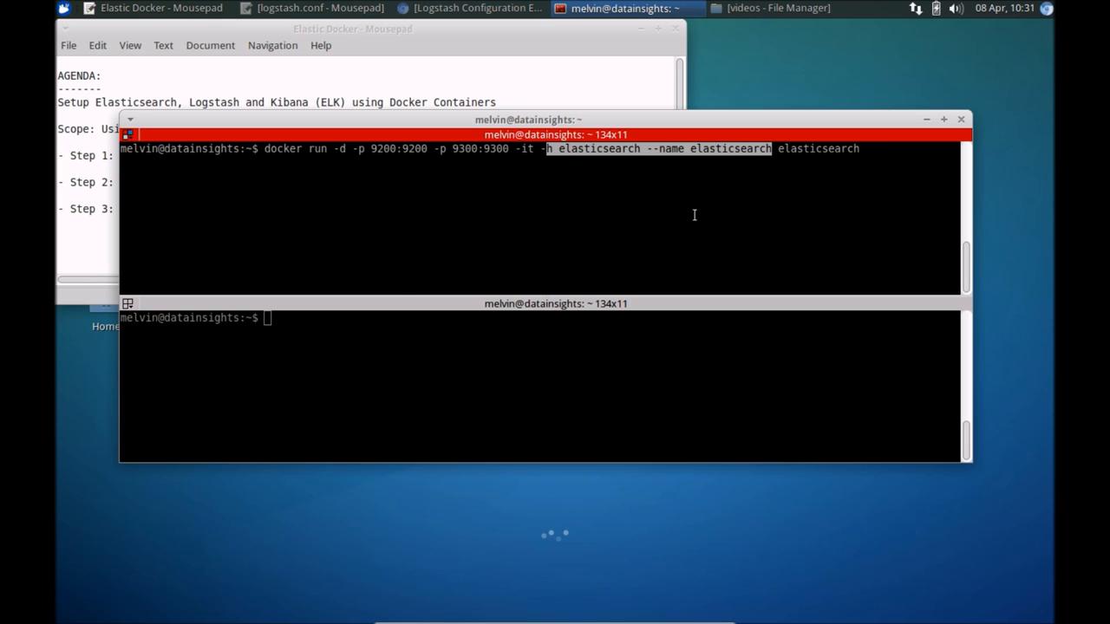
key("Return")
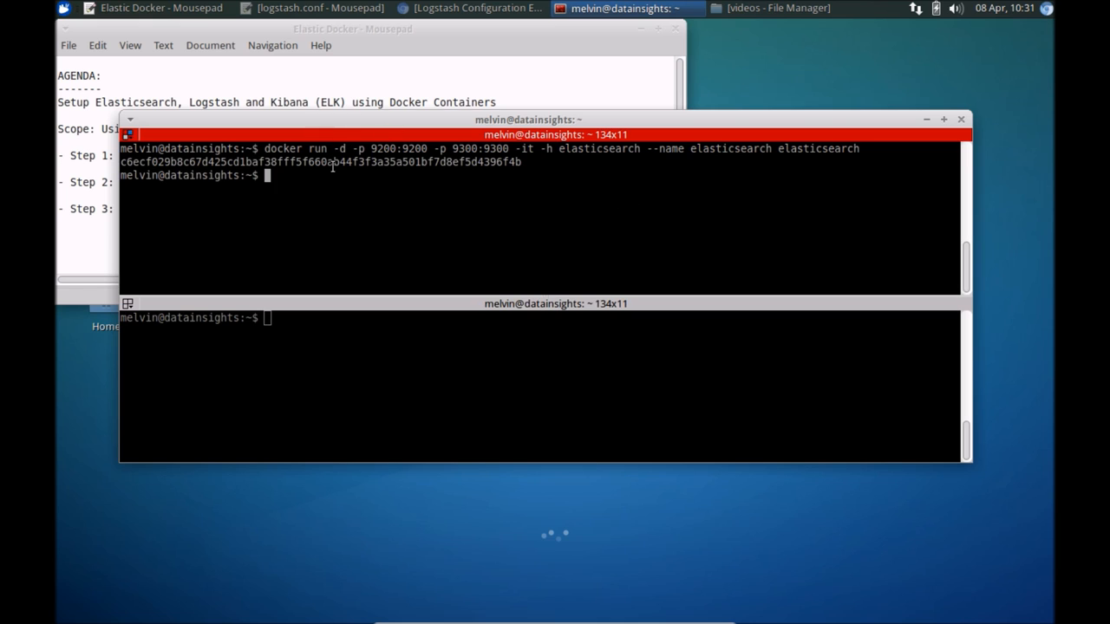
mouse_move(398, 174)
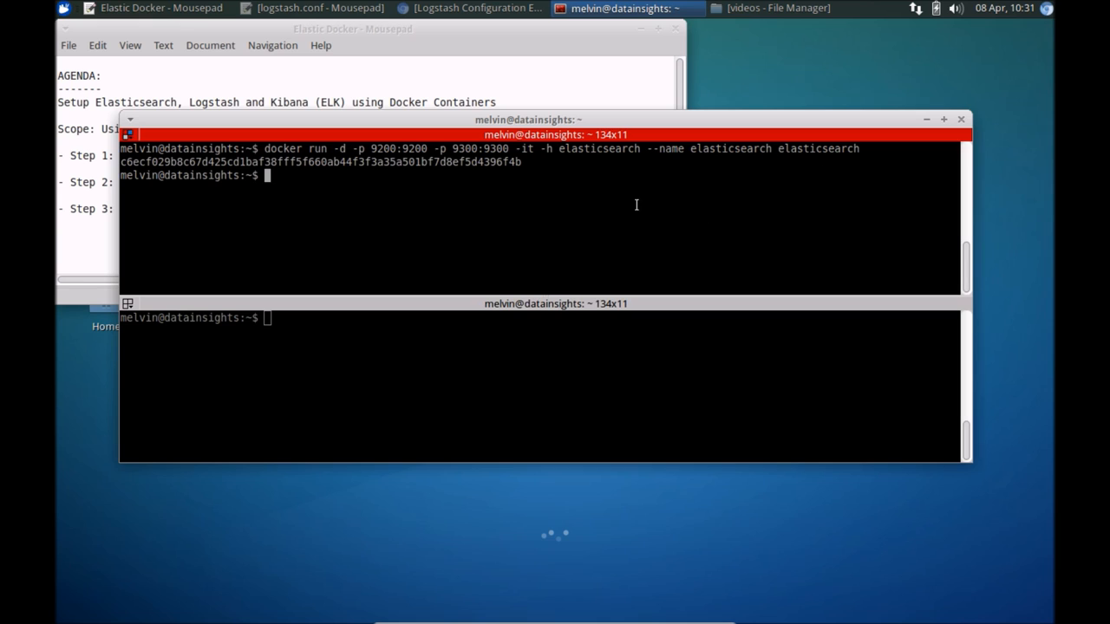
mouse_move(779, 149)
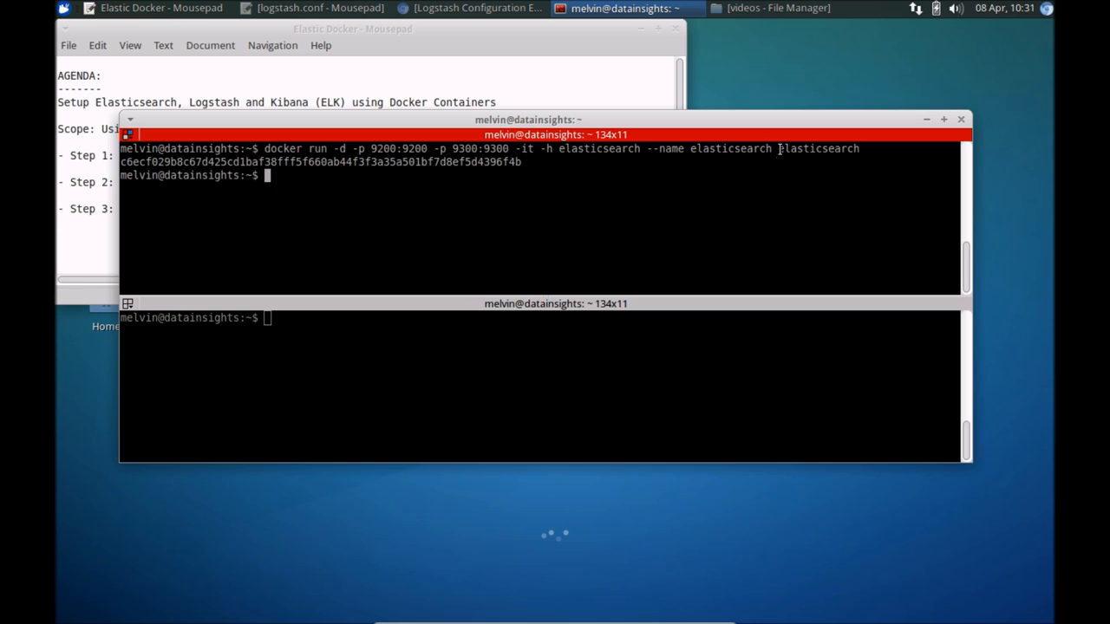
double_click(818, 149)
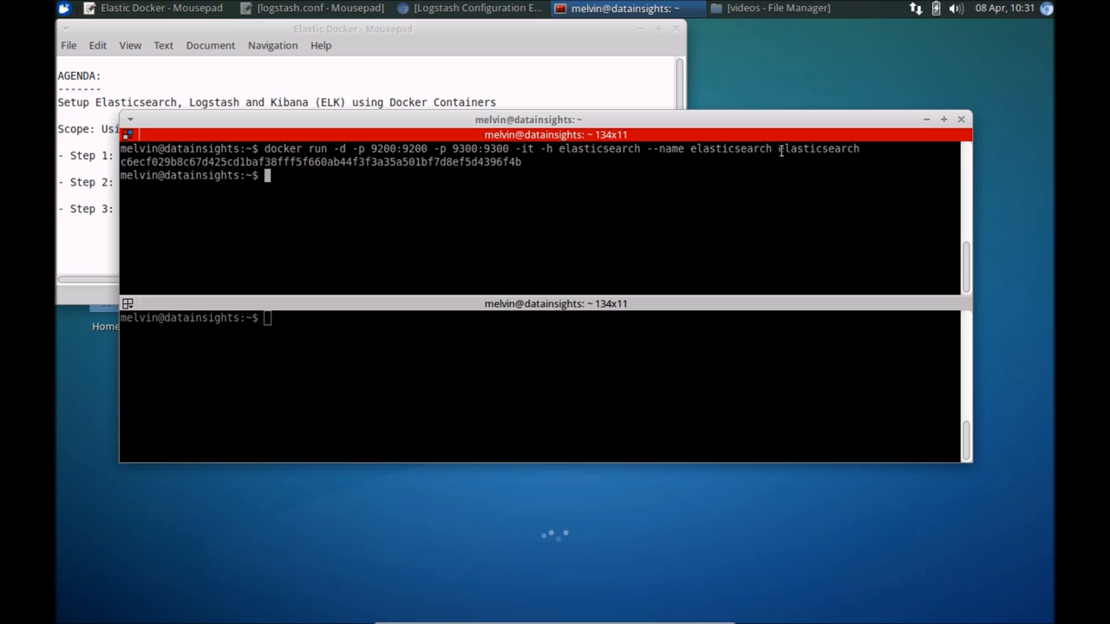
double_click(818, 150)
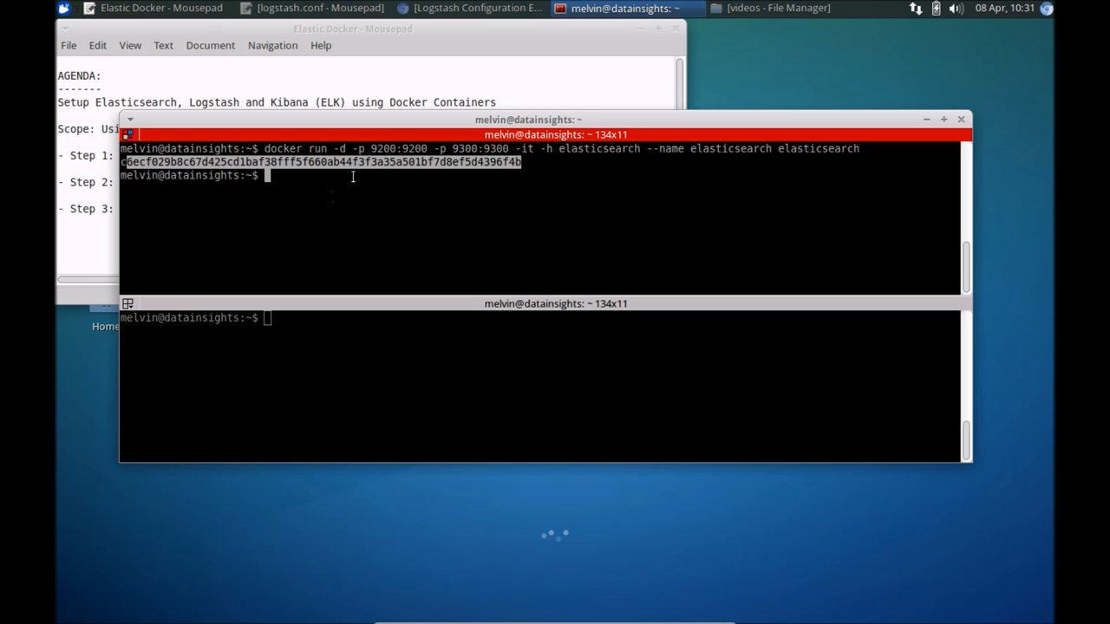
mouse_move(333, 184)
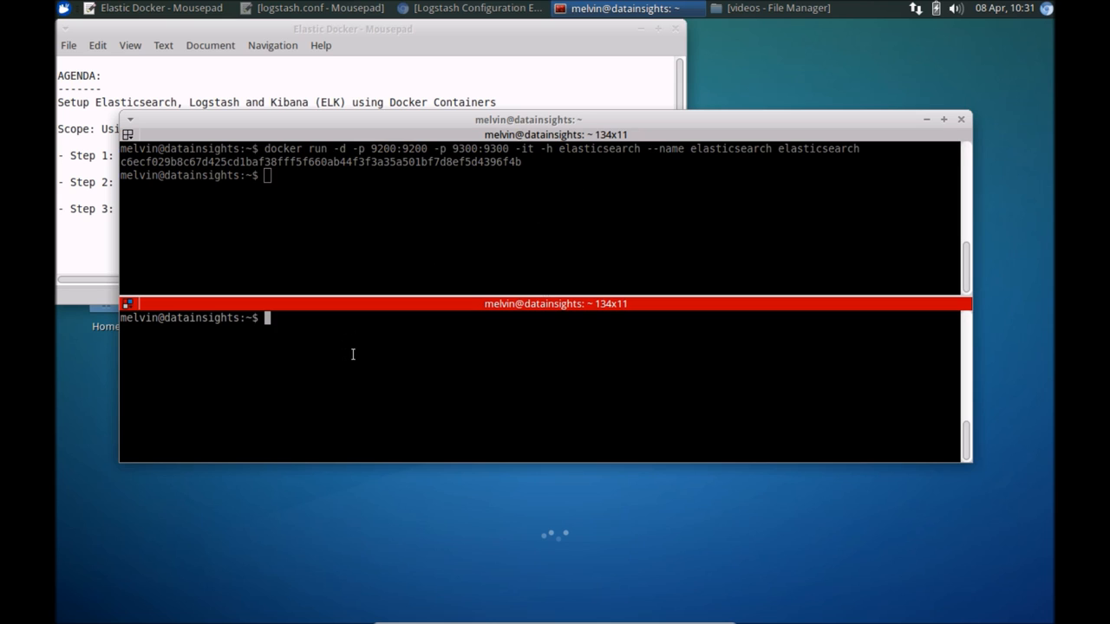
mouse_move(364, 155)
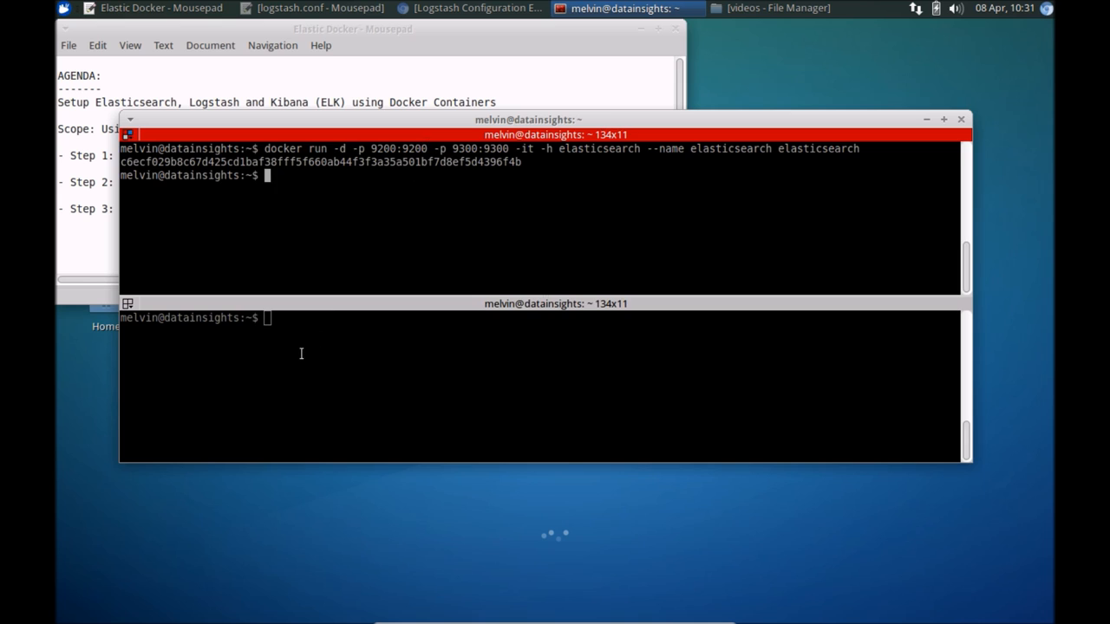
double_click(396, 149)
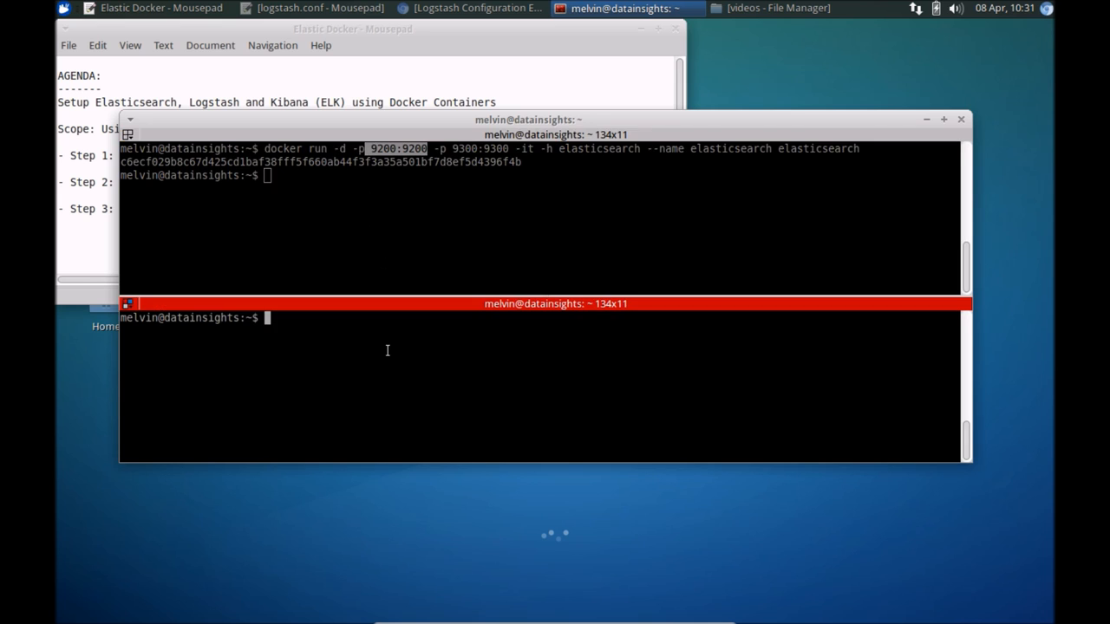
type("curl")
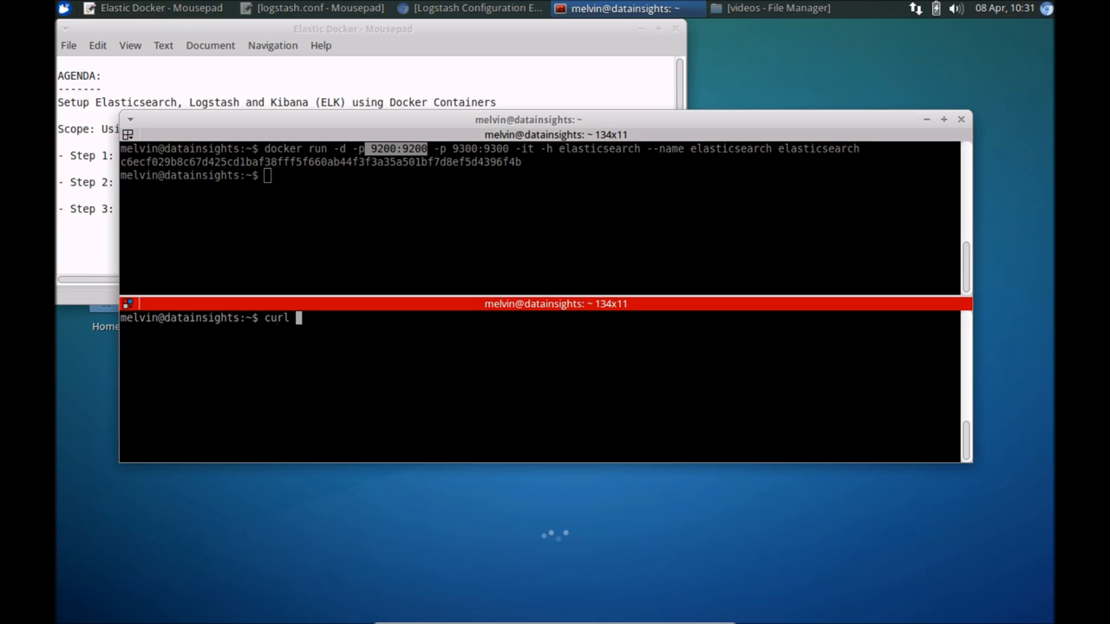
type("http:")
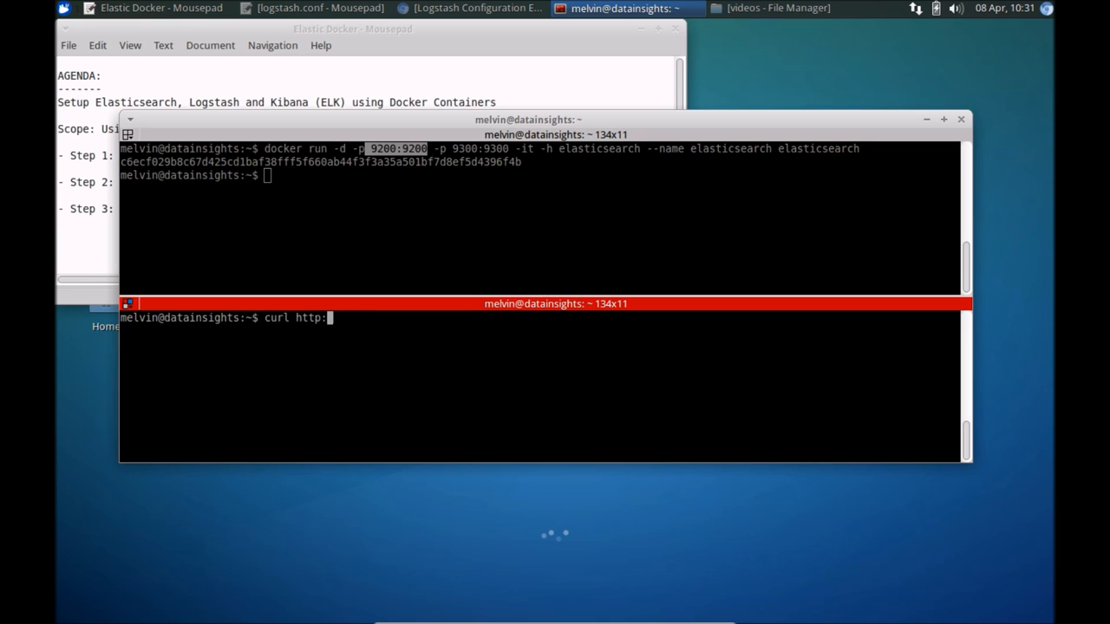
type("/localhost")
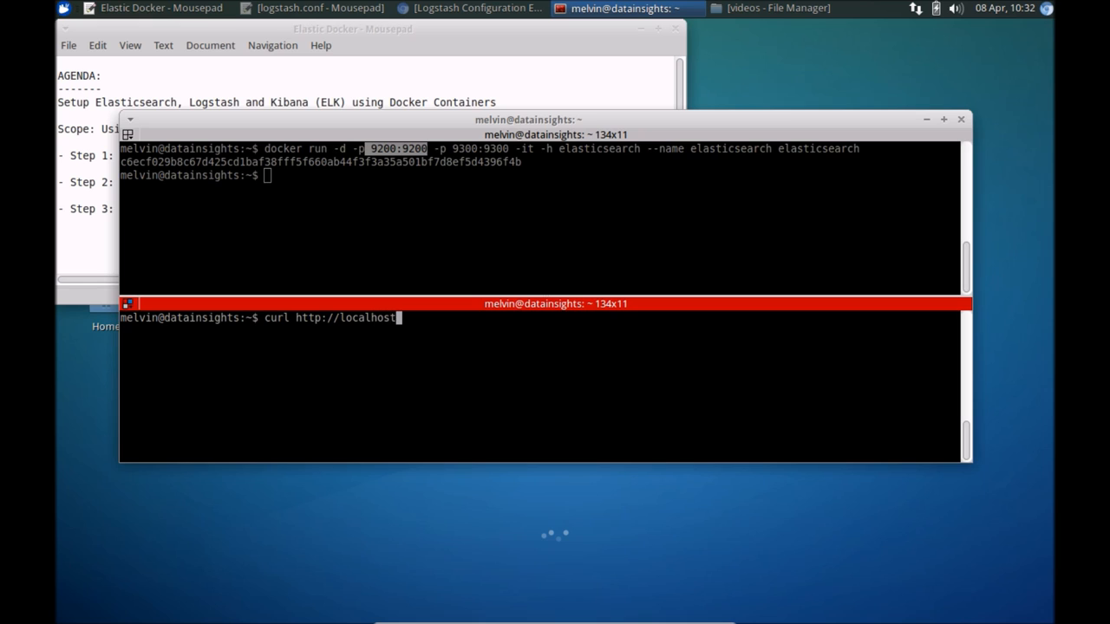
type(":9200")
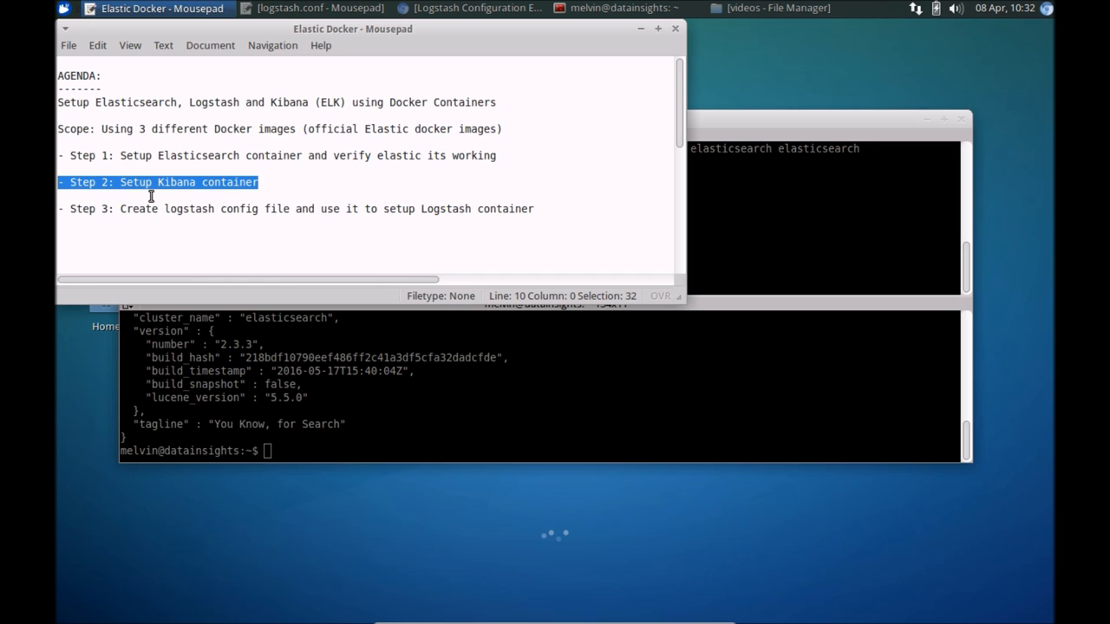
mouse_move(128, 167)
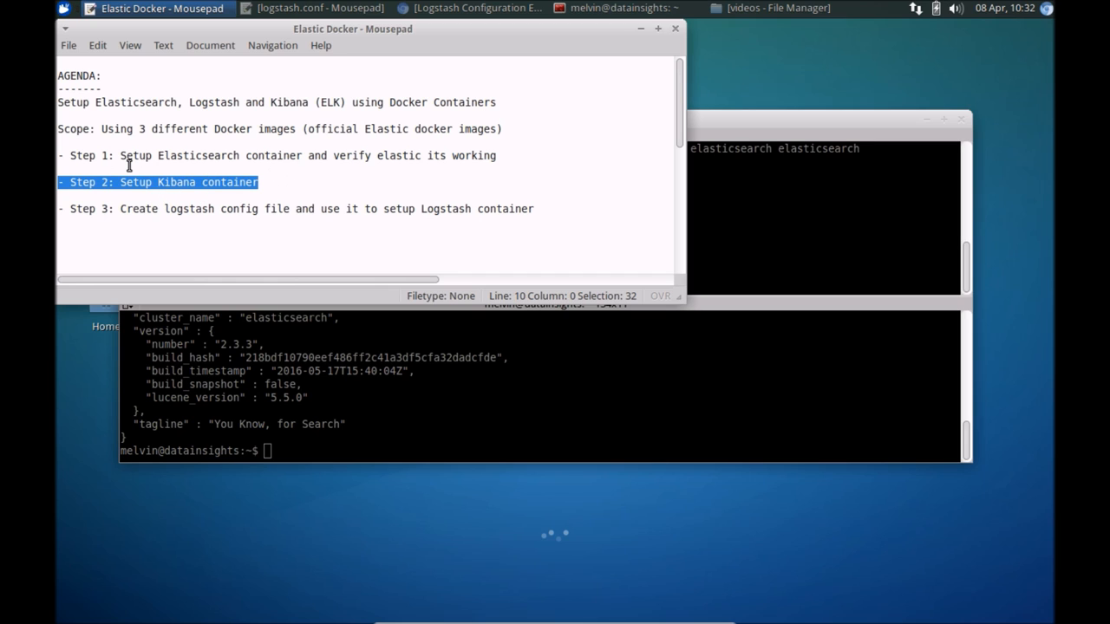
mouse_move(137, 187)
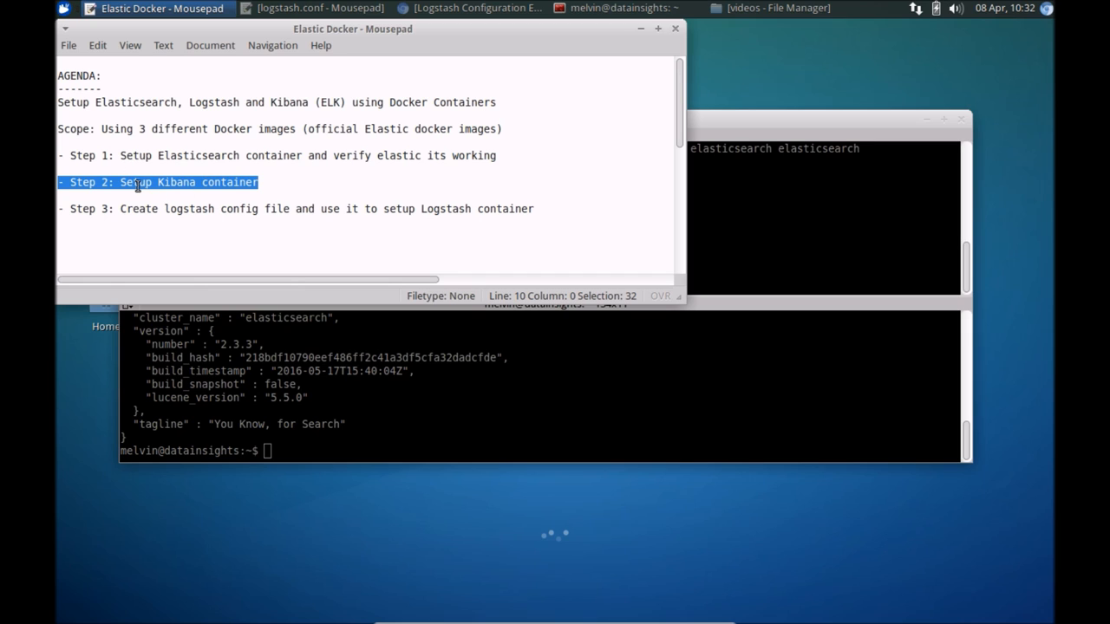
mouse_move(184, 186)
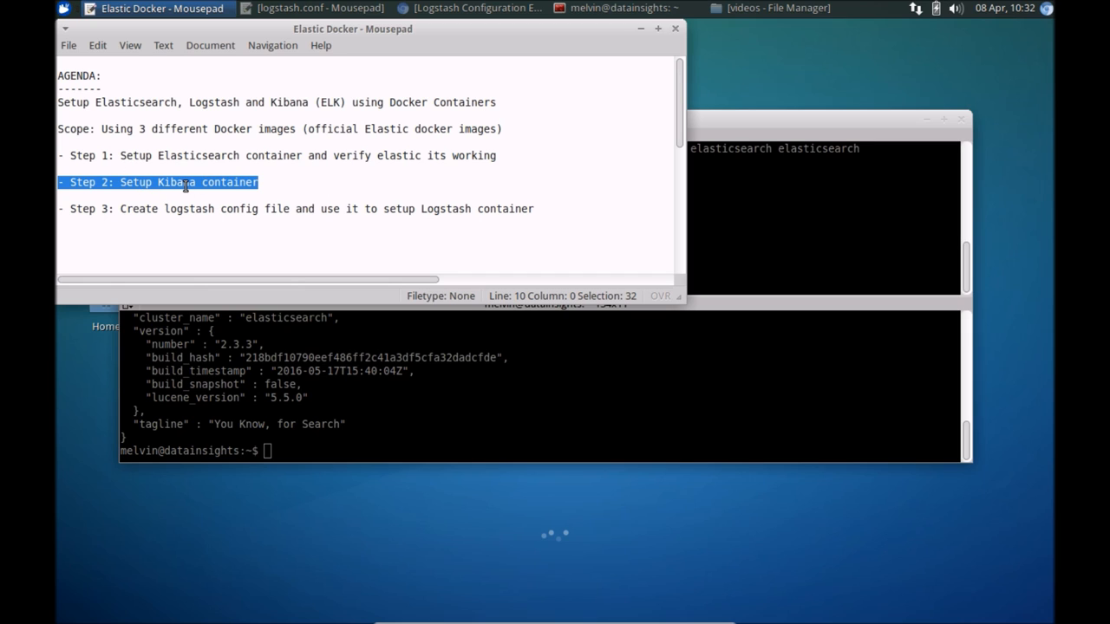
mouse_move(215, 161)
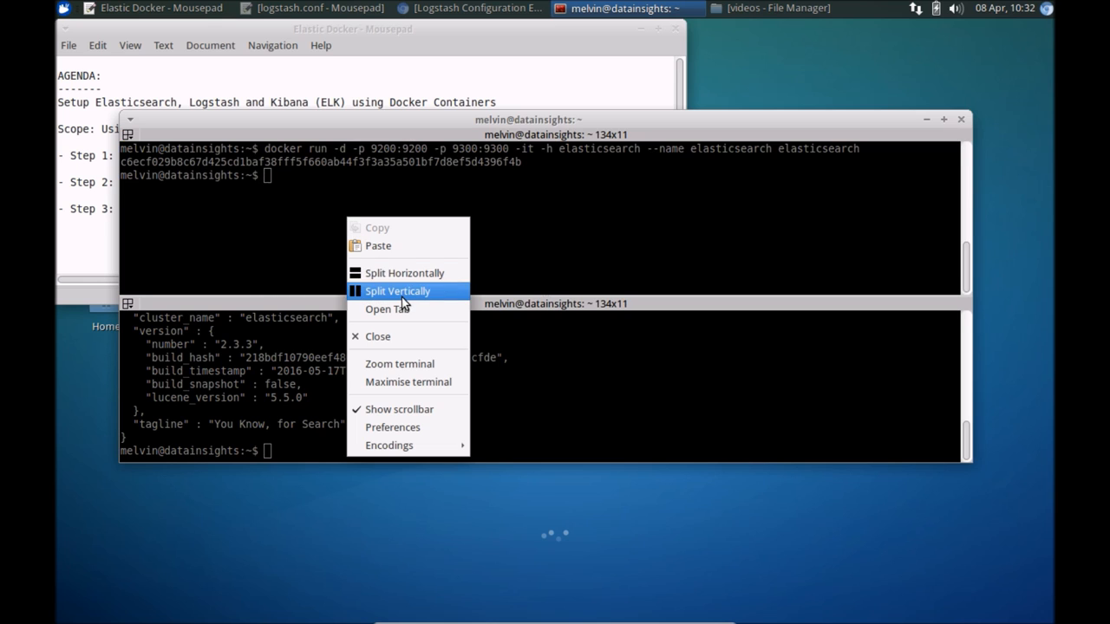
Run the Kibana container publishing 5601:5601 and linked to elasticsearch
left_click(388, 309)
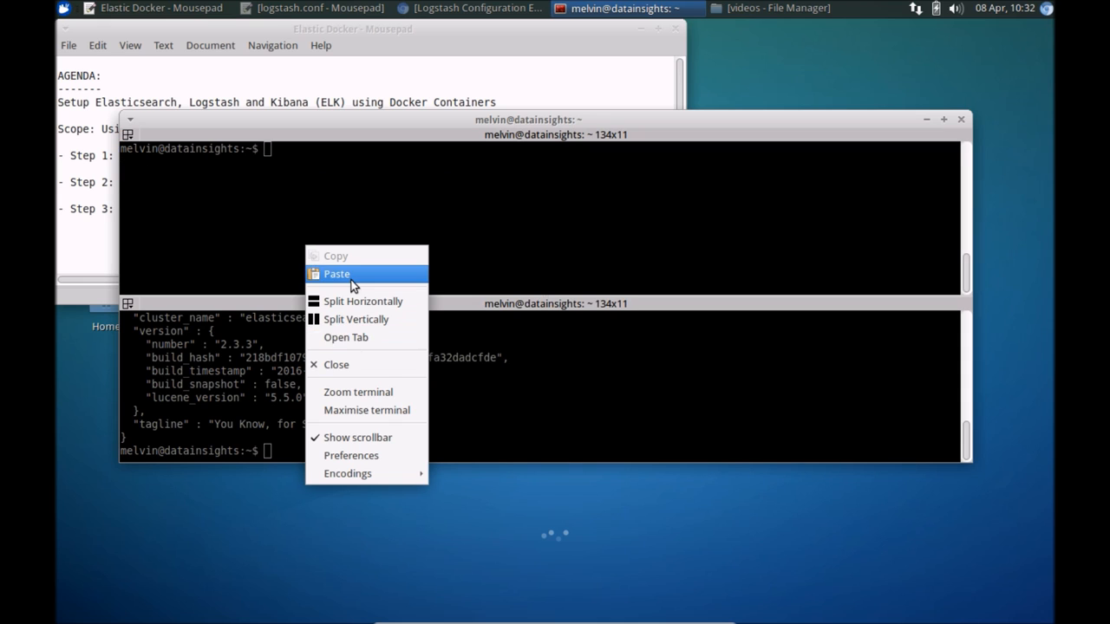
left_click(336, 274)
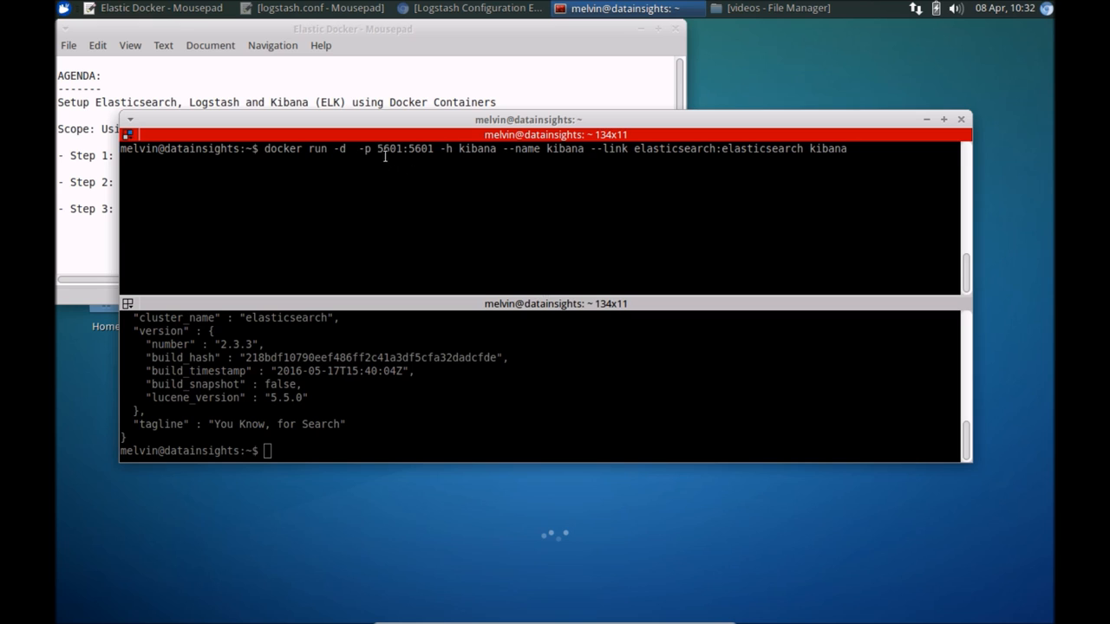
double_click(406, 149)
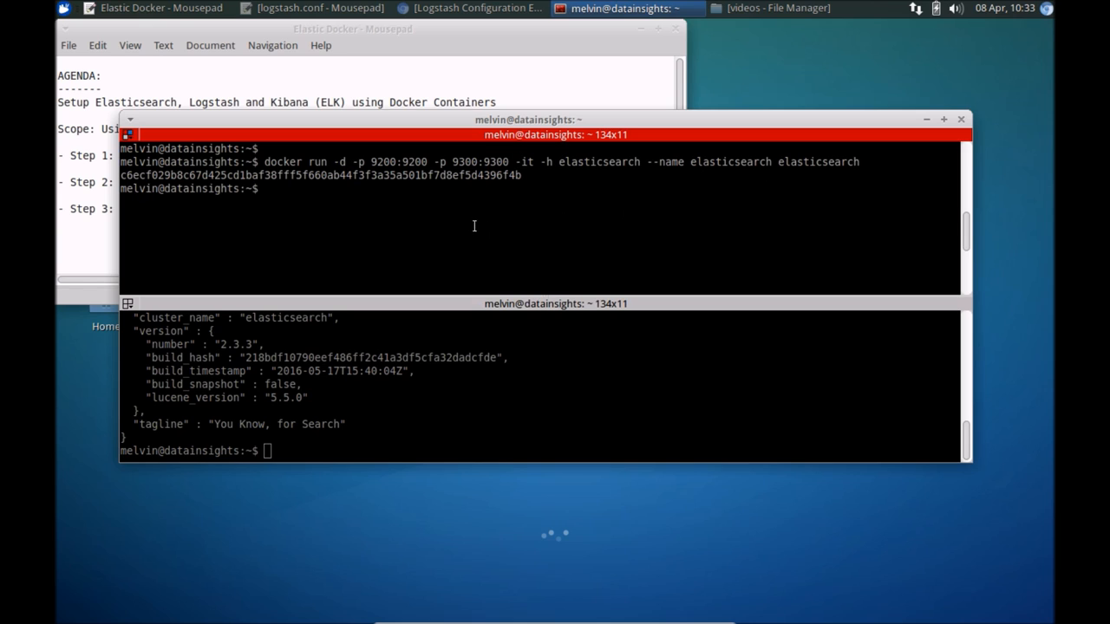
mouse_move(458, 215)
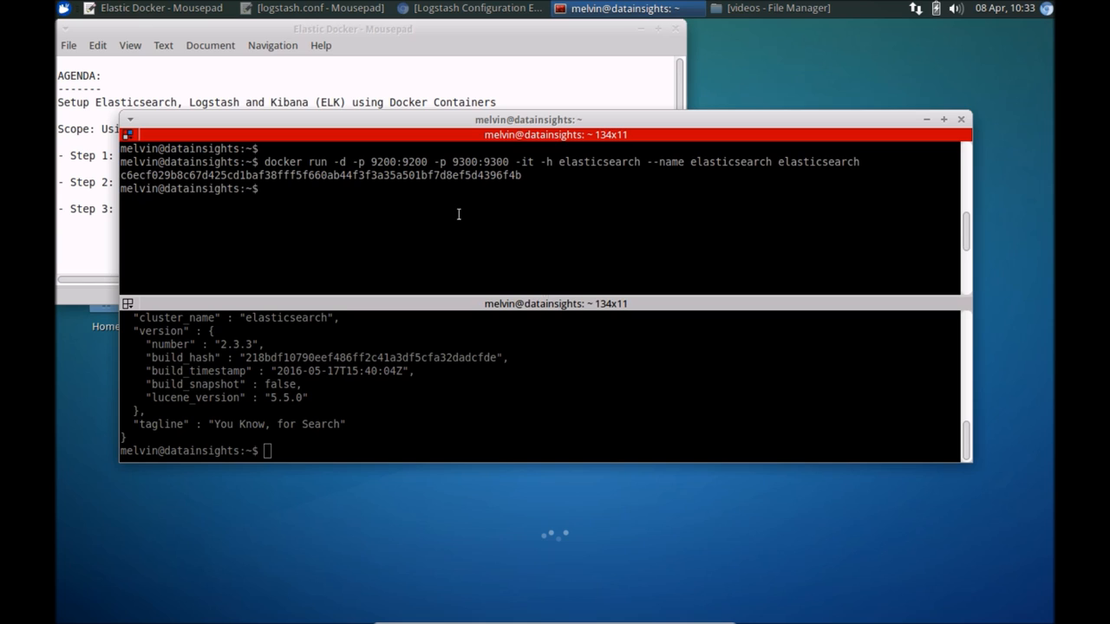
type("docker run -d  -p 5601:5601 -h kibana --name kibana --link elasticsearch:elasticsearch kibana")
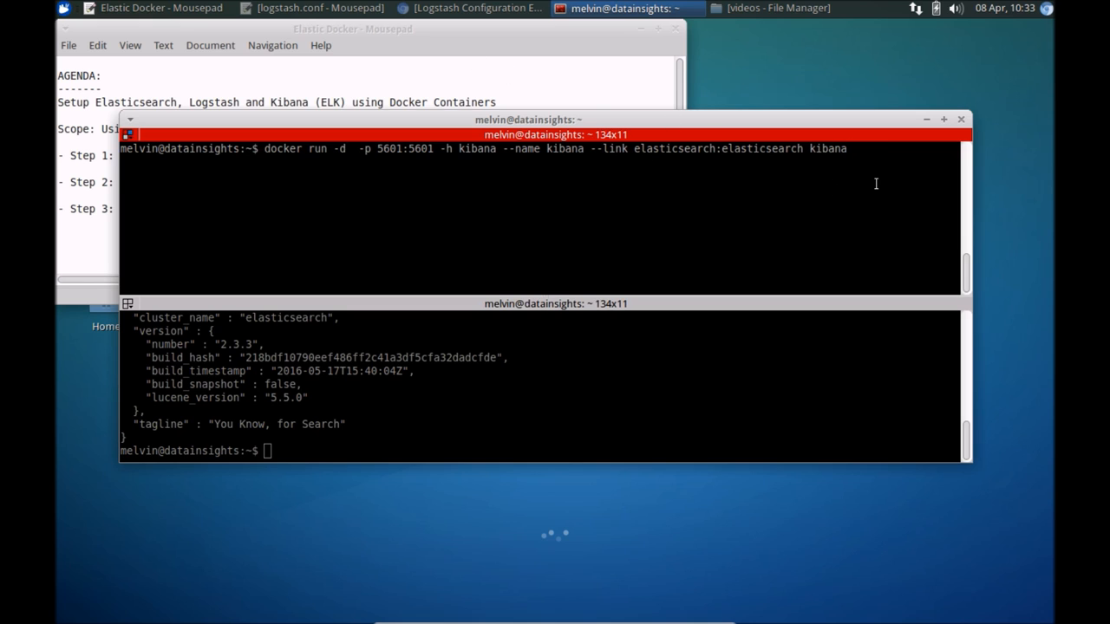
key("Return")
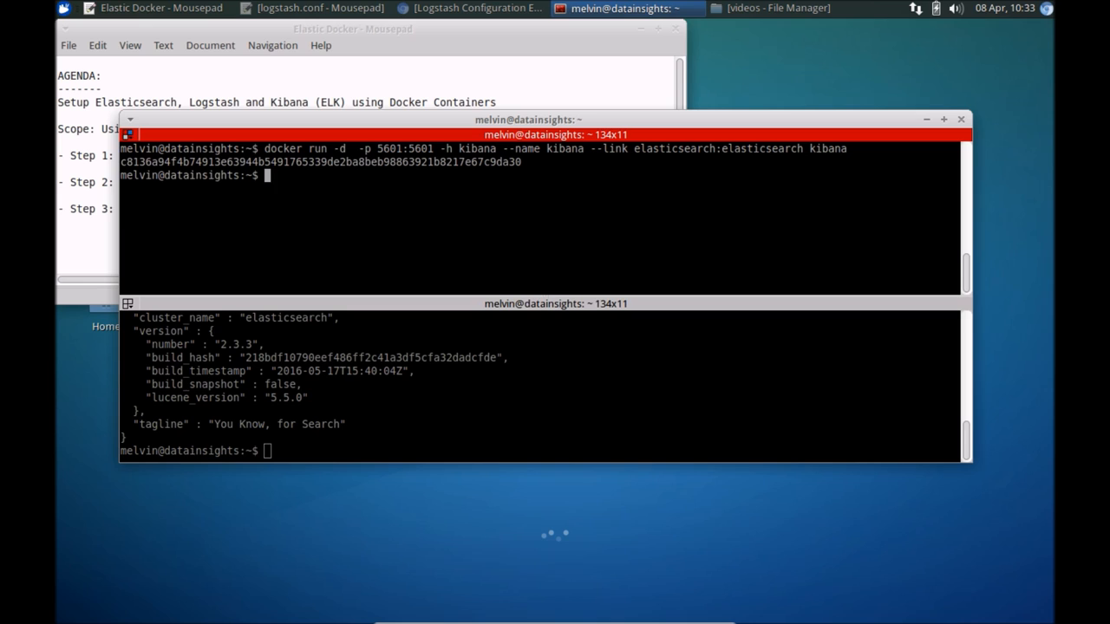
mouse_move(327, 281)
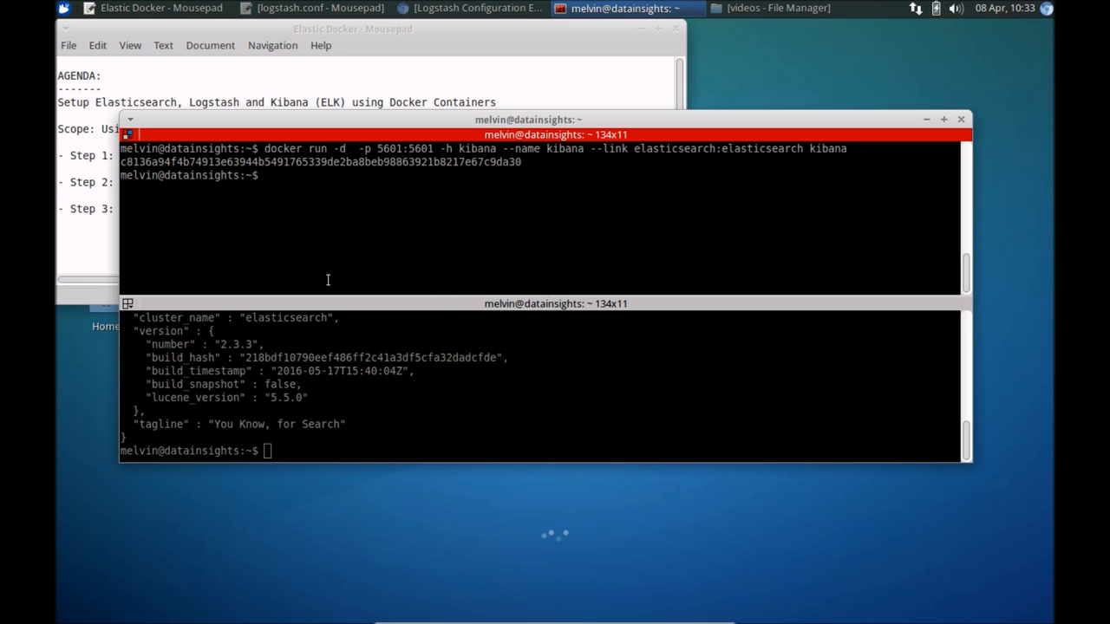
mouse_move(210, 222)
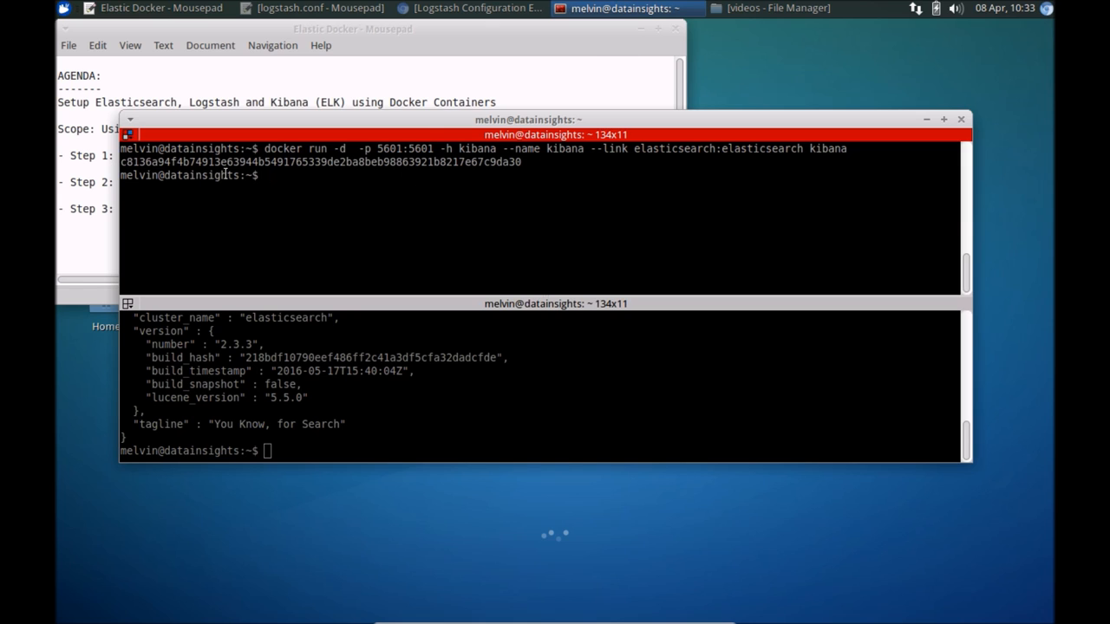
Load Kibana at localhost:5601 in a new Chromium tab
left_click(472, 7)
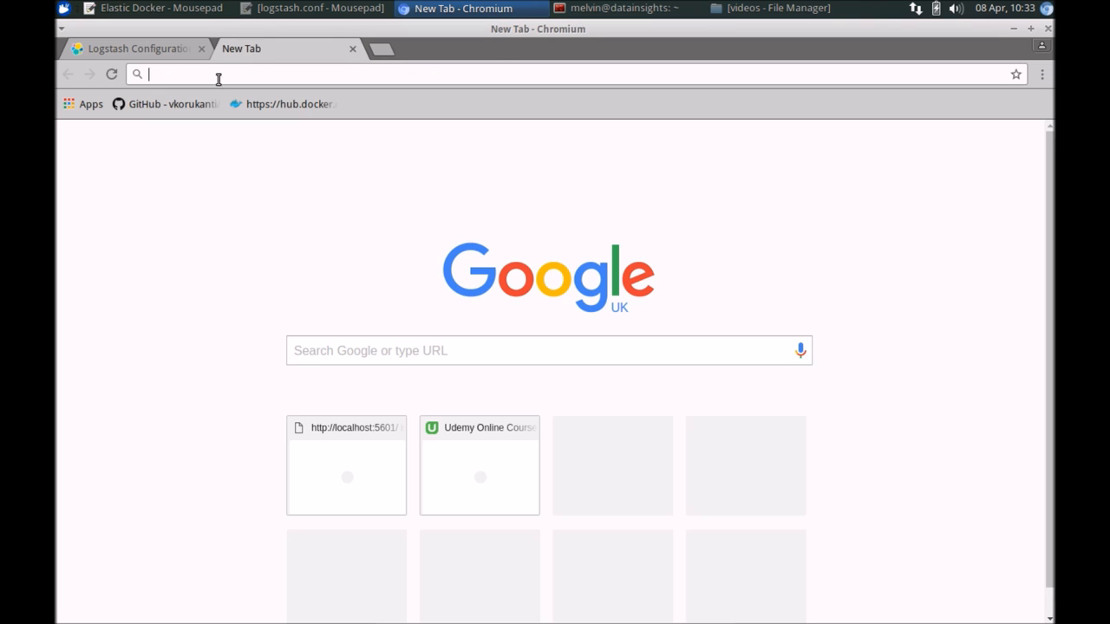
type("localhost:5601")
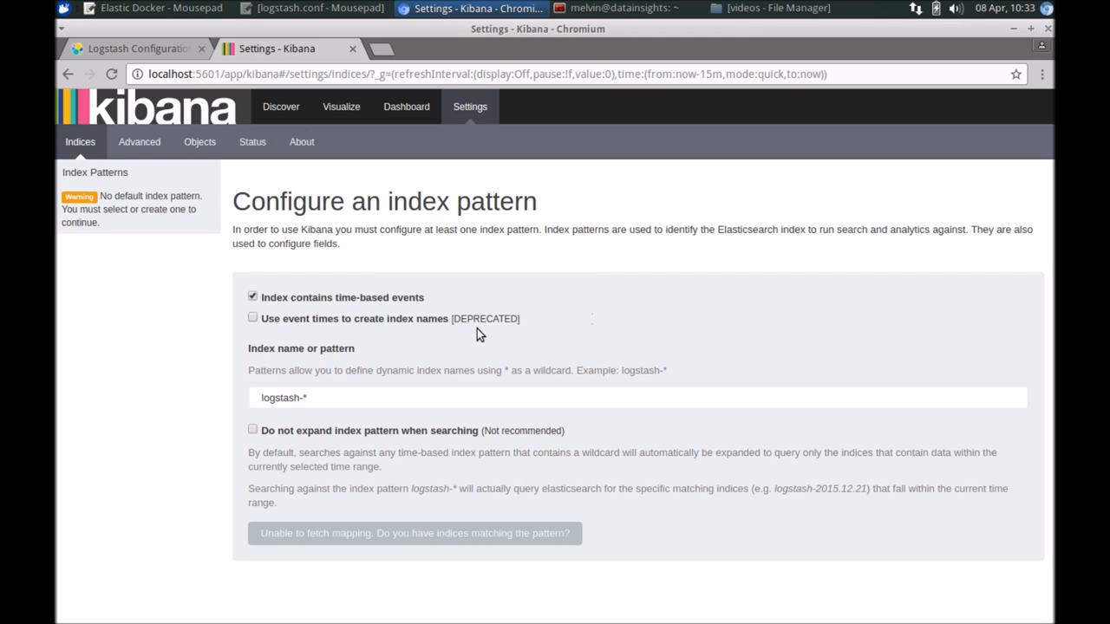
mouse_move(656, 496)
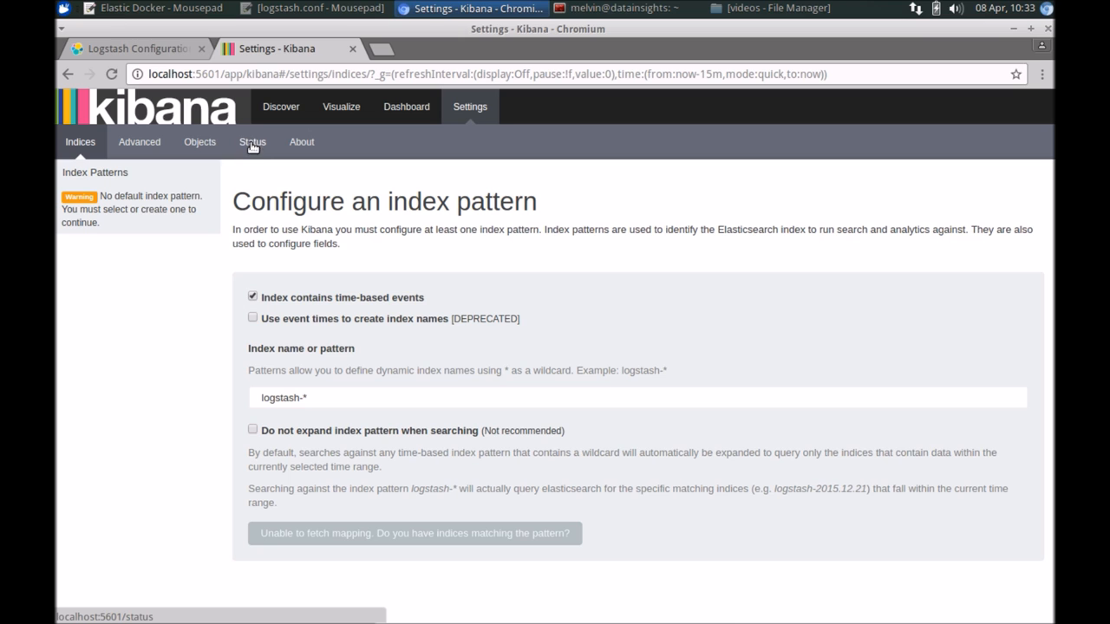
Check Kibana's status page reports Green with all plugins Ready
left_click(253, 142)
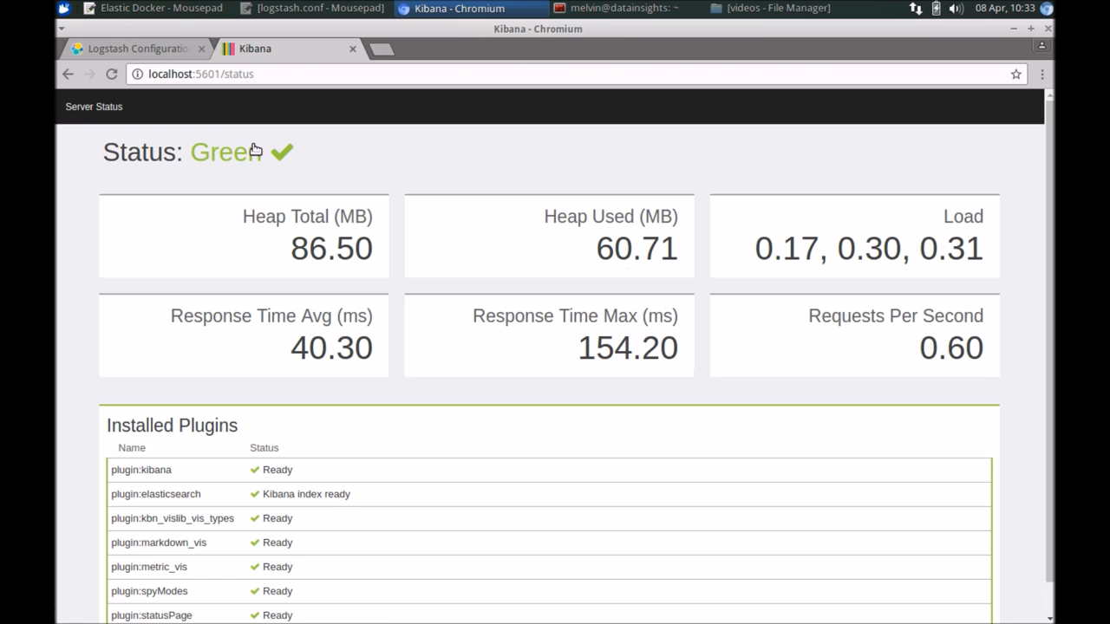
scroll("down", 3)
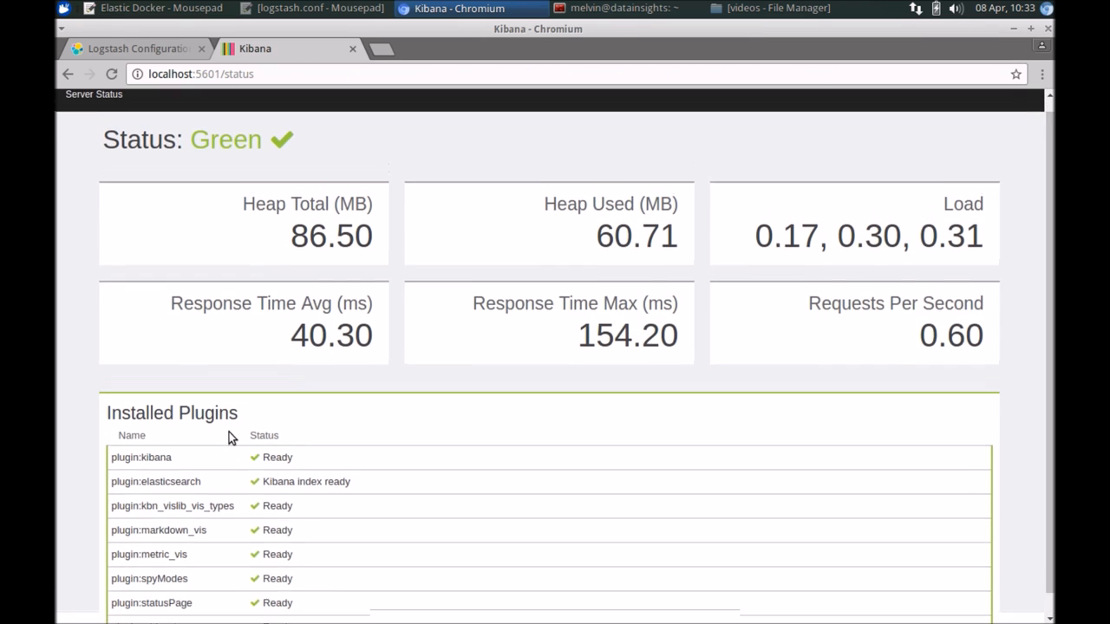
scroll("down", 3)
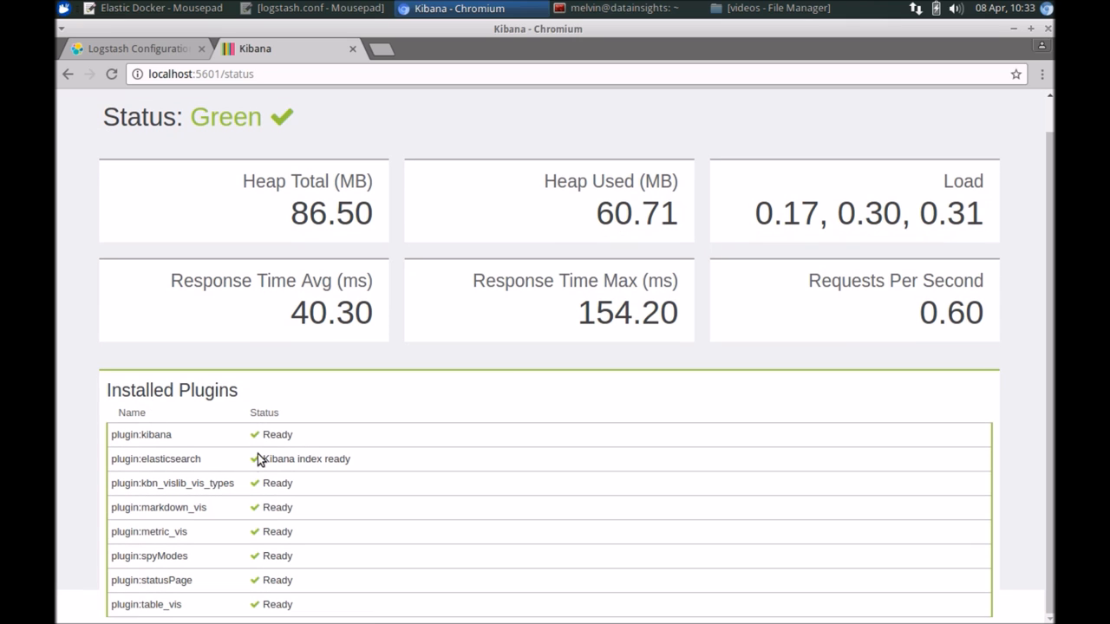
mouse_move(343, 458)
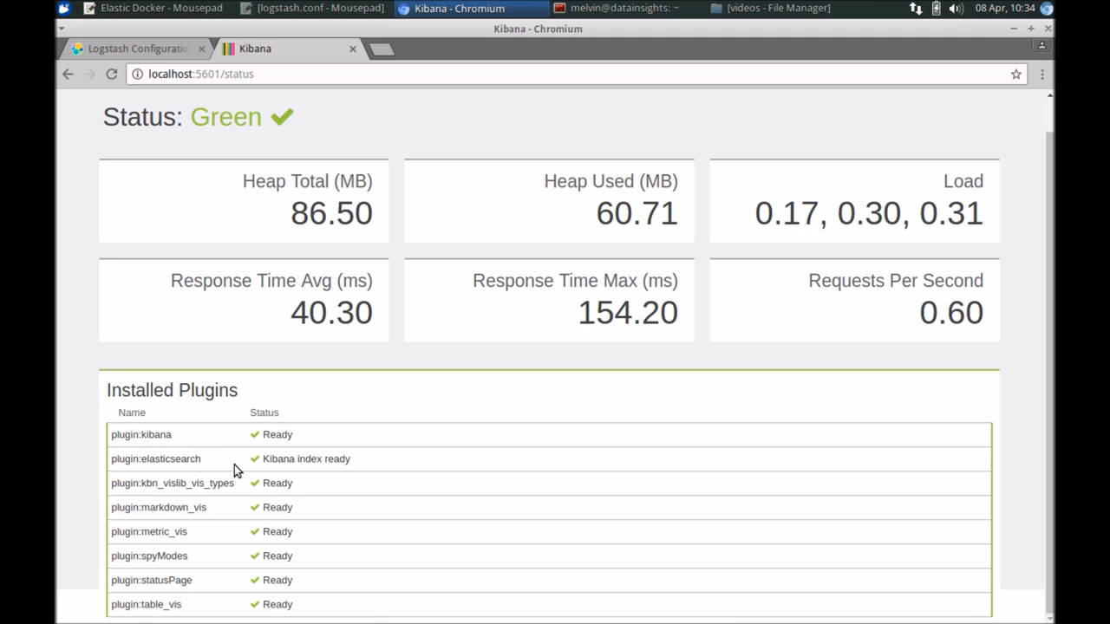
mouse_move(312, 475)
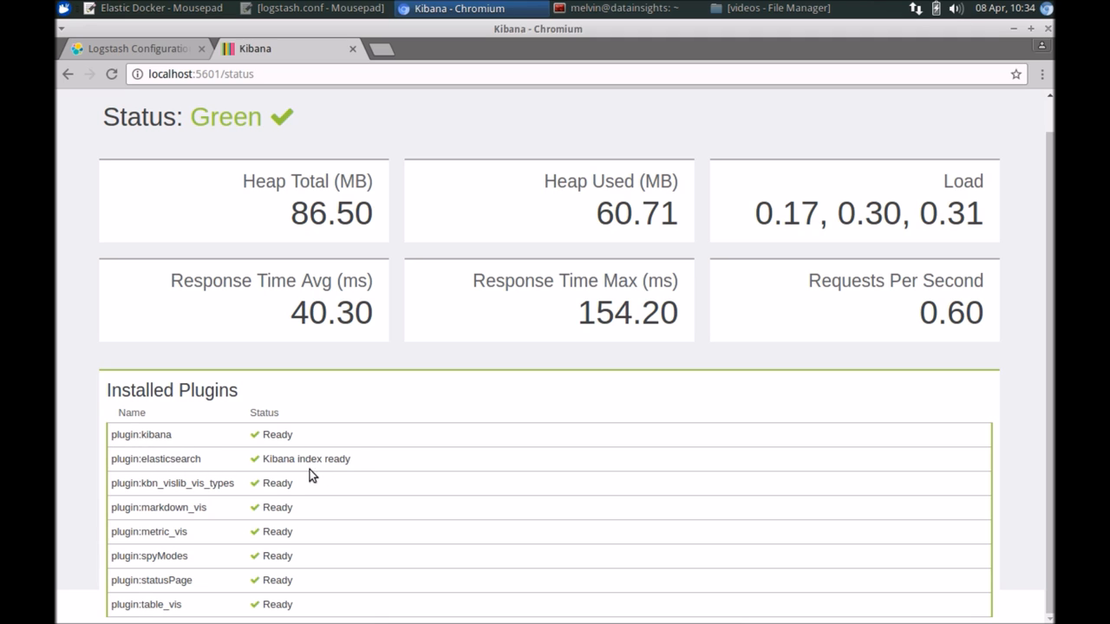
mouse_move(257, 478)
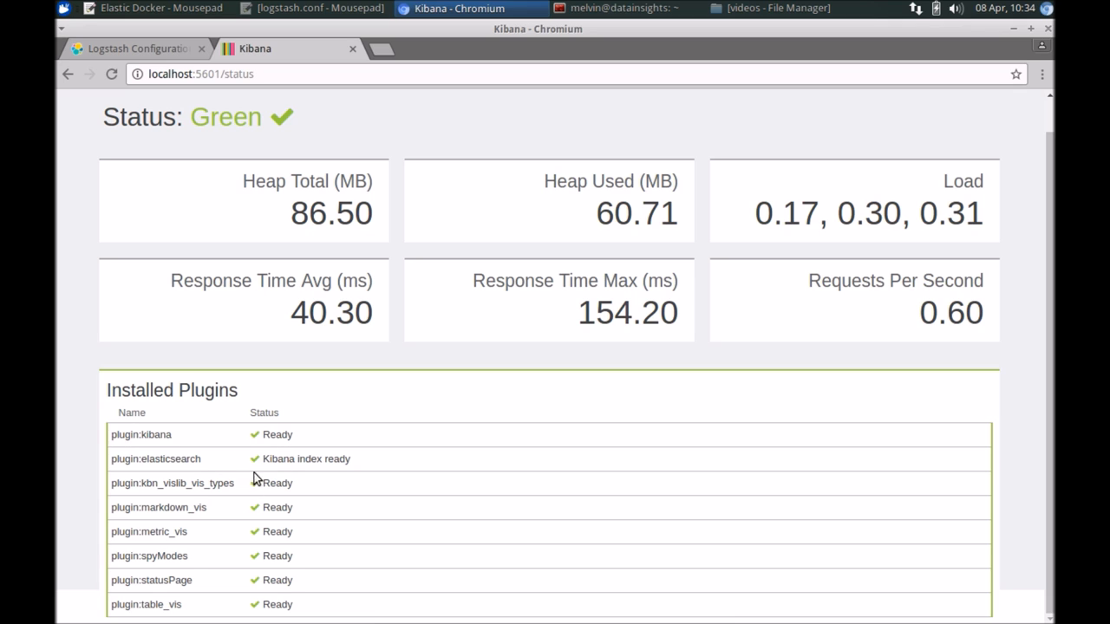
mouse_move(298, 475)
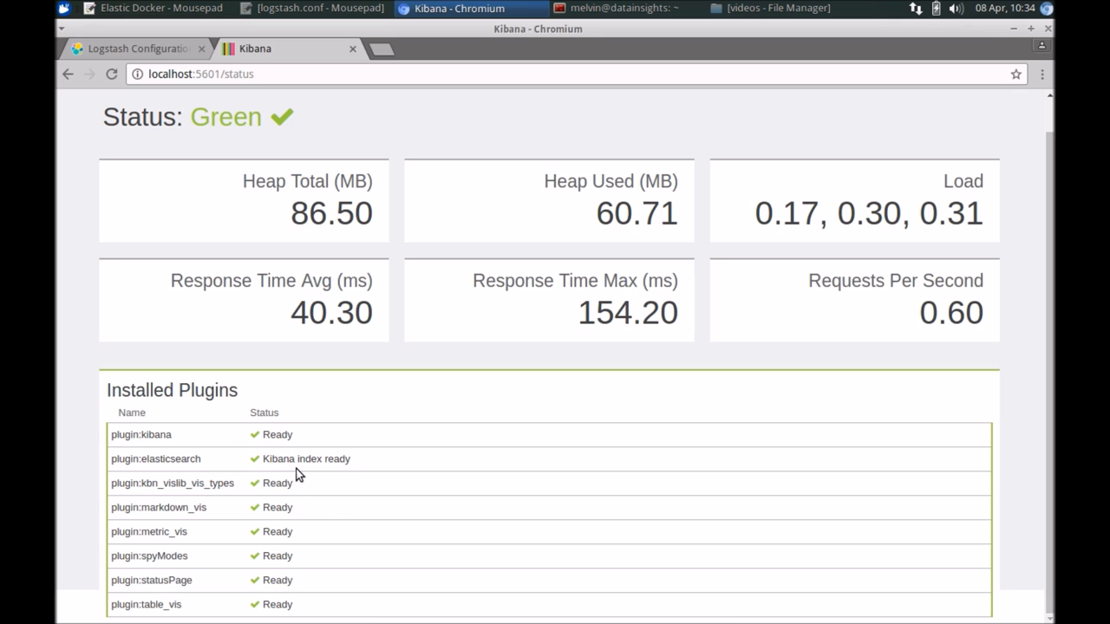
mouse_move(131, 465)
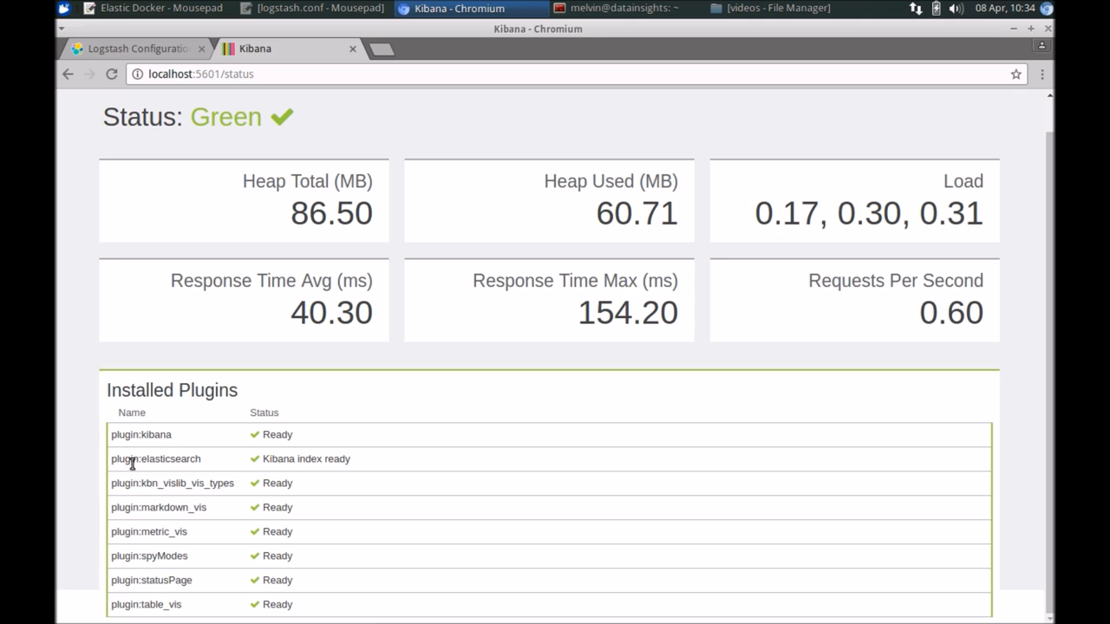
mouse_move(175, 78)
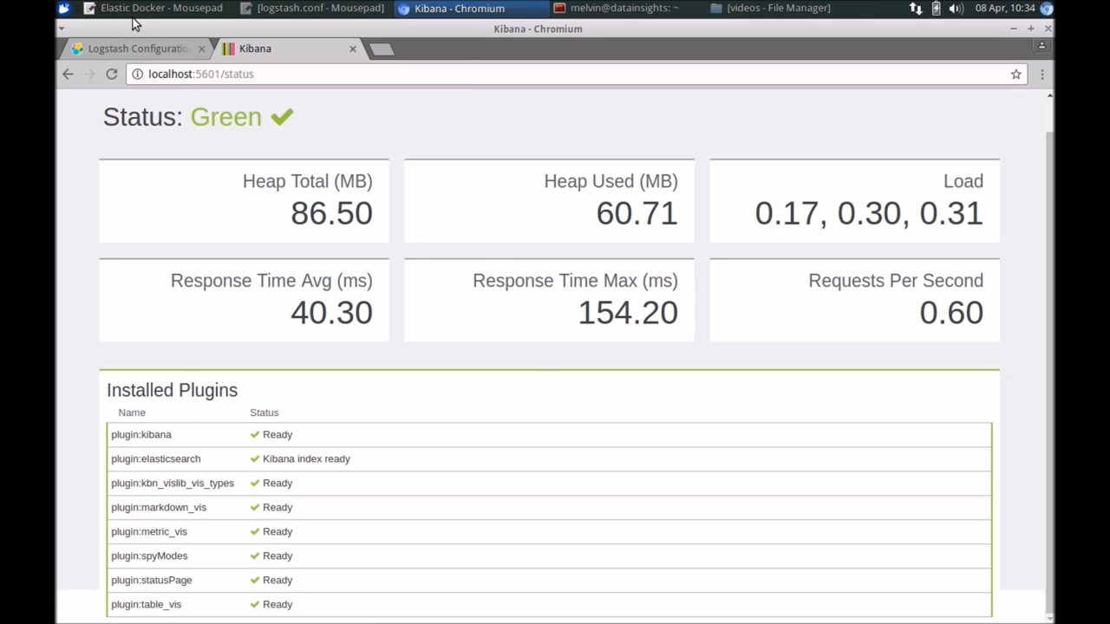
Revisit the agenda notes to review the Step 3 Logstash config item
left_click(159, 7)
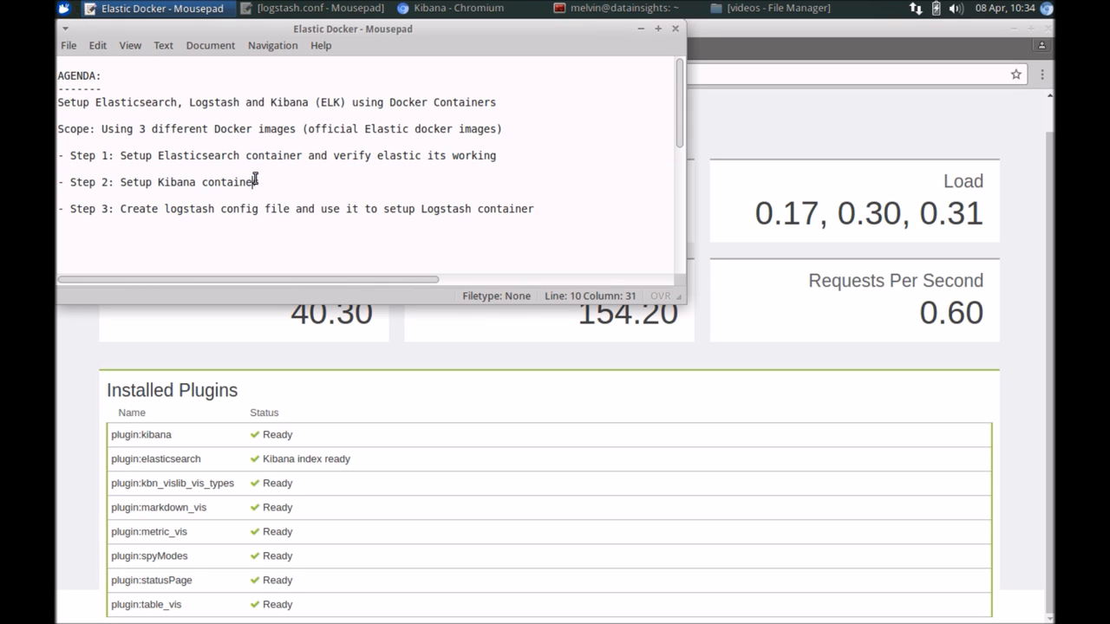
mouse_move(145, 214)
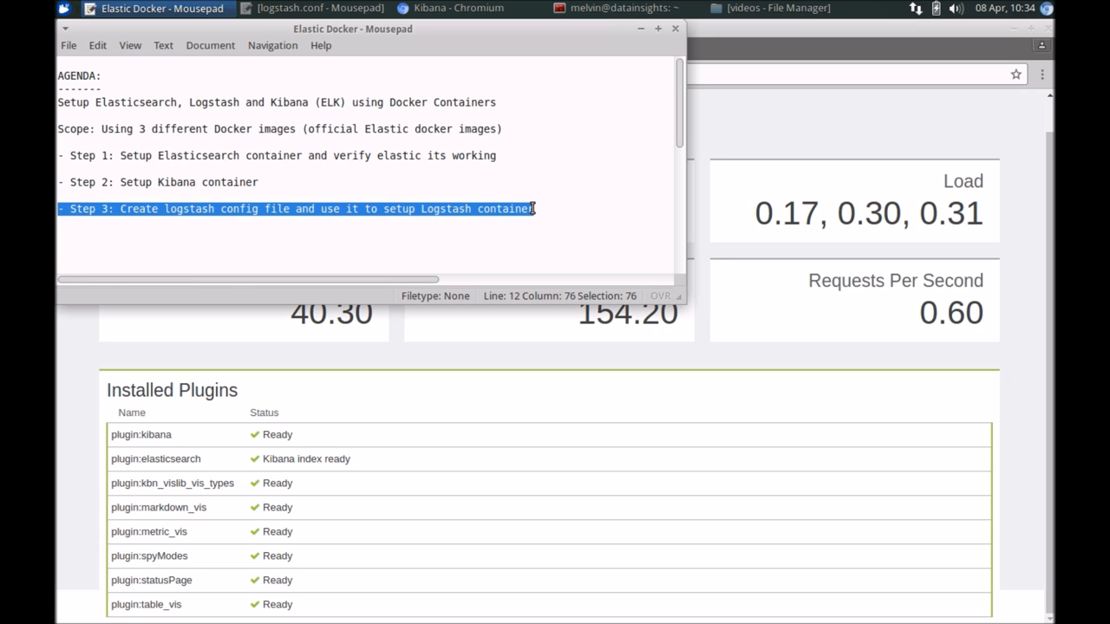
left_click(350, 222)
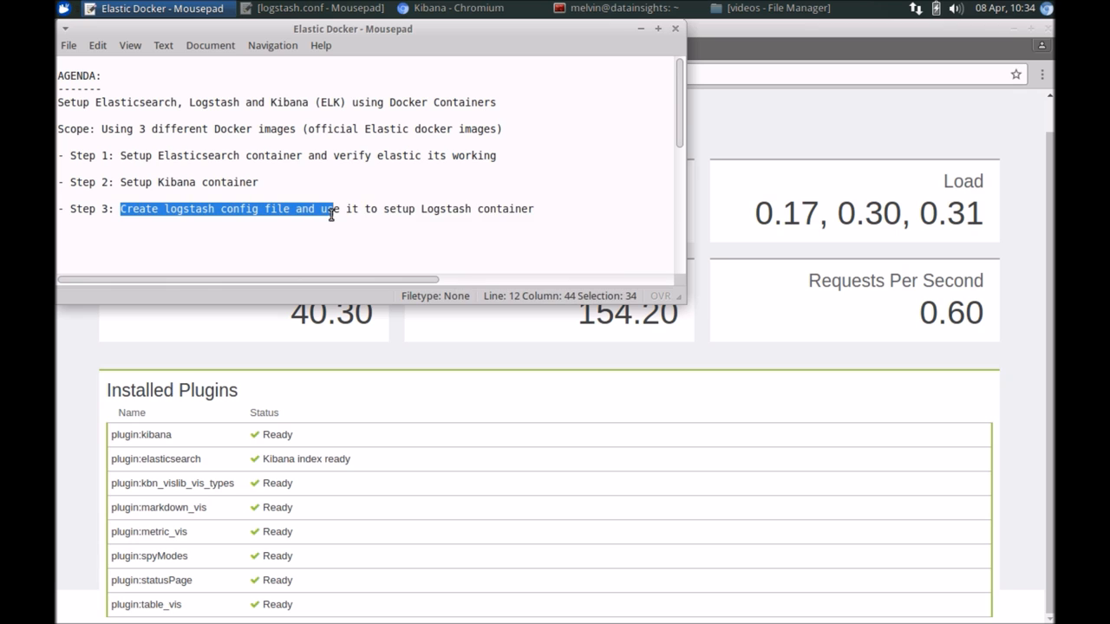
left_click(595, 212)
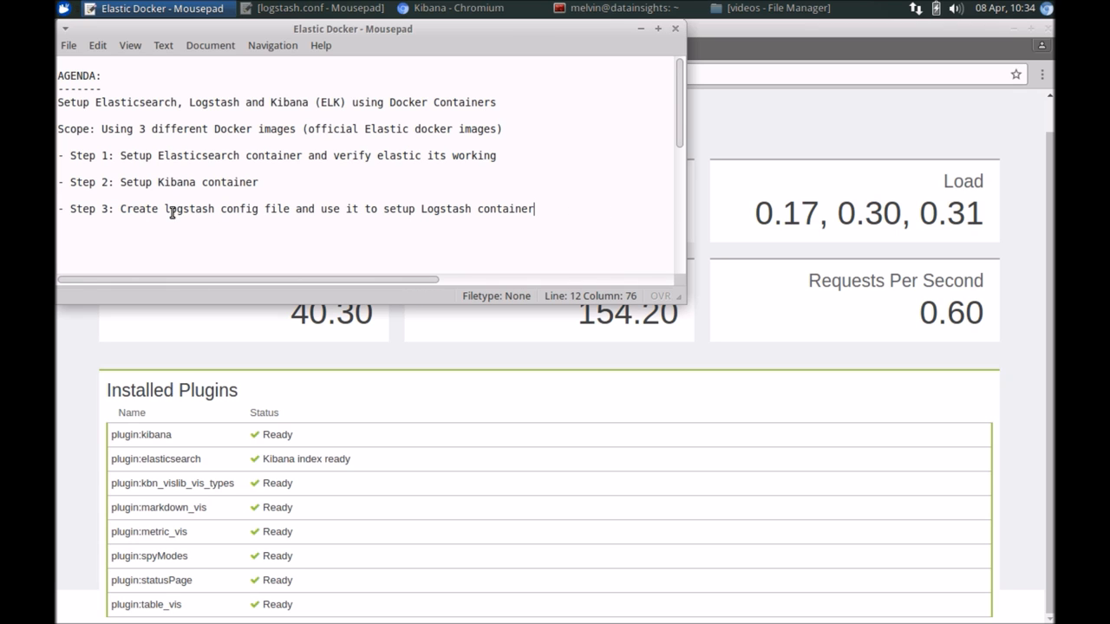
mouse_move(212, 215)
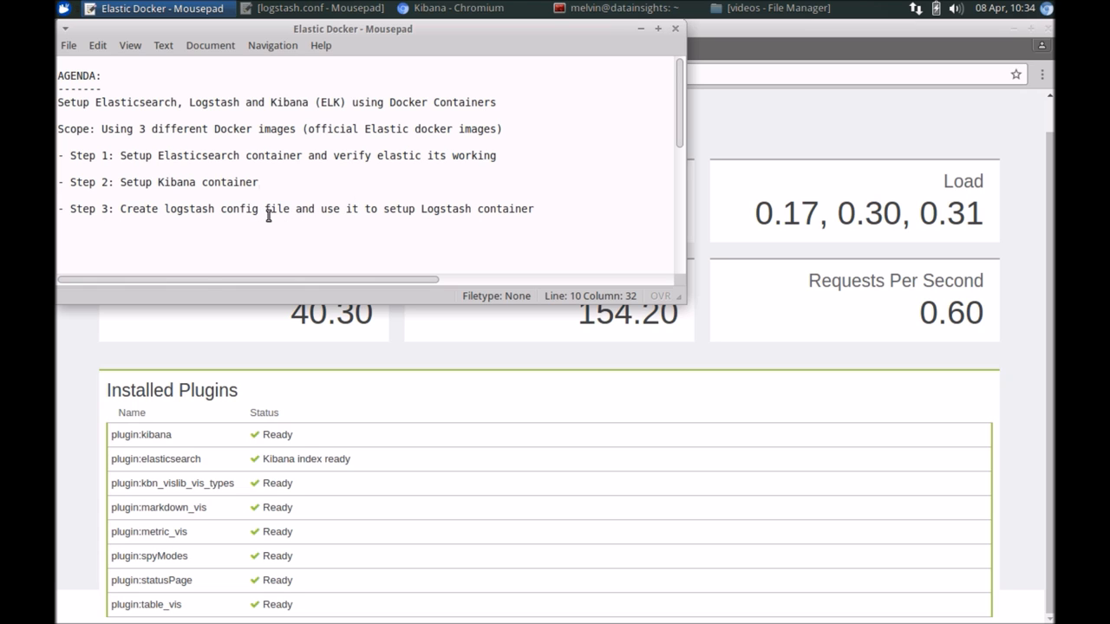
left_click(259, 182)
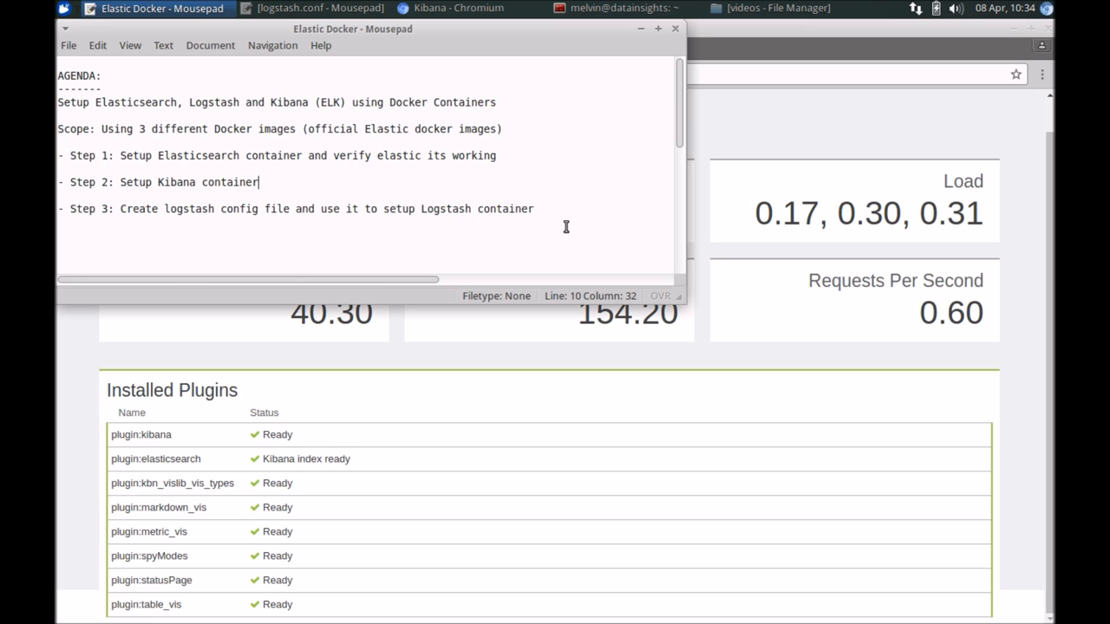
key("Enter")
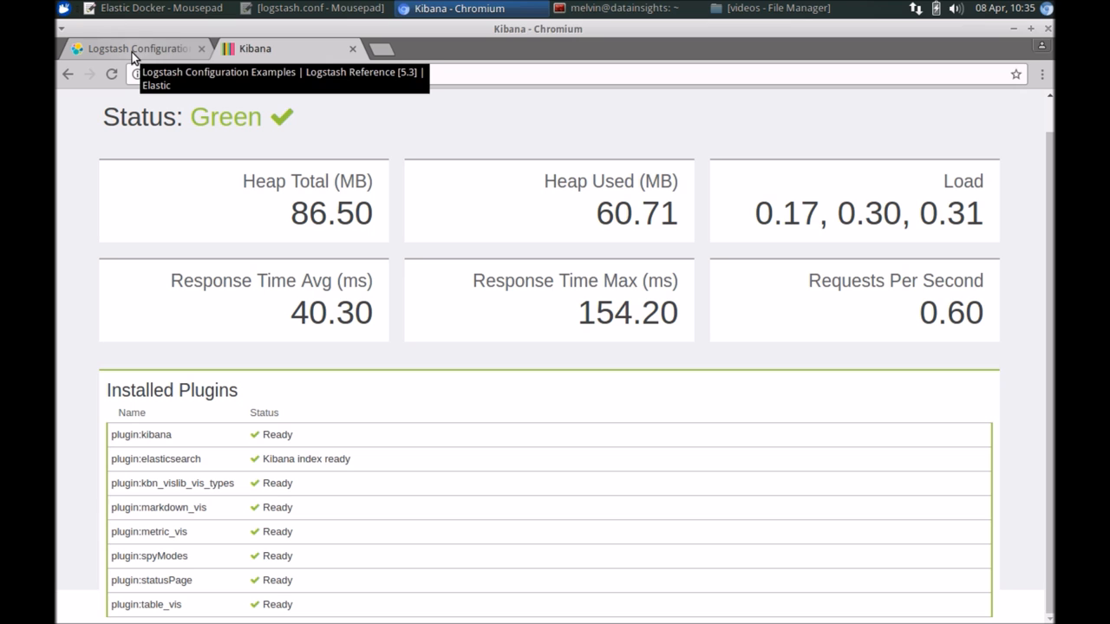
Browse the Configuring Filters example on the Logstash Configuration Examples docs page
left_click(136, 49)
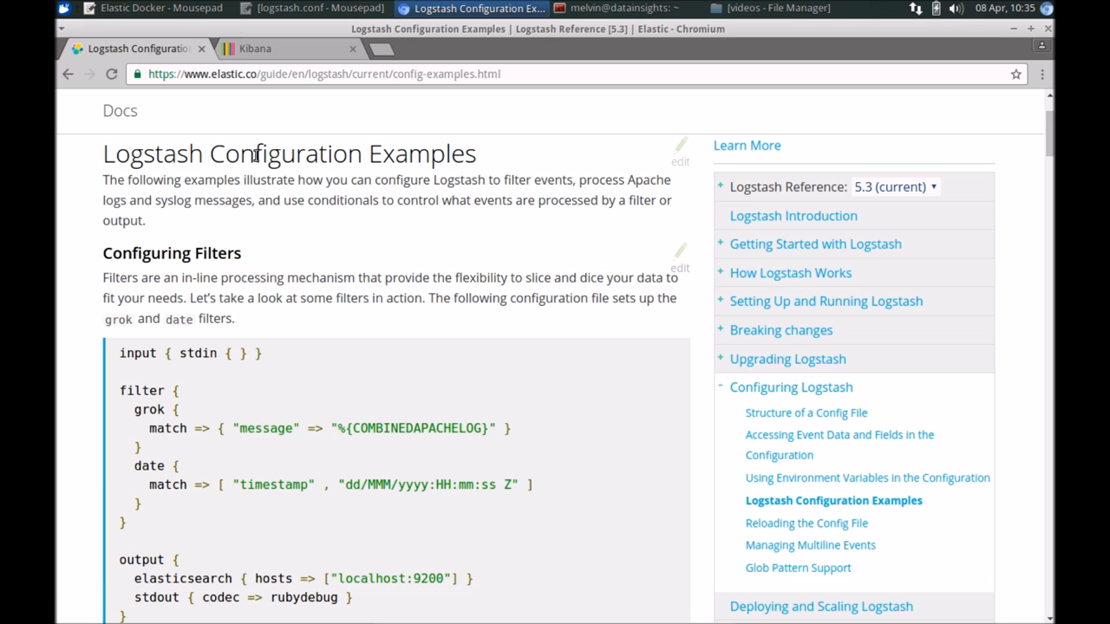
mouse_move(378, 114)
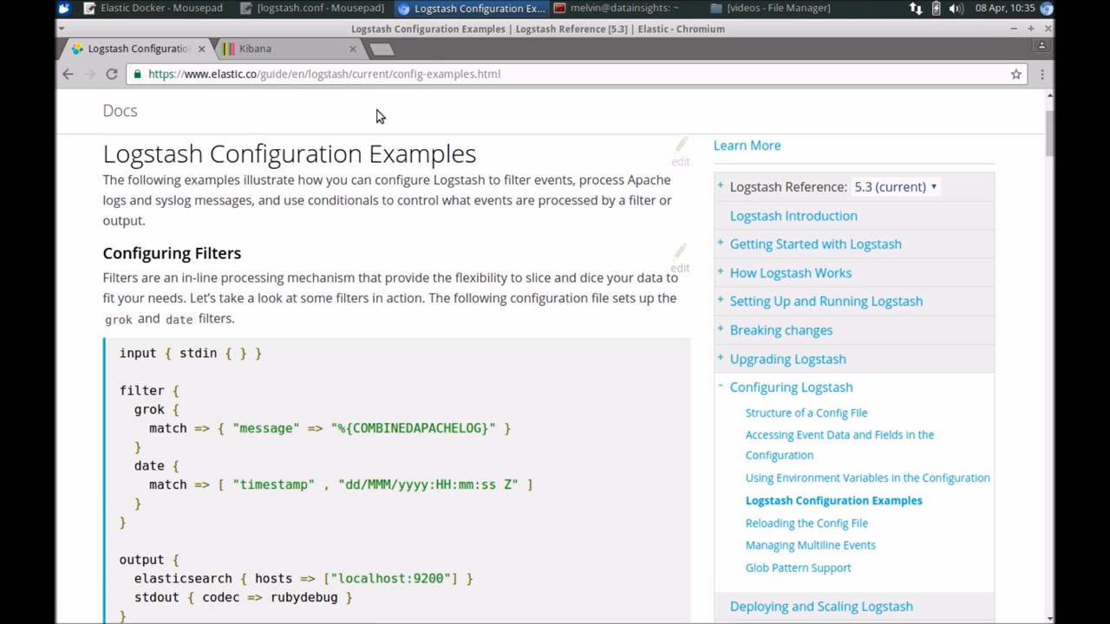
mouse_move(228, 461)
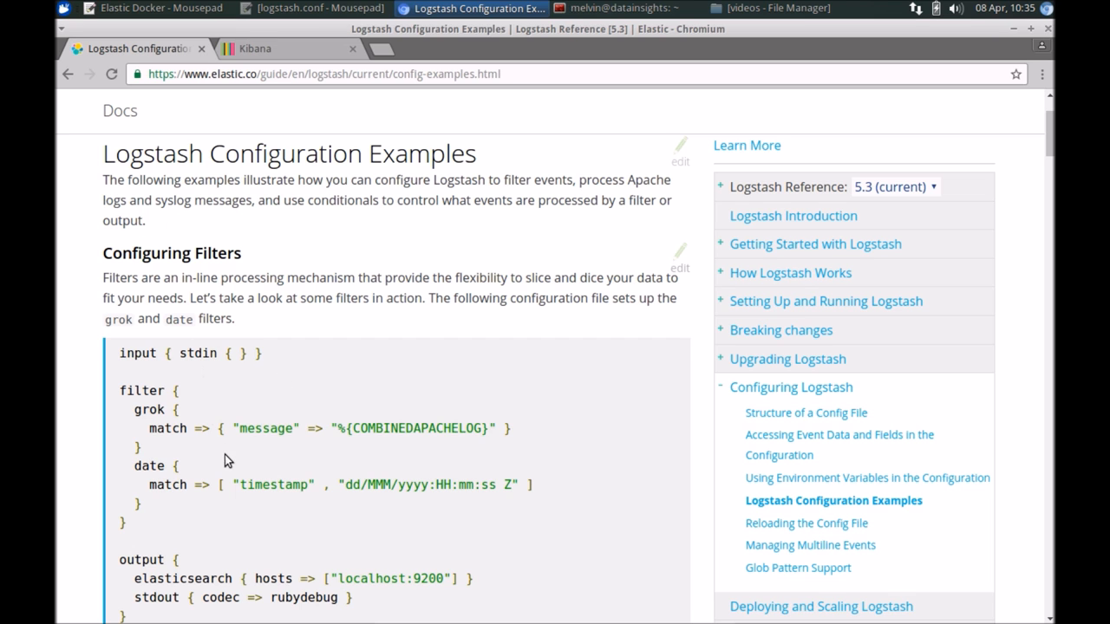
scroll("down", 3)
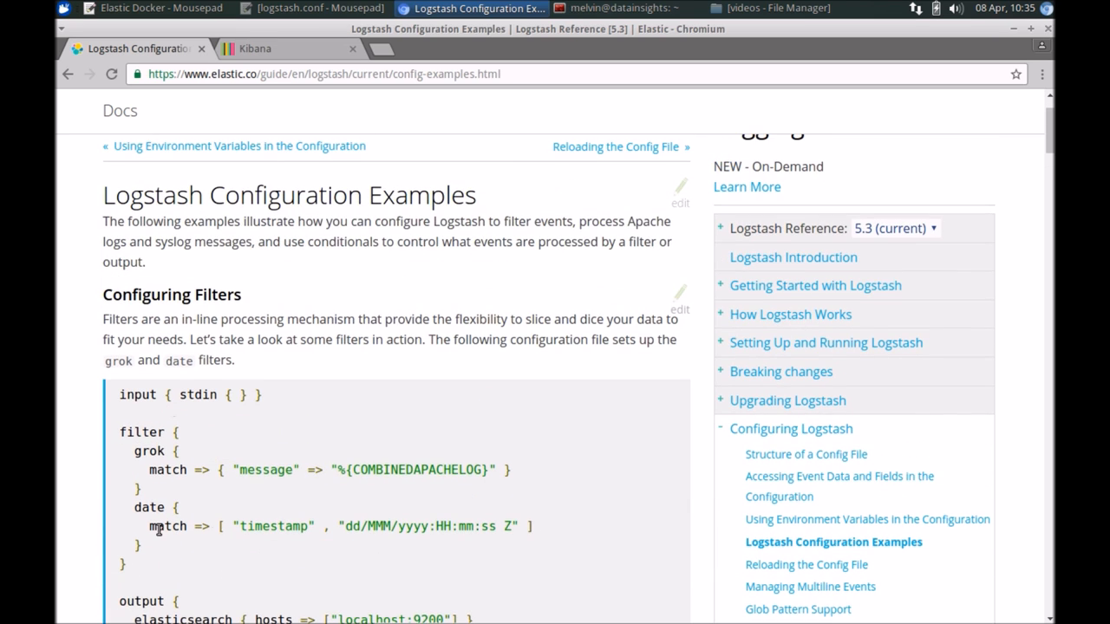
scroll("down", 3)
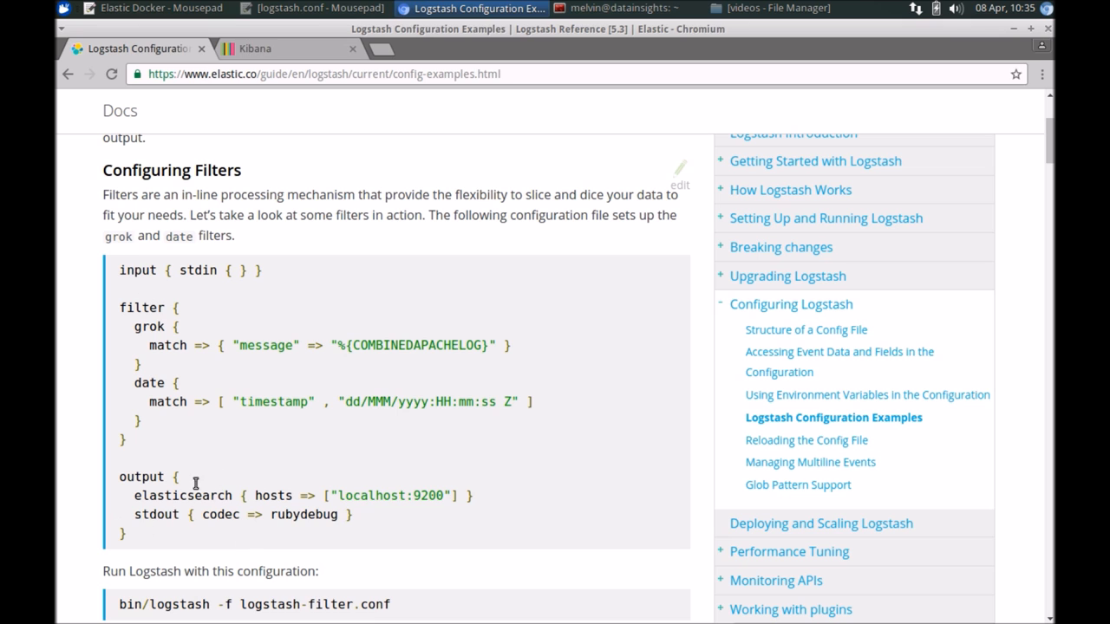
scroll("down", 3)
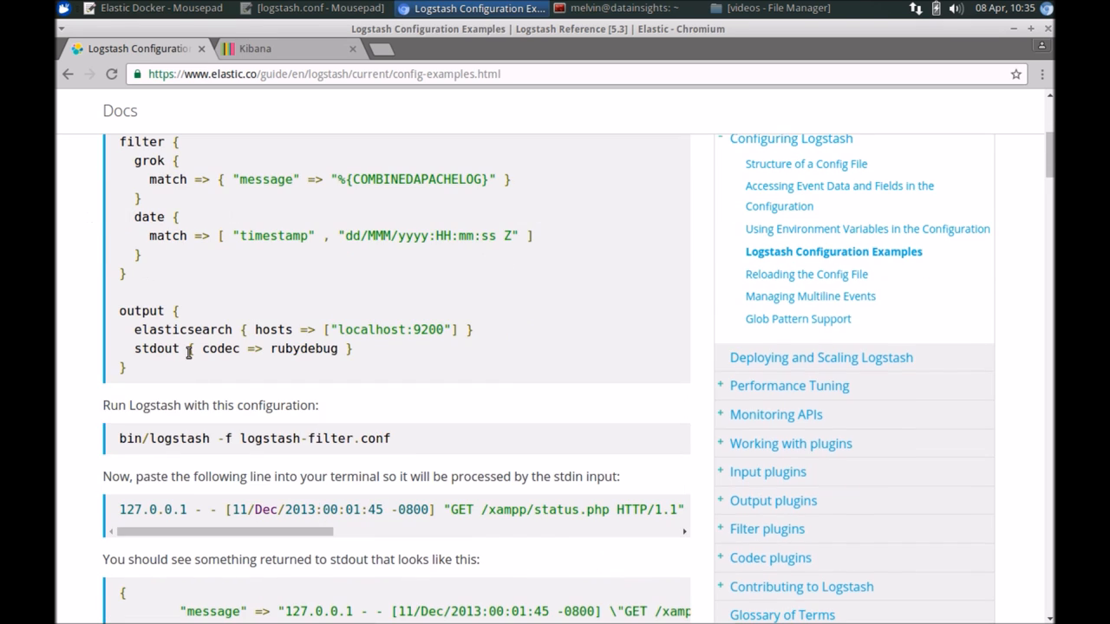
scroll("up", 3)
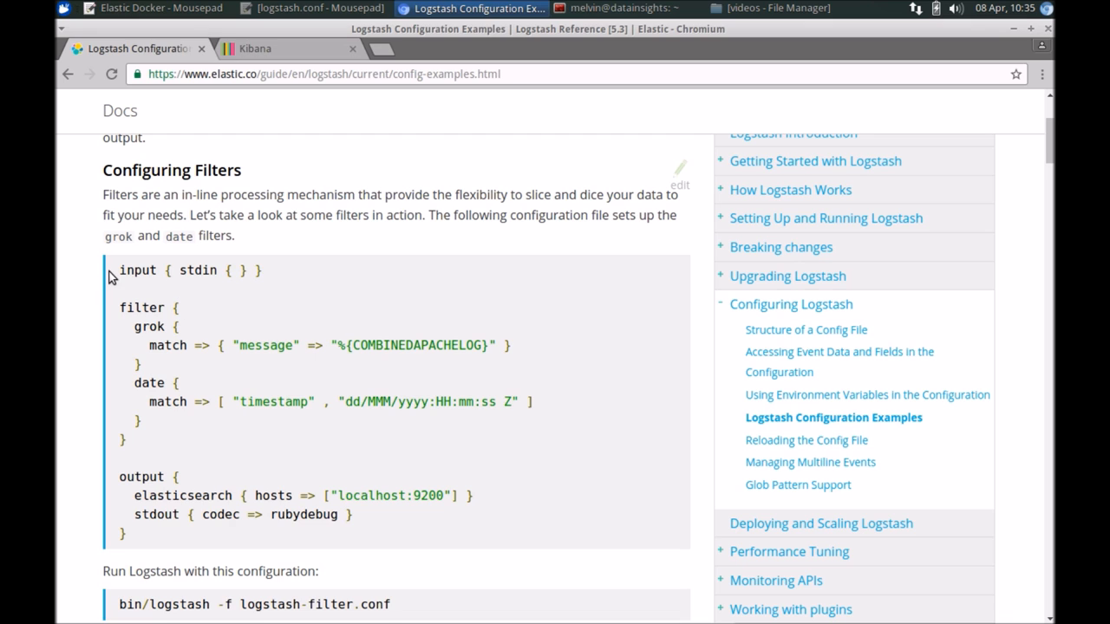
left_click(315, 7)
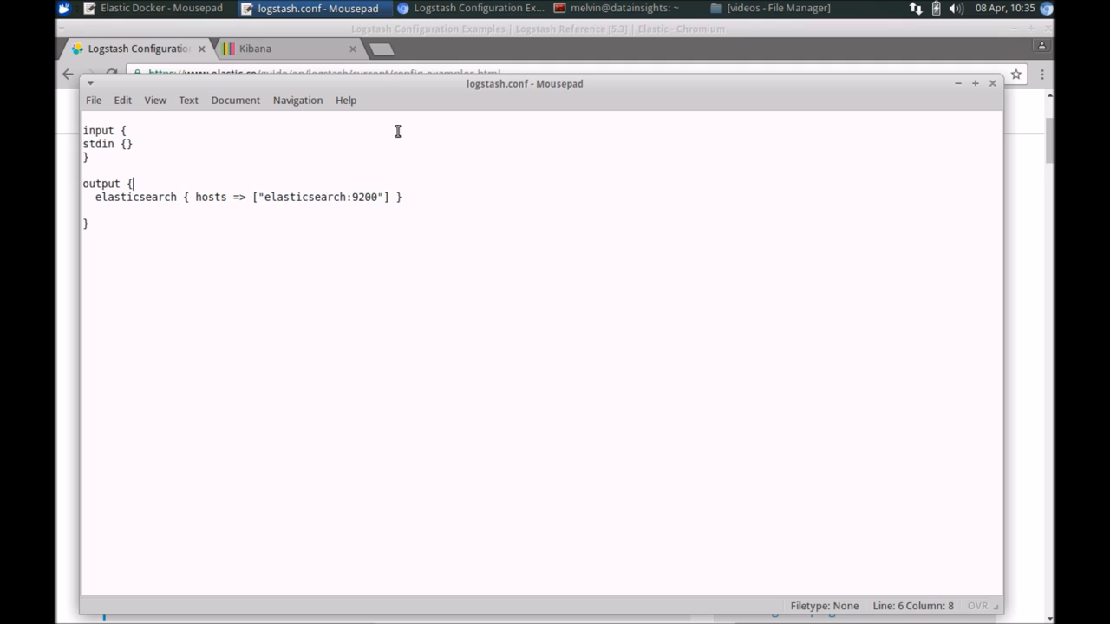
mouse_move(201, 243)
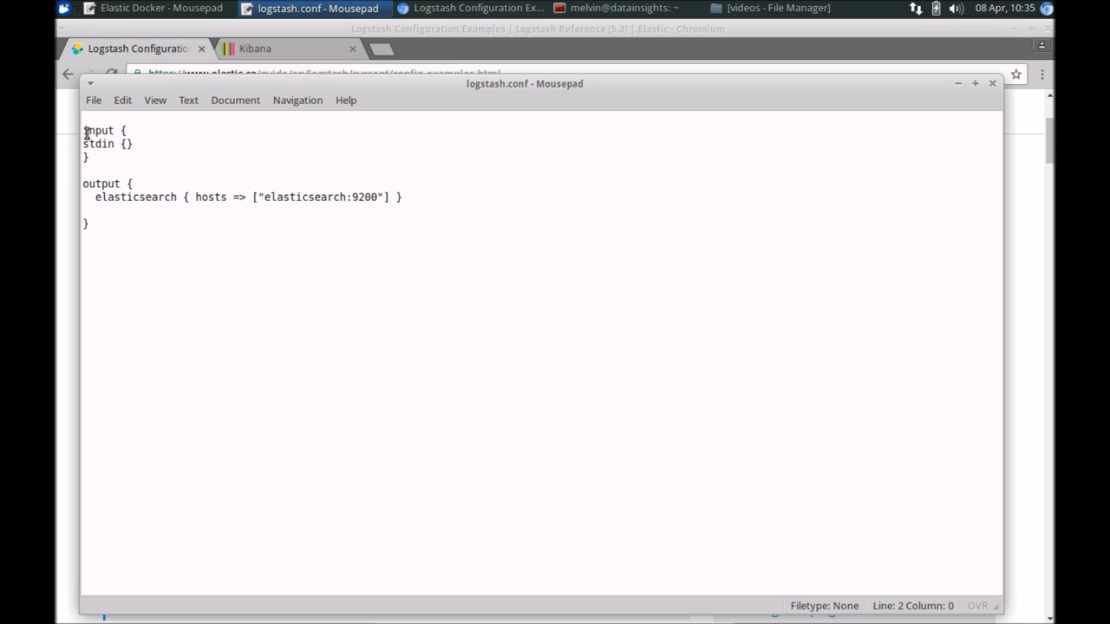
Review logstash.conf's stdin input and elasticsearch:9200 output host
left_click(87, 156)
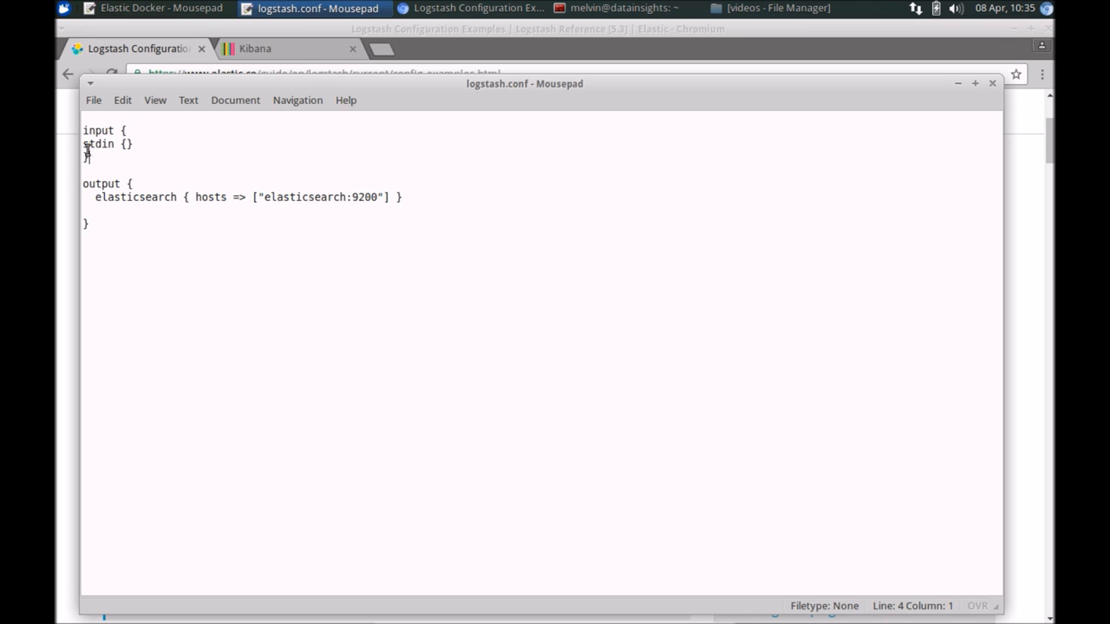
triple_click(107, 144)
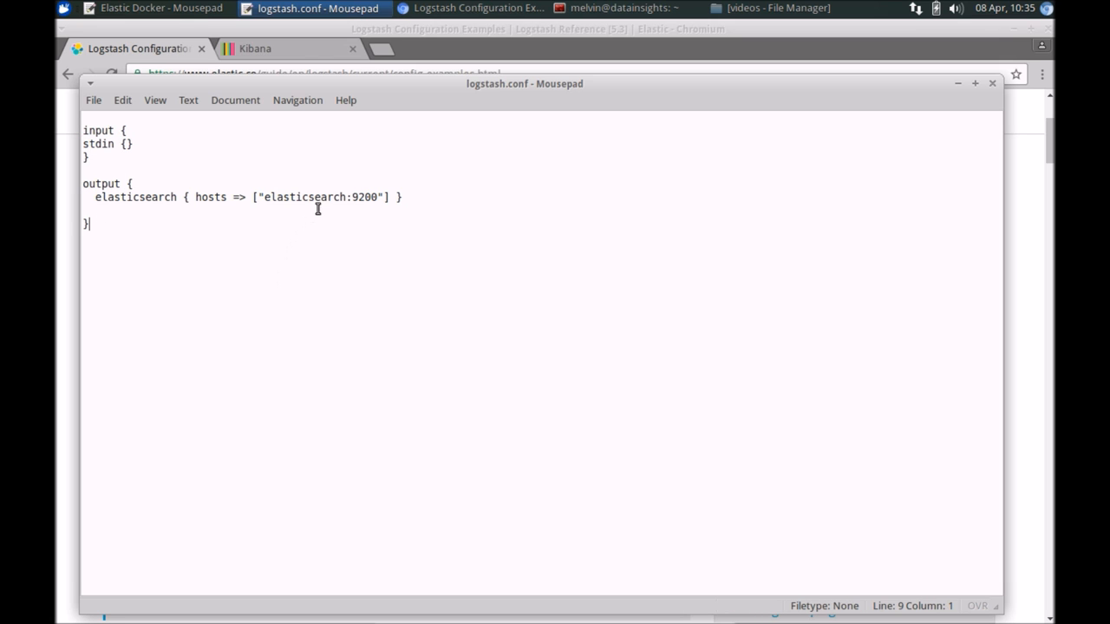
mouse_move(290, 194)
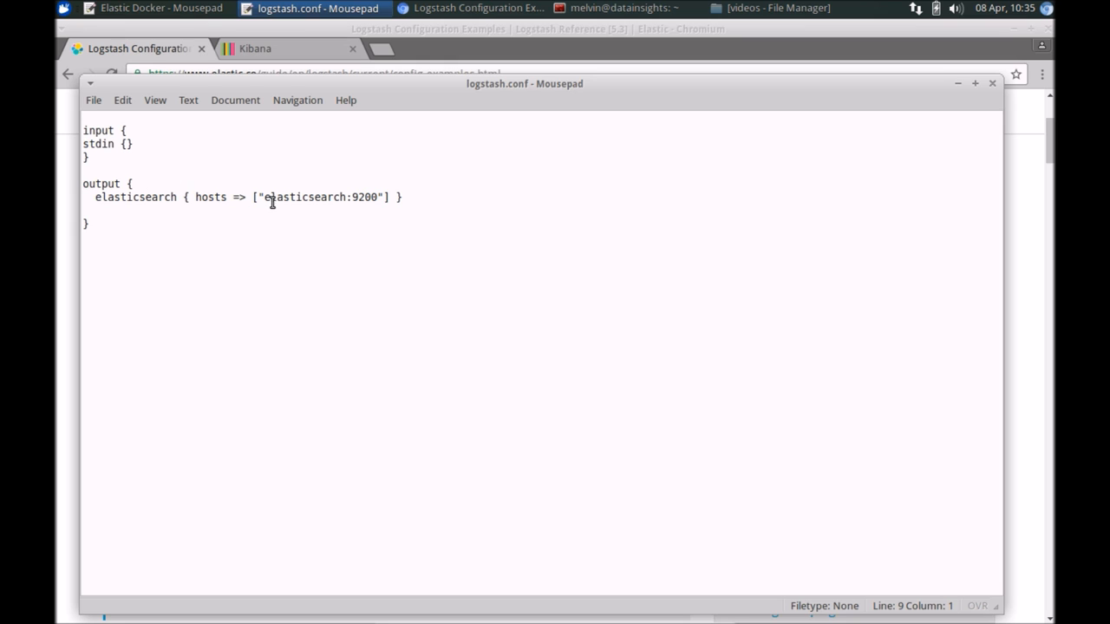
double_click(303, 198)
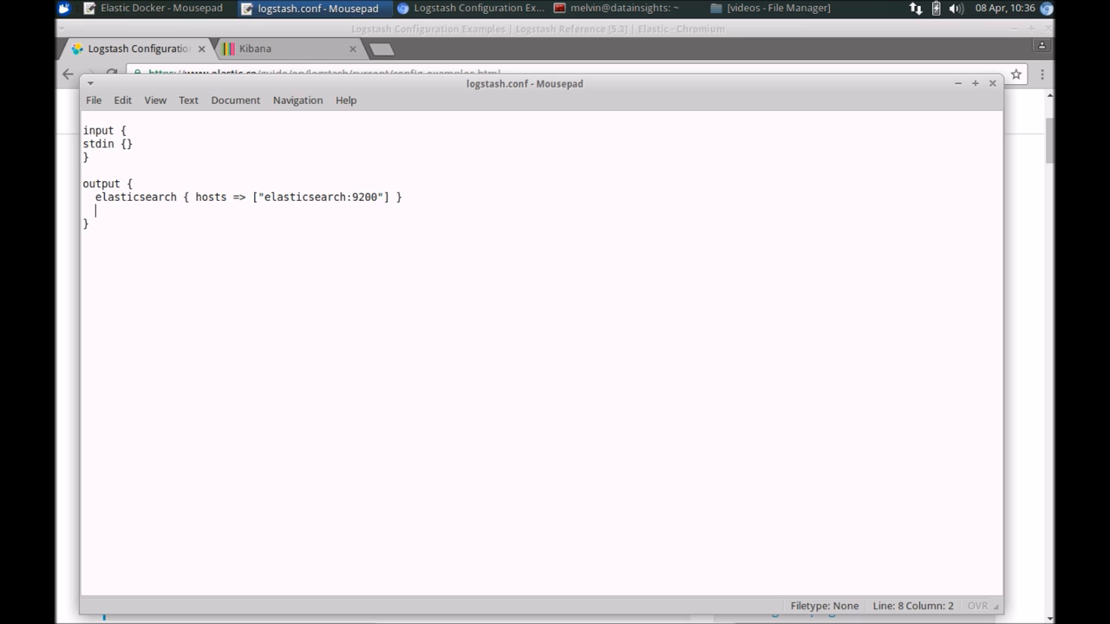
mouse_move(755, 66)
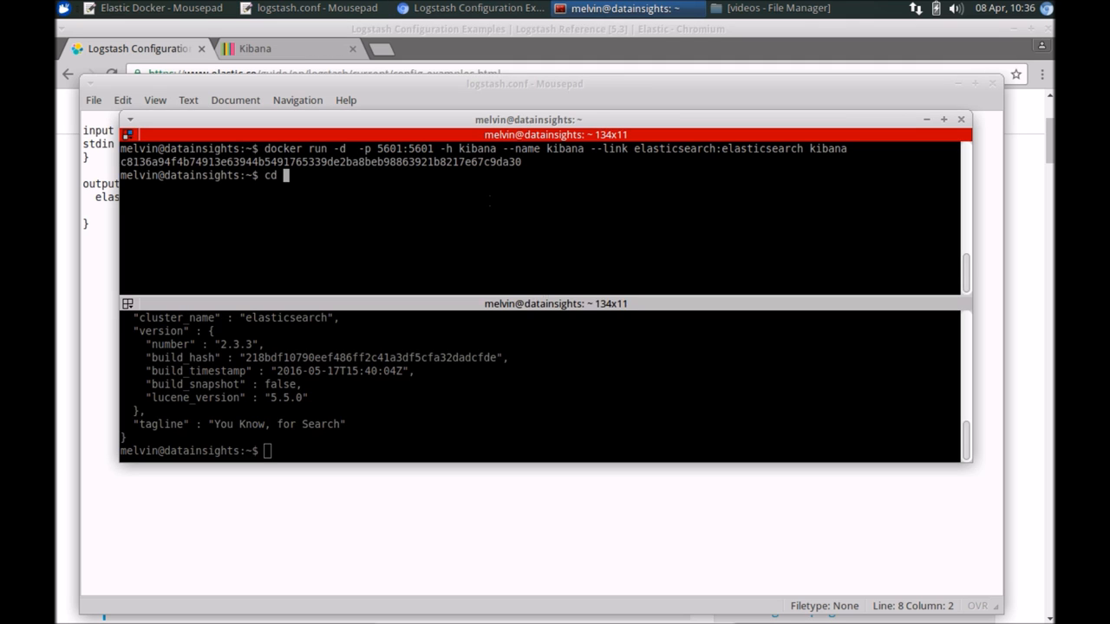
List the videos folder showing logstash.conf, then paste the Logstash container run command
type("videos/")
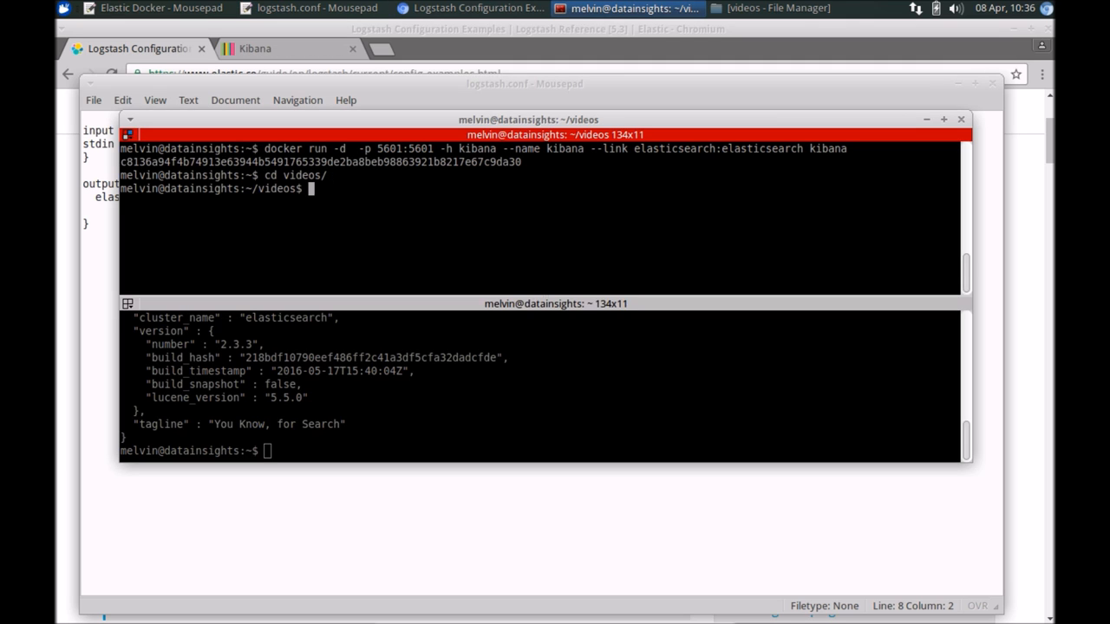
type("ls")
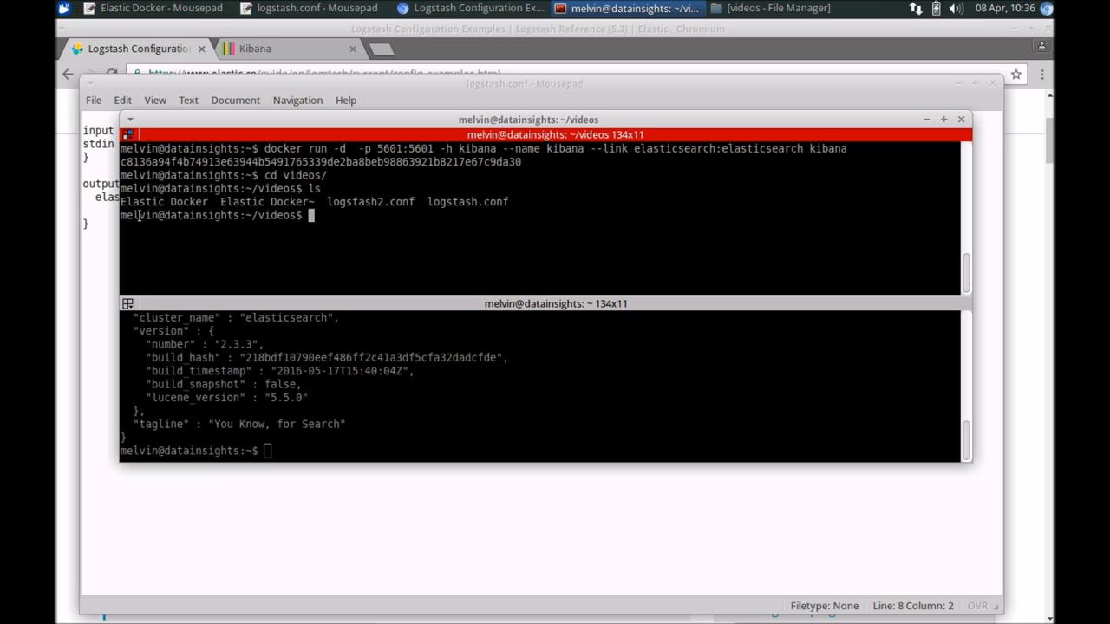
left_click(316, 7)
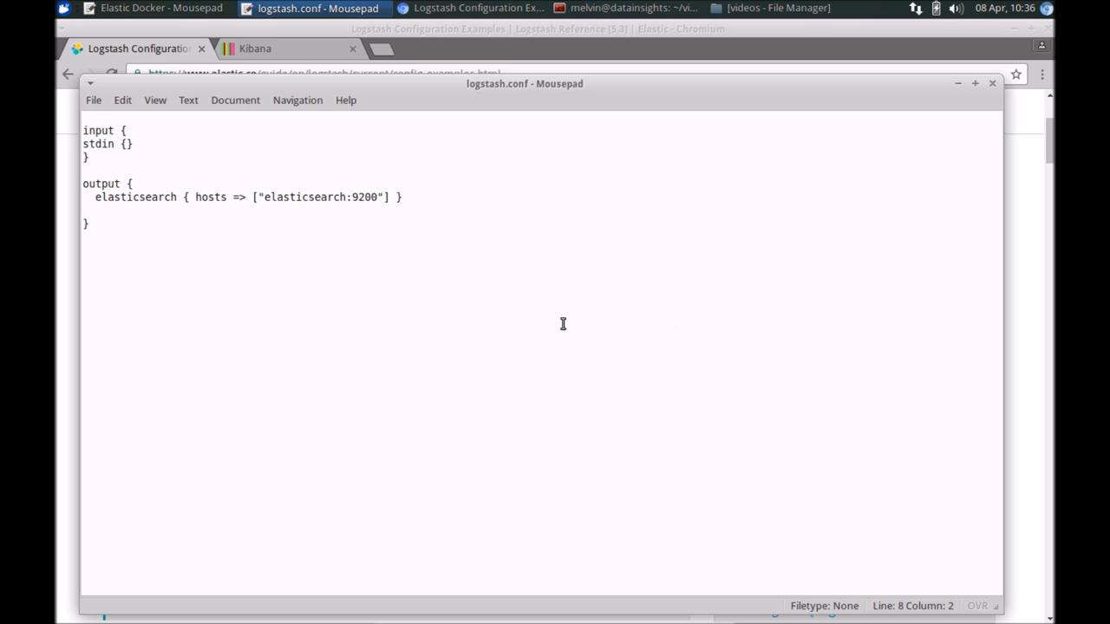
left_click(633, 7)
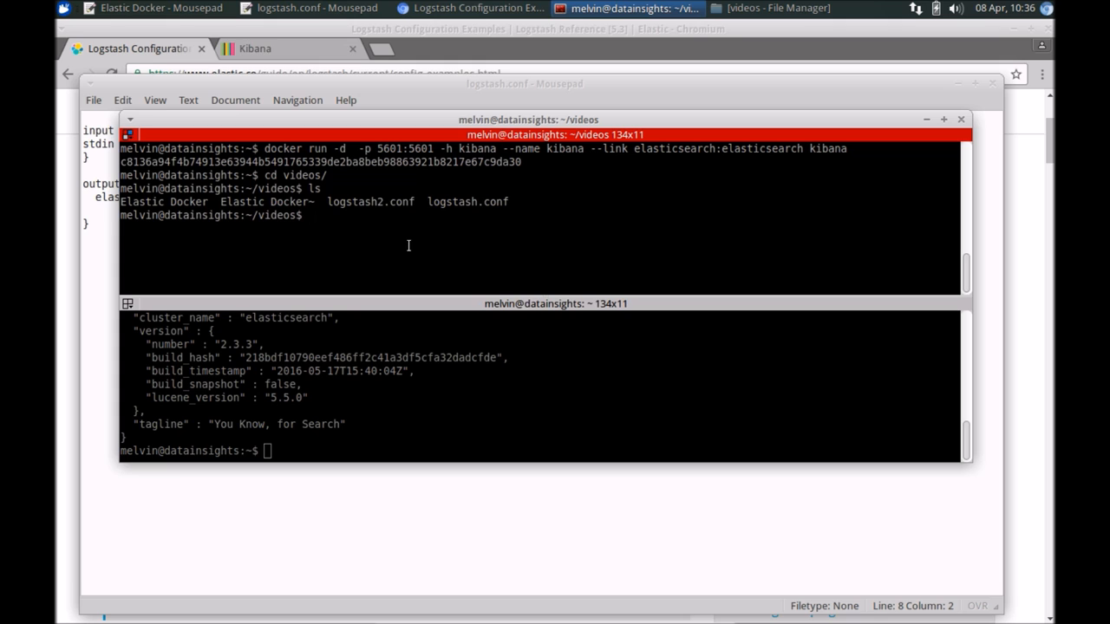
right_click(407, 246)
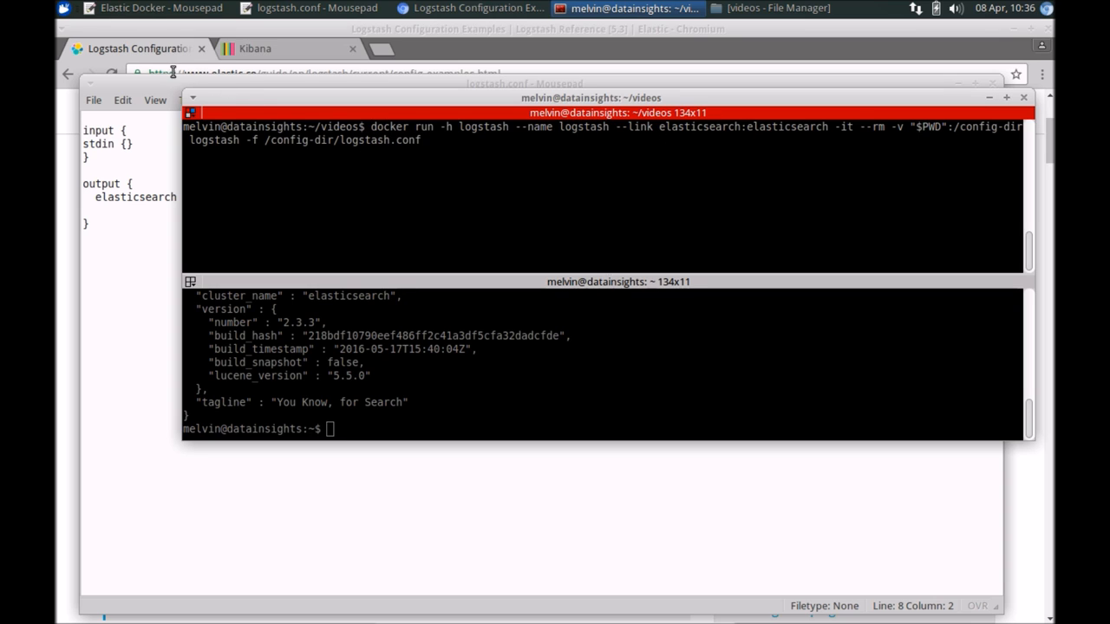
mouse_move(304, 227)
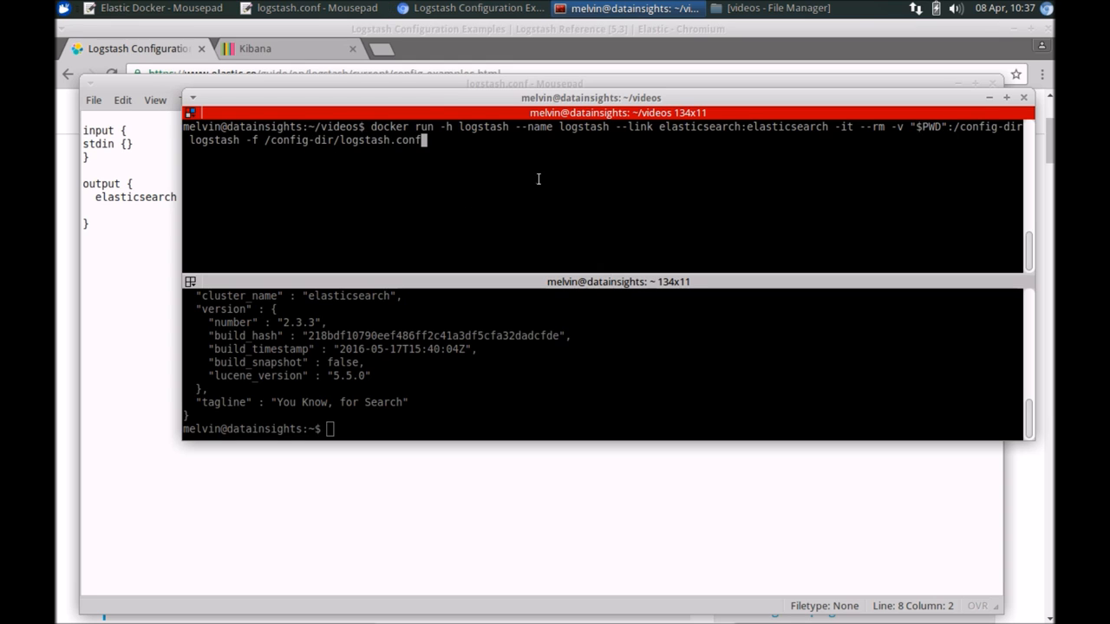
Launch the Logstash container with logstash.conf mounted and linked to elasticsearch
left_click(316, 7)
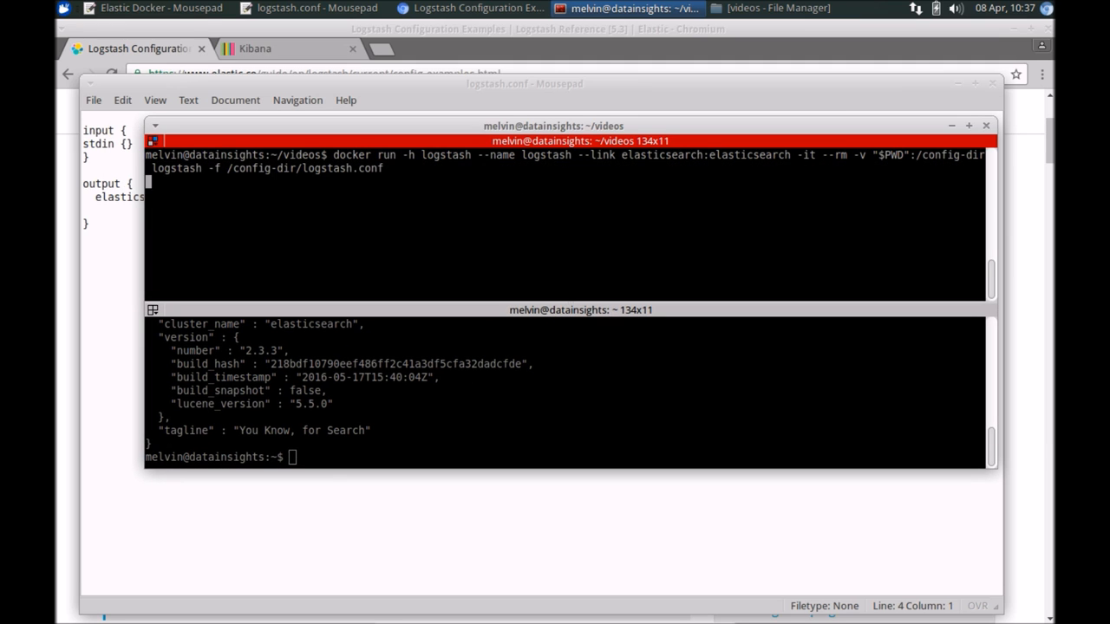
mouse_move(518, 201)
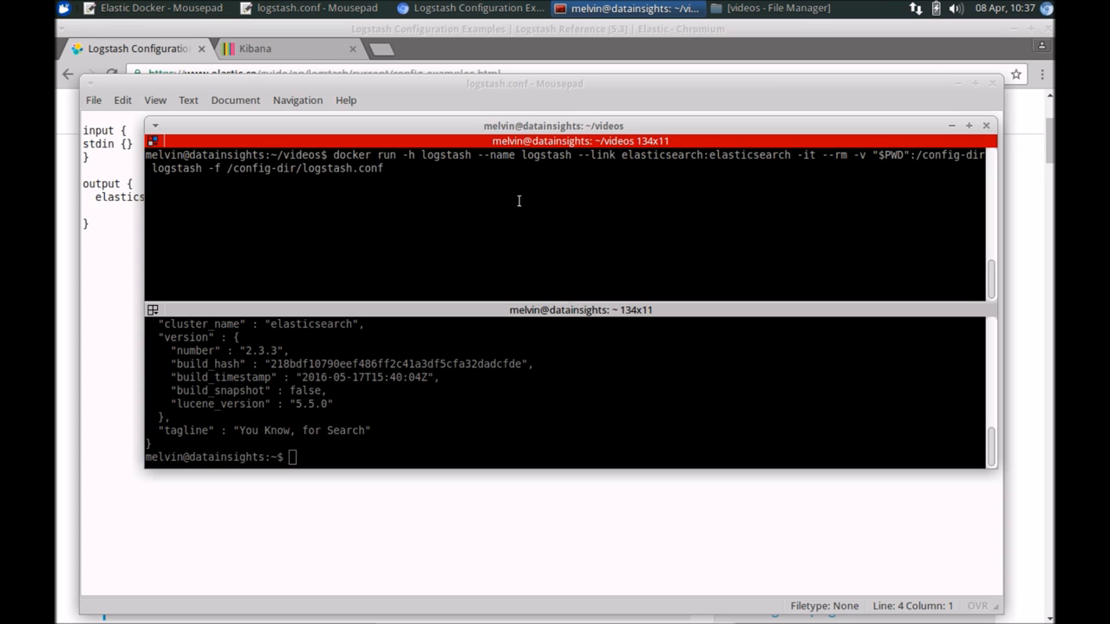
type("e")
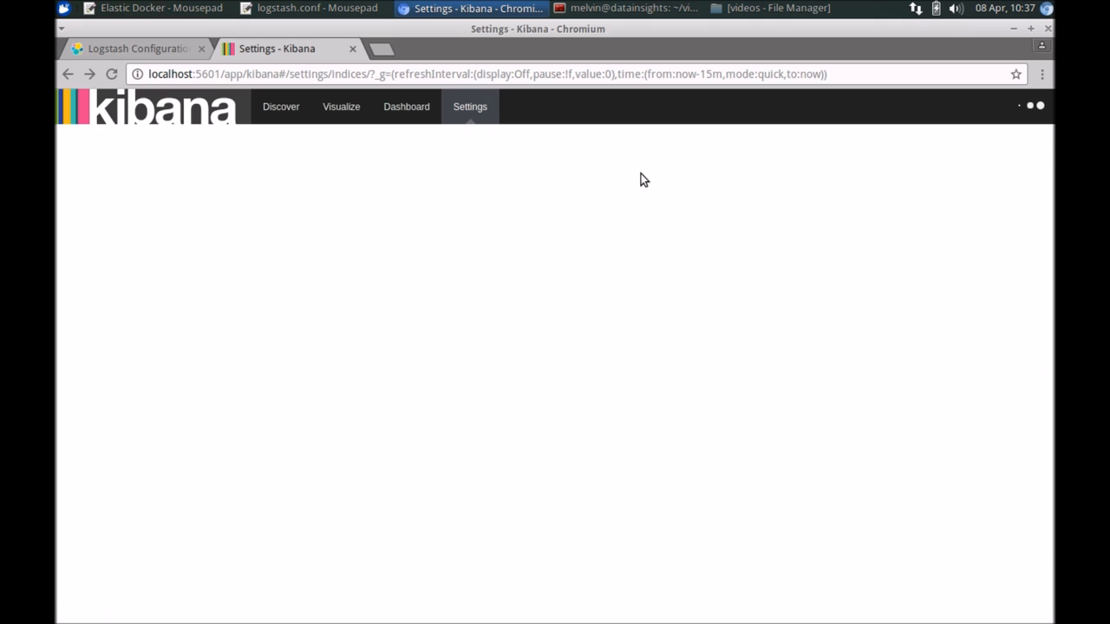
Send test1, test2 and test3 through the Logstash container's stdin, then return to Kibana
left_click(633, 7)
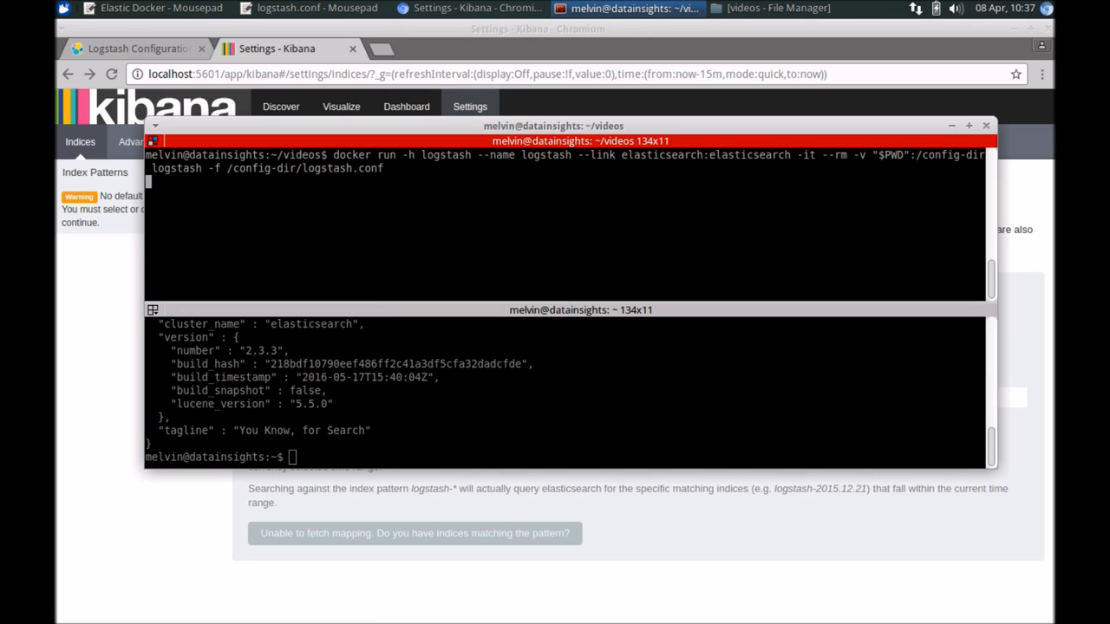
type("test")
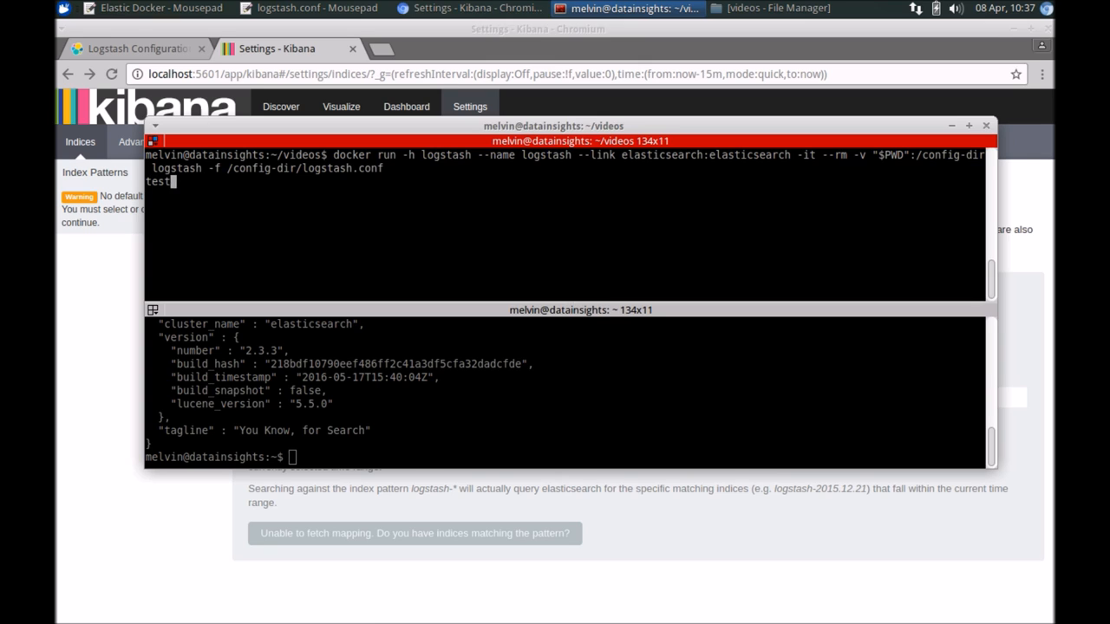
type("te")
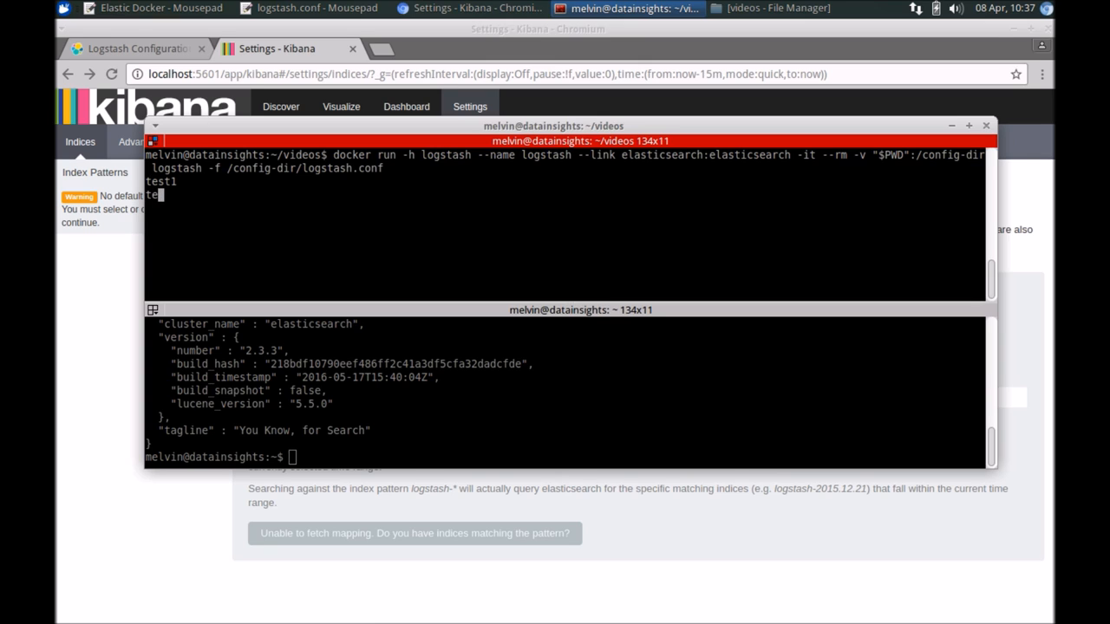
type("test2")
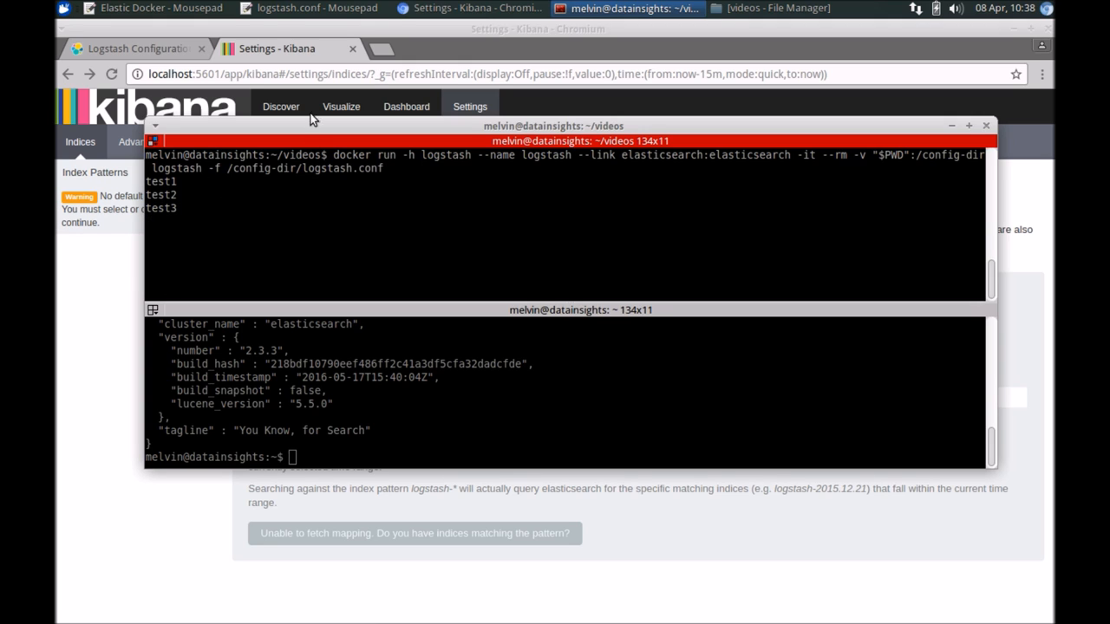
left_click(316, 7)
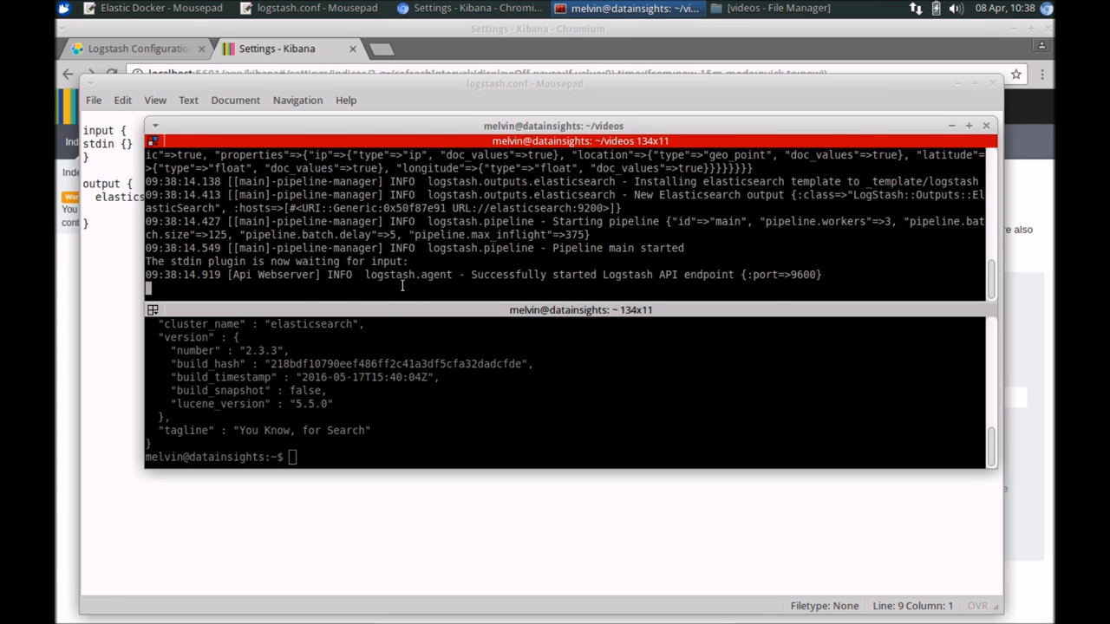
mouse_move(541, 278)
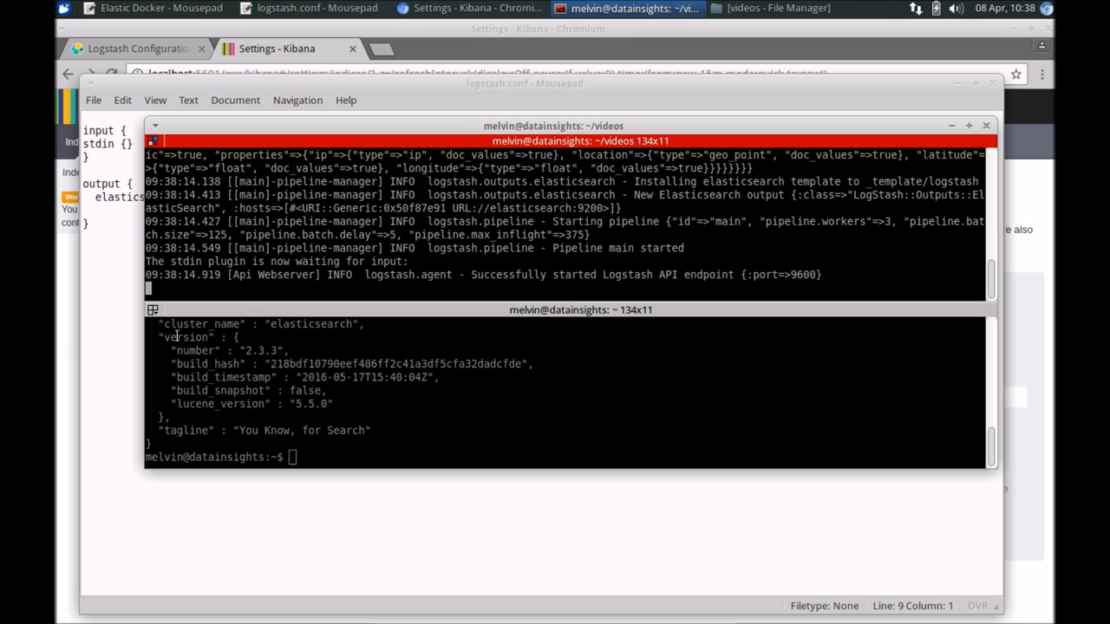
left_click(476, 6)
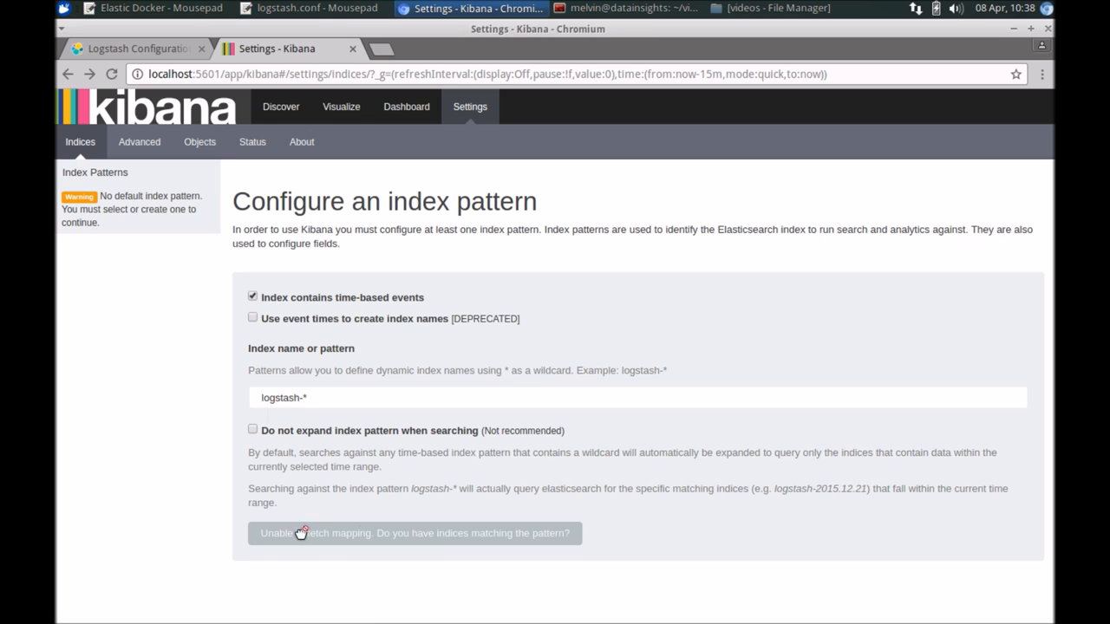
mouse_move(362, 246)
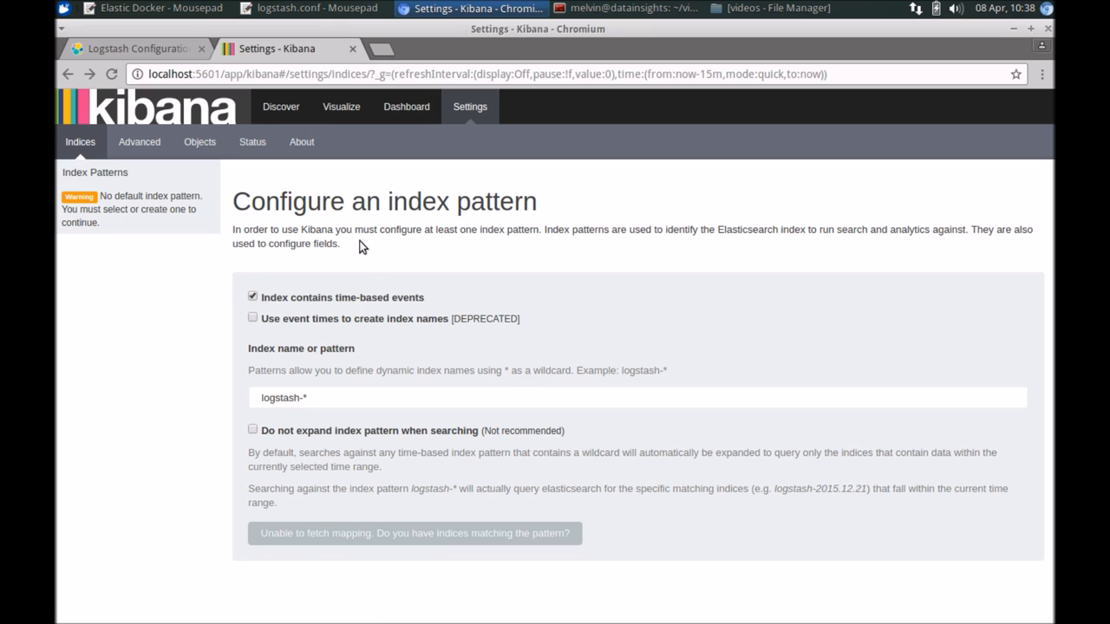
mouse_move(229, 531)
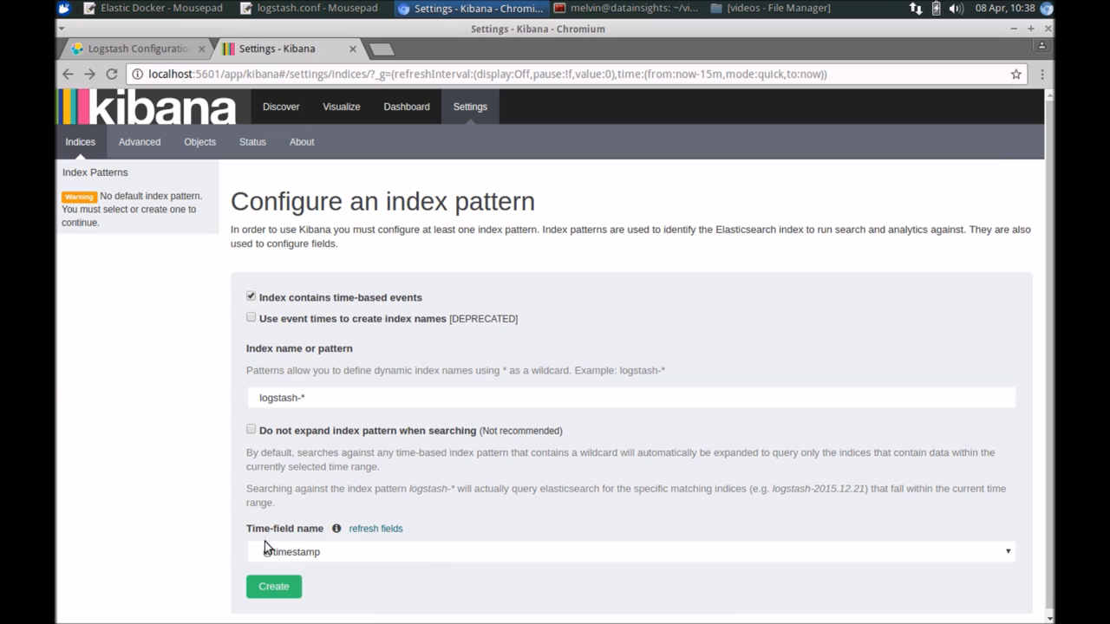
left_click(635, 7)
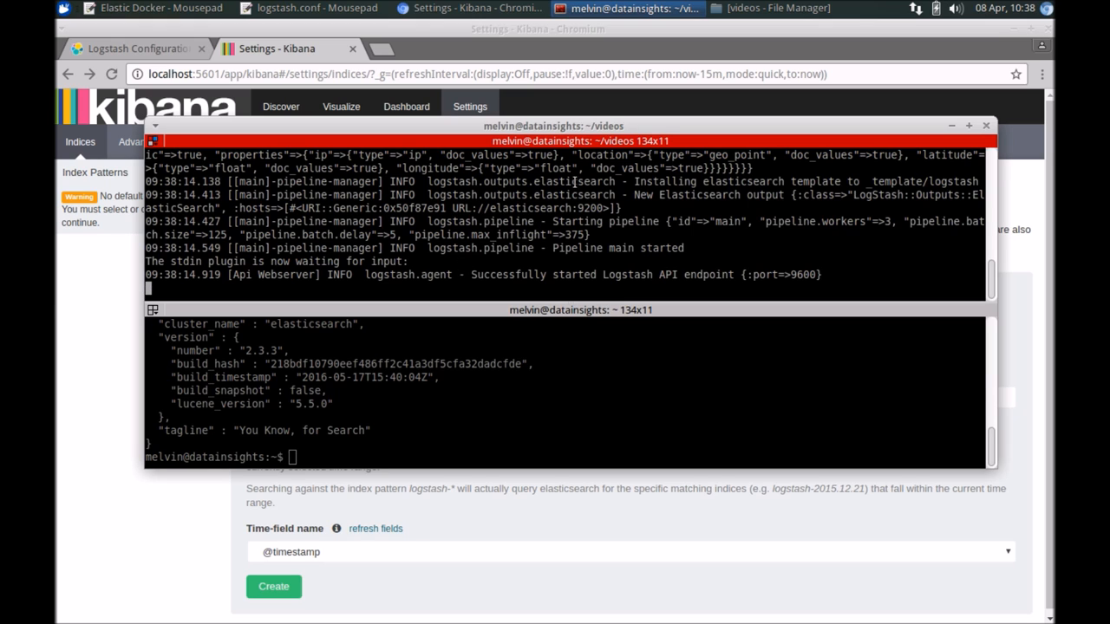
mouse_move(214, 531)
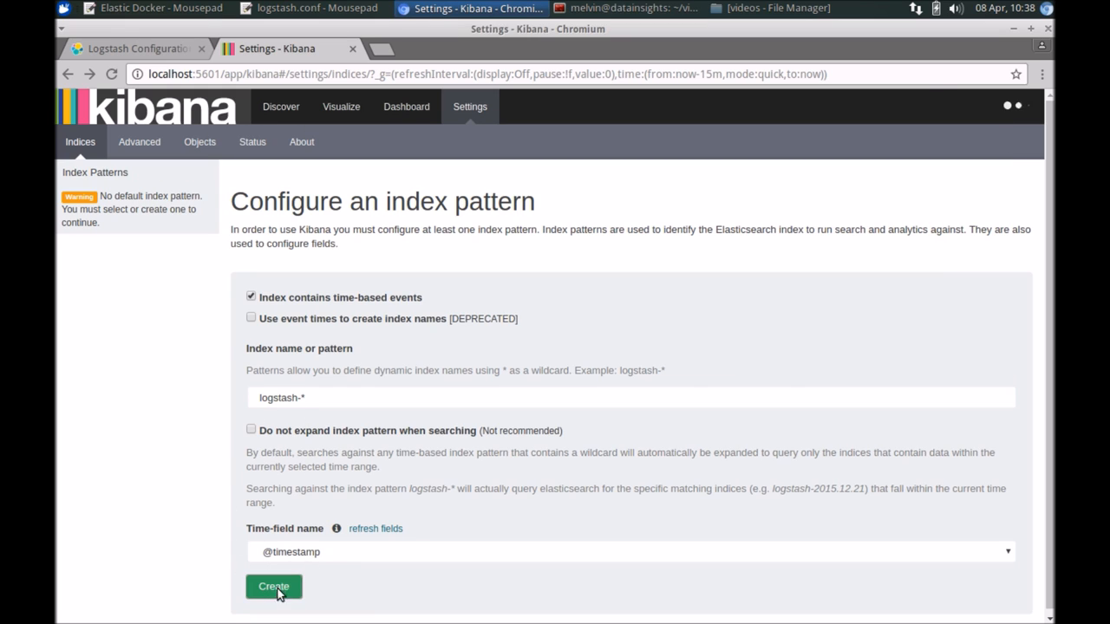
left_click(274, 586)
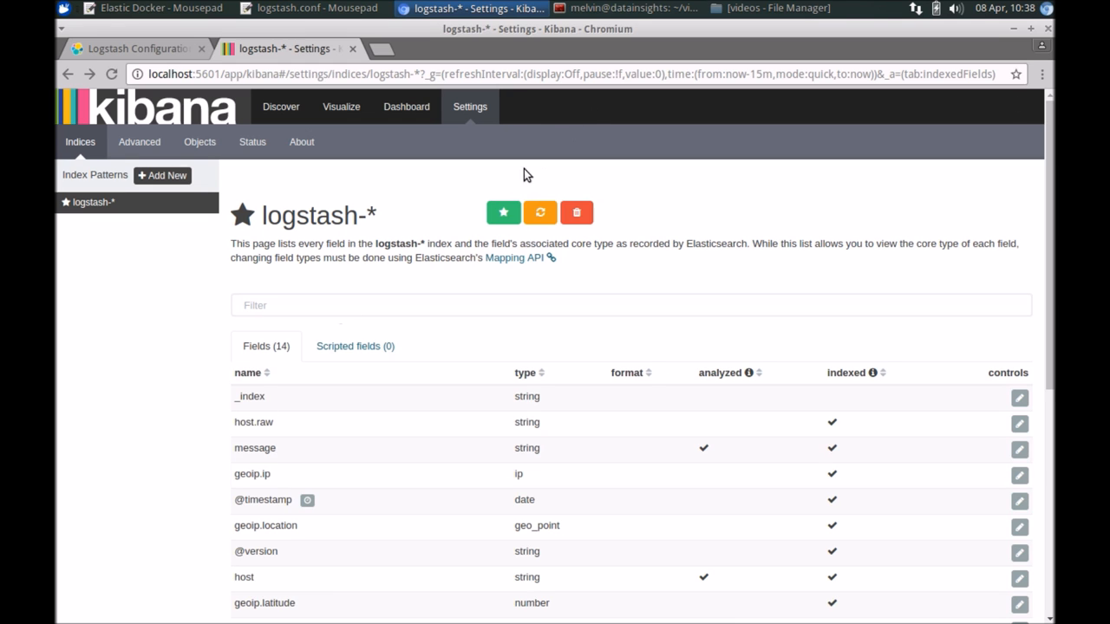
scroll("down", 3)
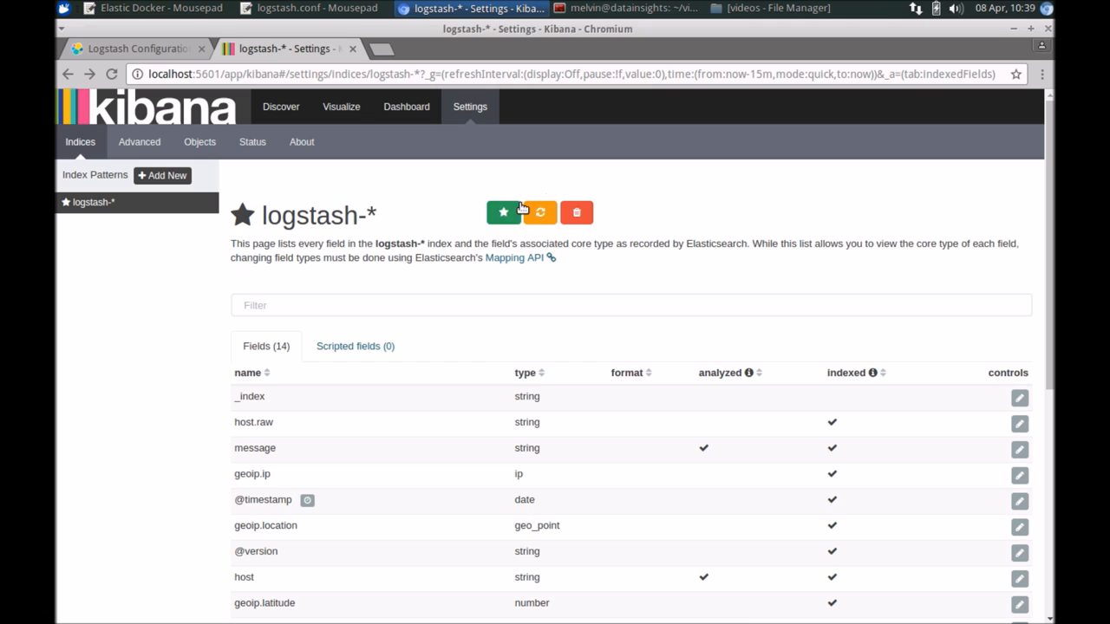
mouse_move(281, 108)
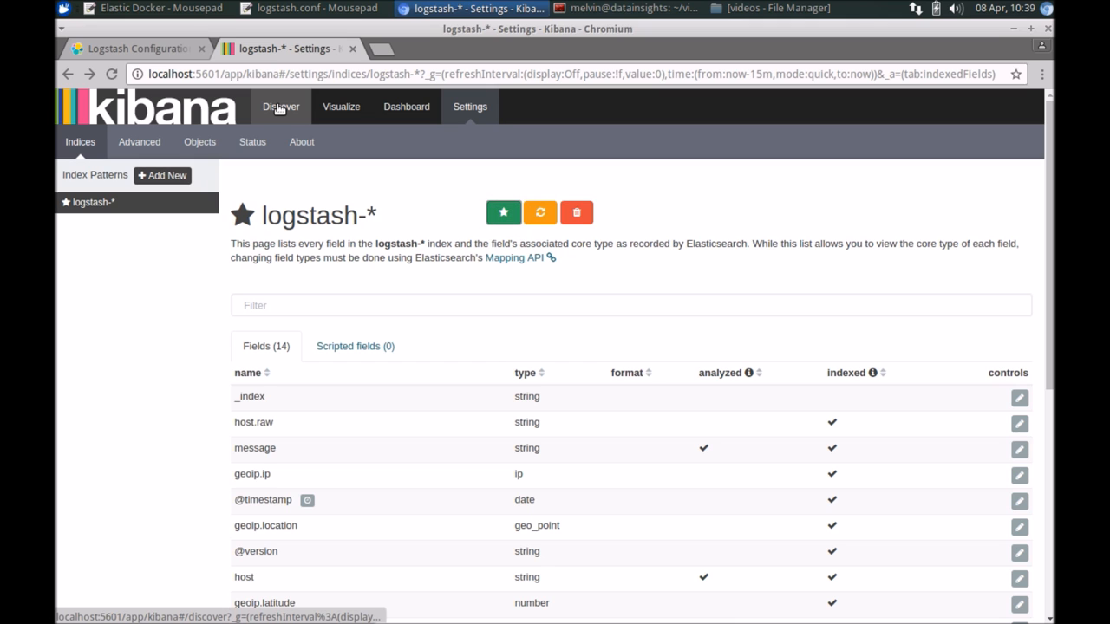
In Discover, view the three test messages and expand the test3 and test2 documents into their fields
left_click(281, 108)
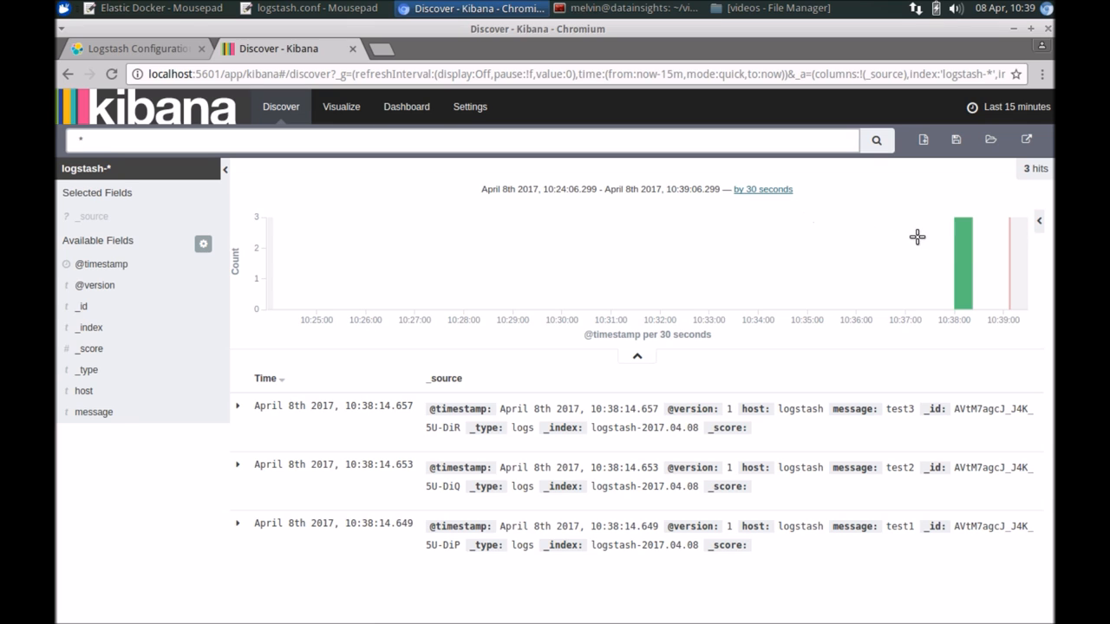
mouse_move(385, 486)
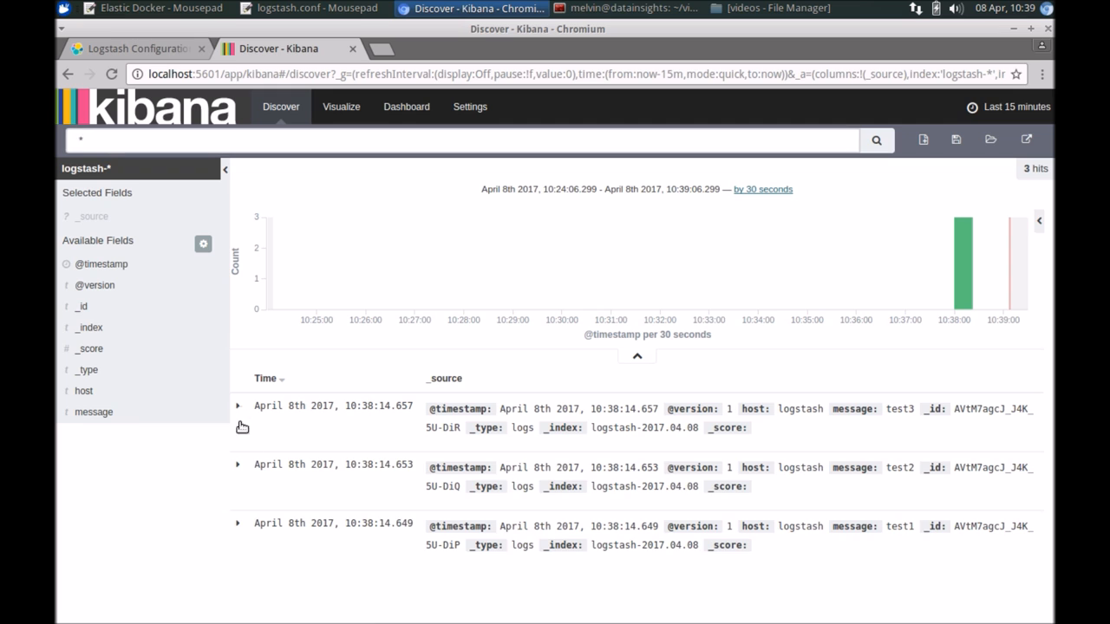
left_click(237, 405)
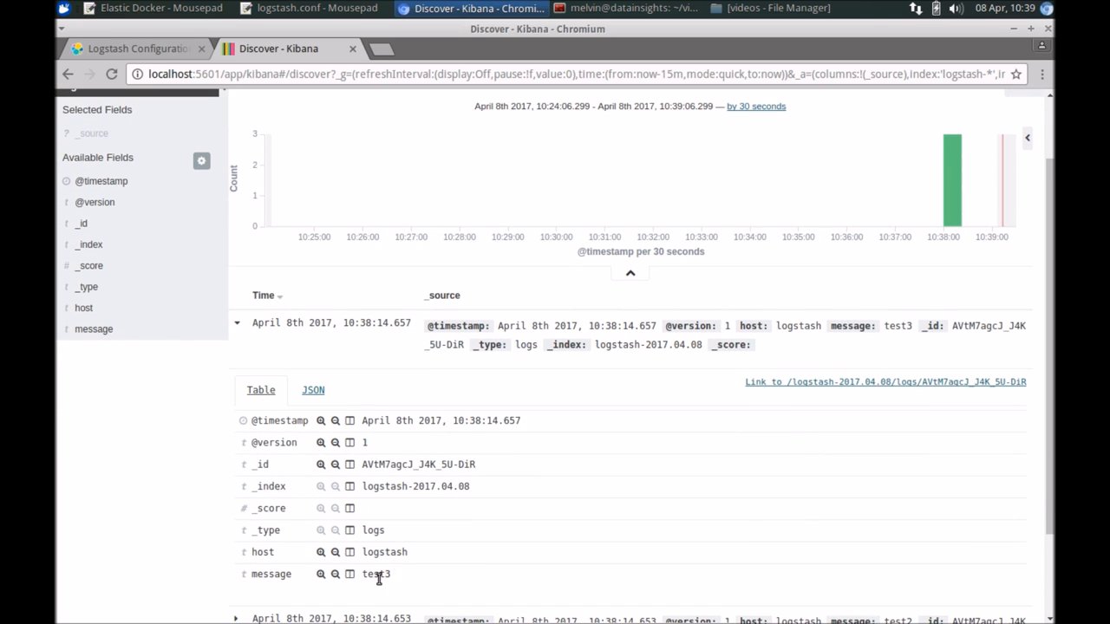
scroll("down", 3)
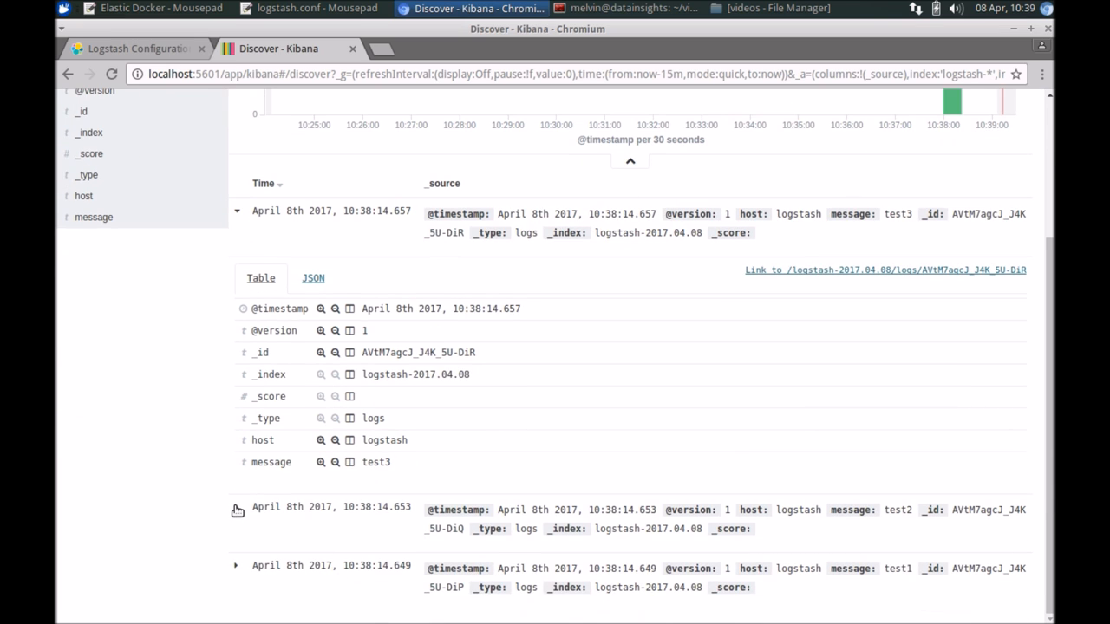
left_click(235, 506)
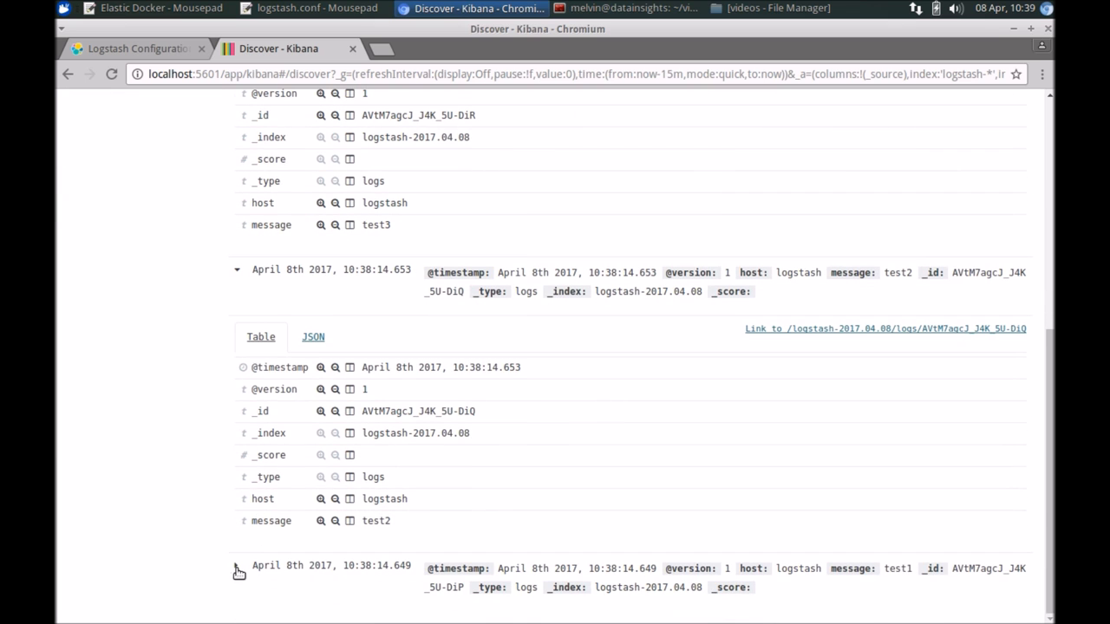
scroll("down", 3)
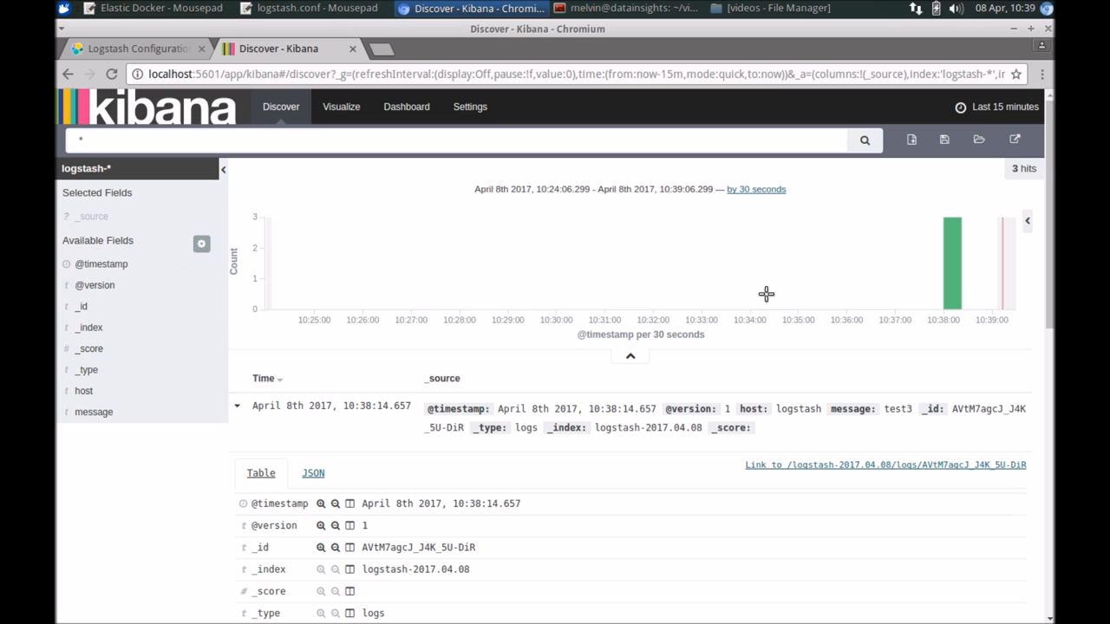
left_click(1002, 108)
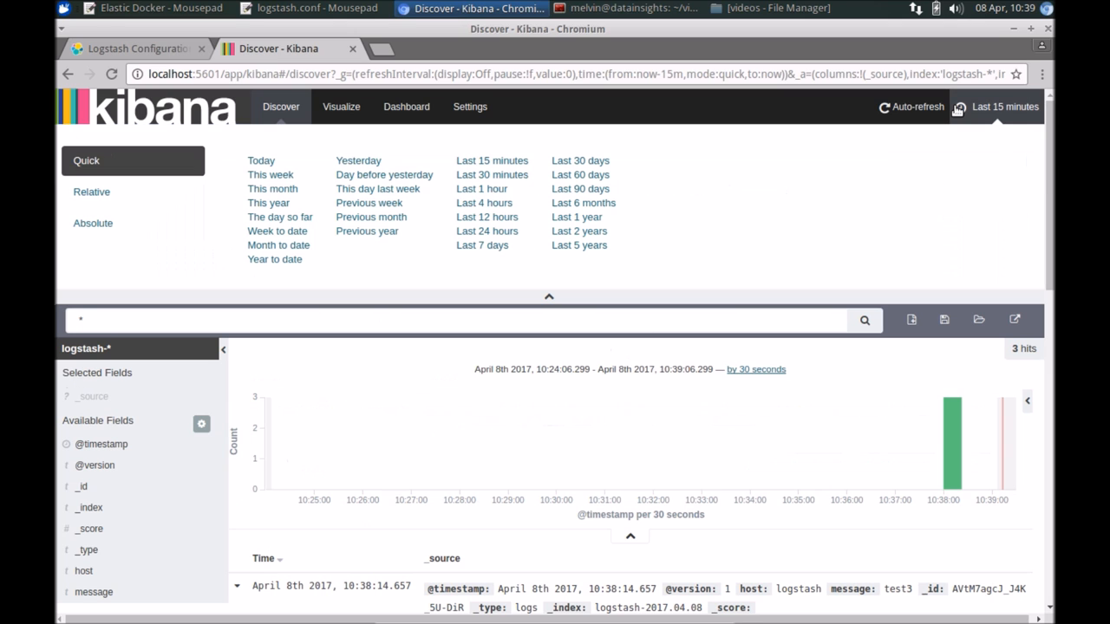
Set Discover to auto-refresh every 5 seconds and bring the Logstash terminal alongside the results
left_click(910, 107)
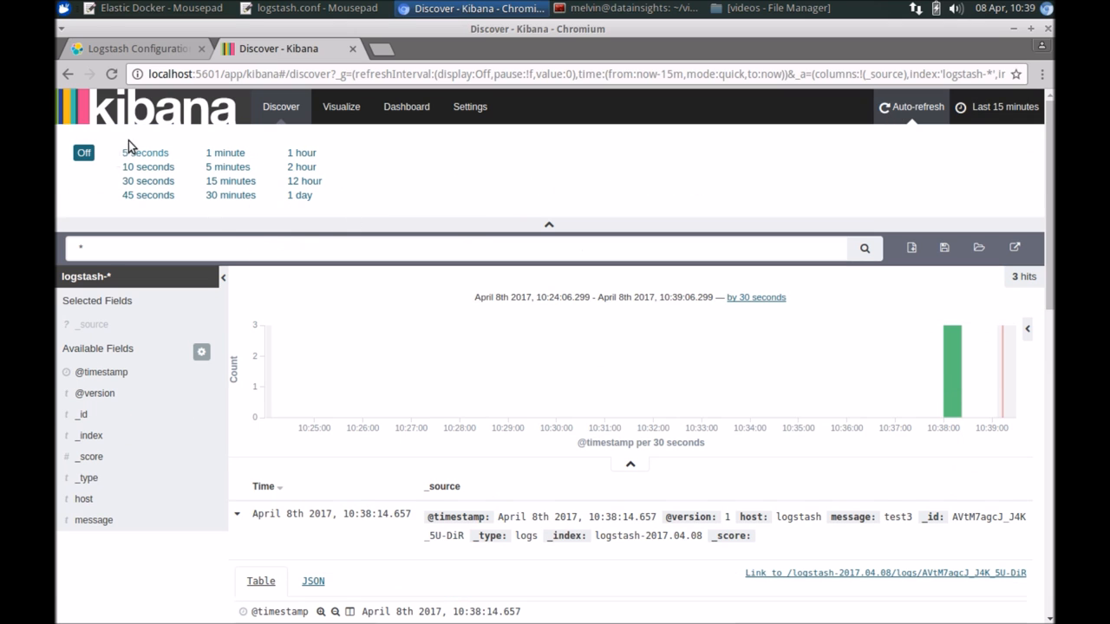
left_click(145, 153)
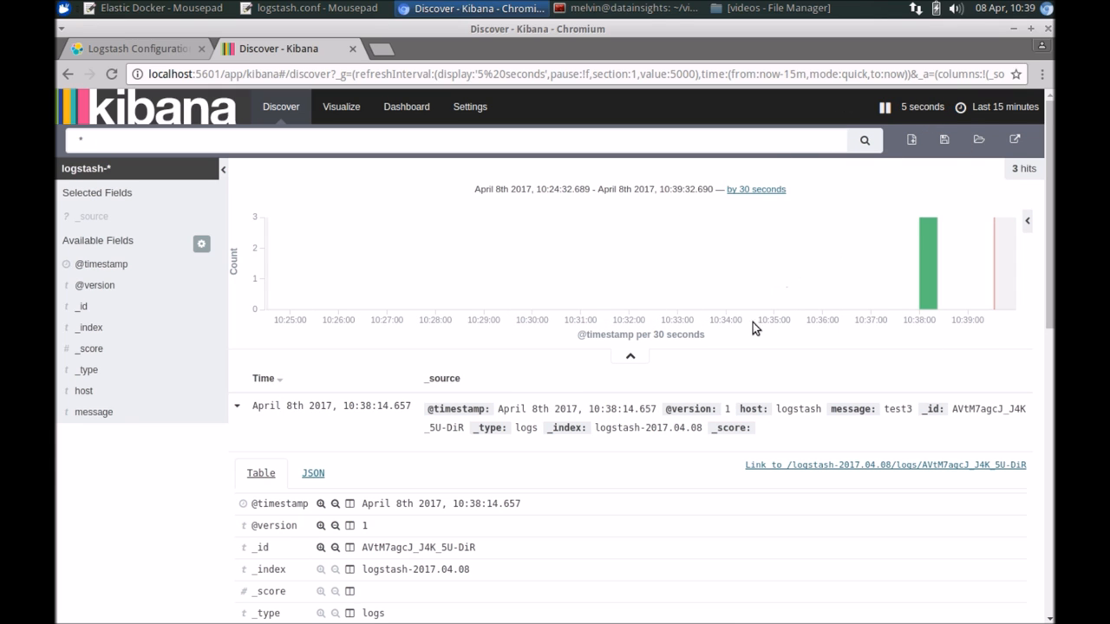
left_click(634, 7)
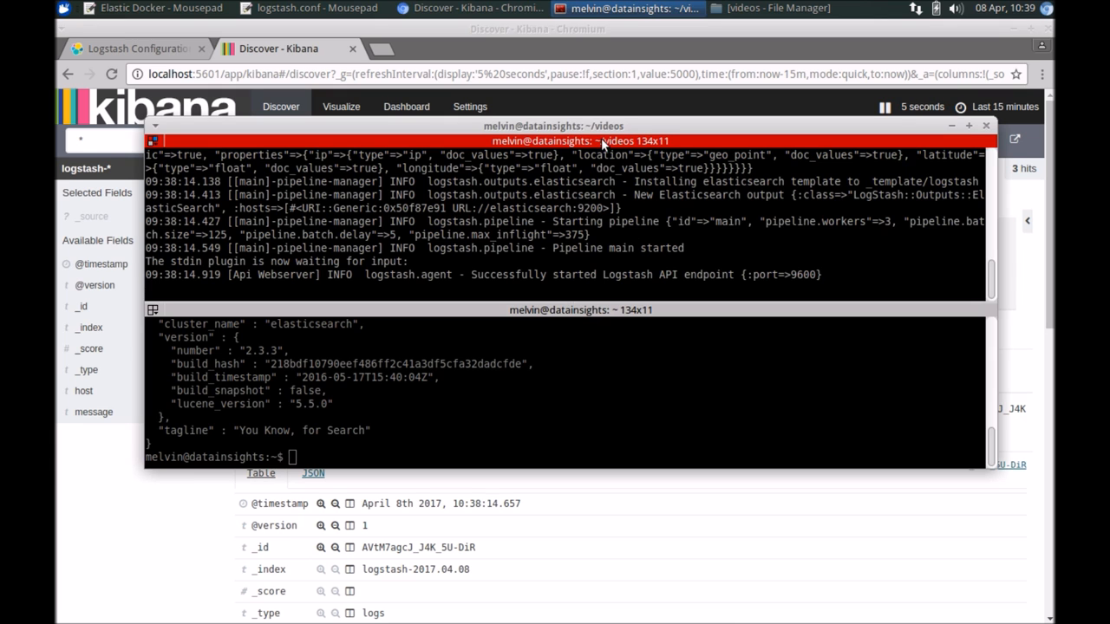
left_click_drag(599, 140, 511, 243)
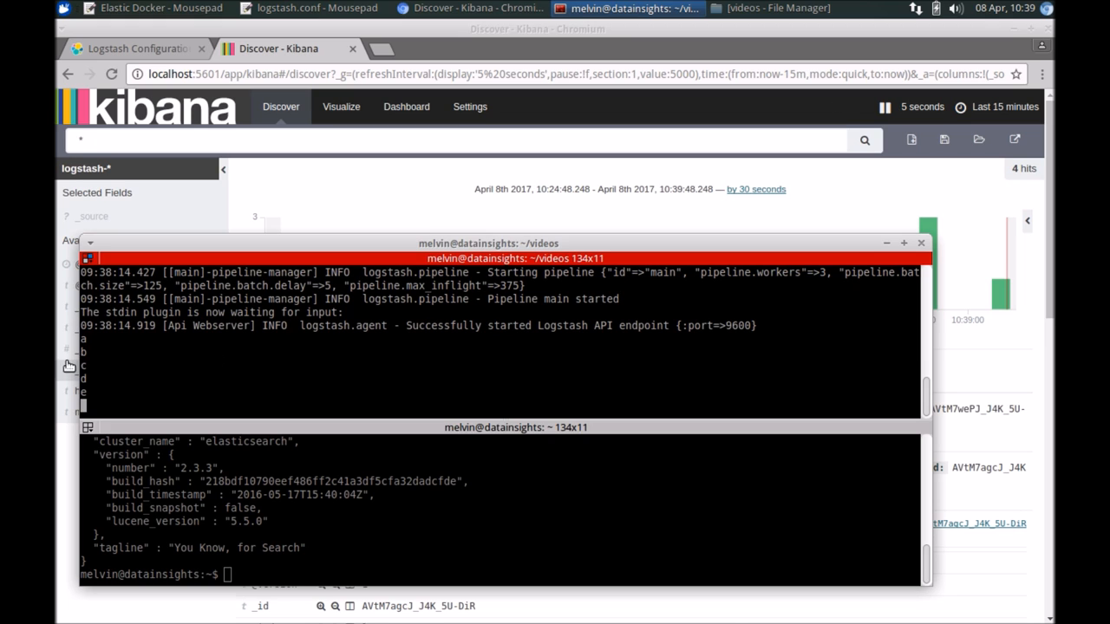
mouse_move(194, 375)
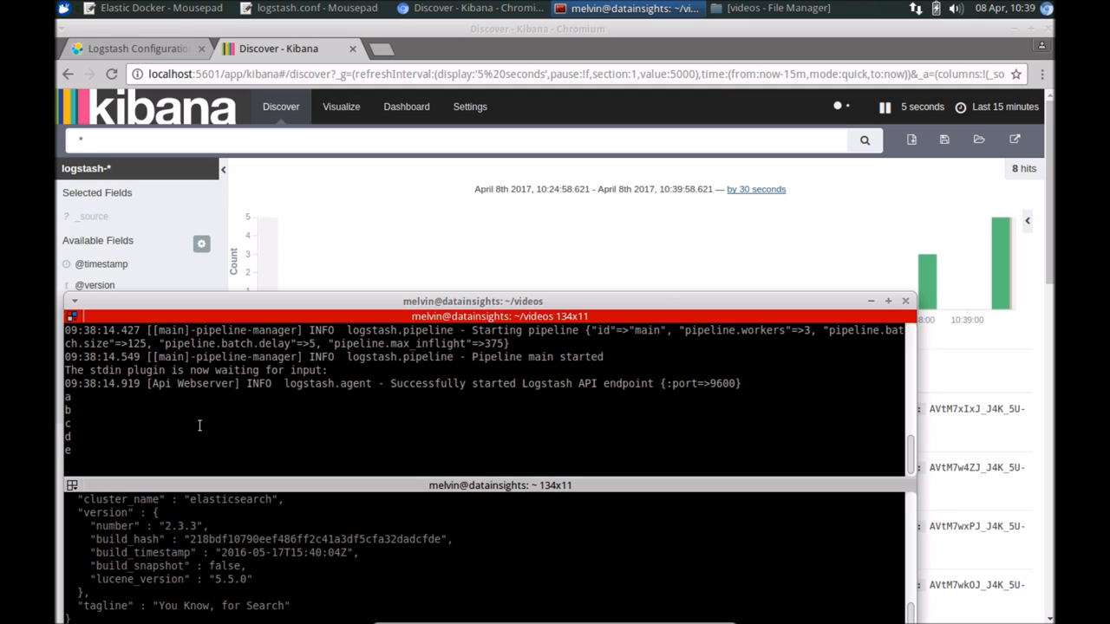
mouse_move(1023, 250)
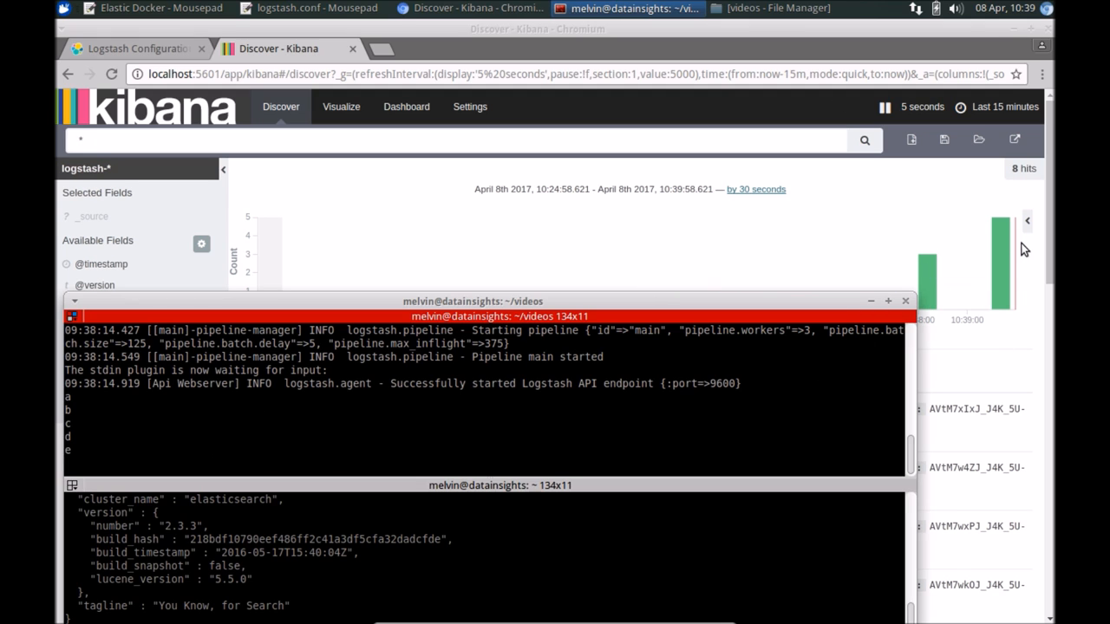
mouse_move(1002, 240)
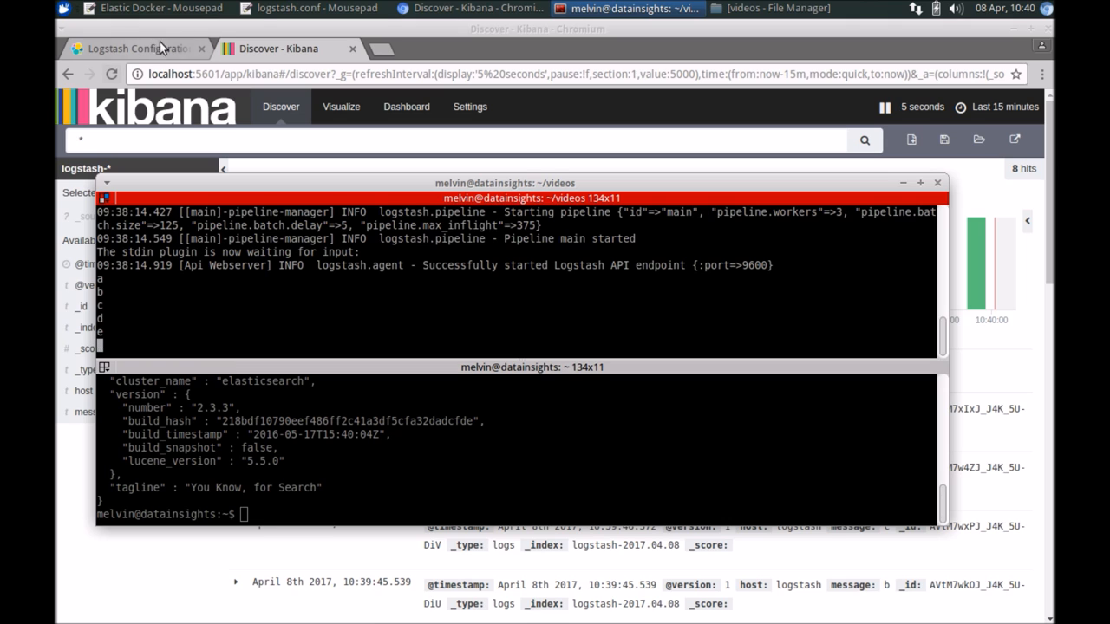
Bring the logstash.conf Mousepad window back to the front
left_click(315, 7)
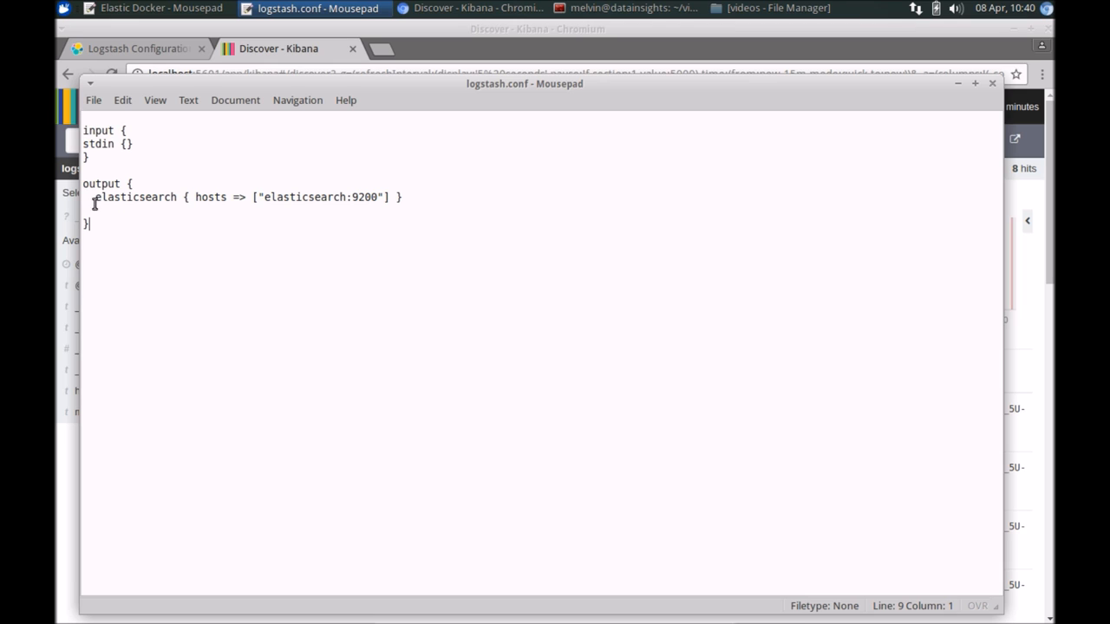
mouse_move(201, 182)
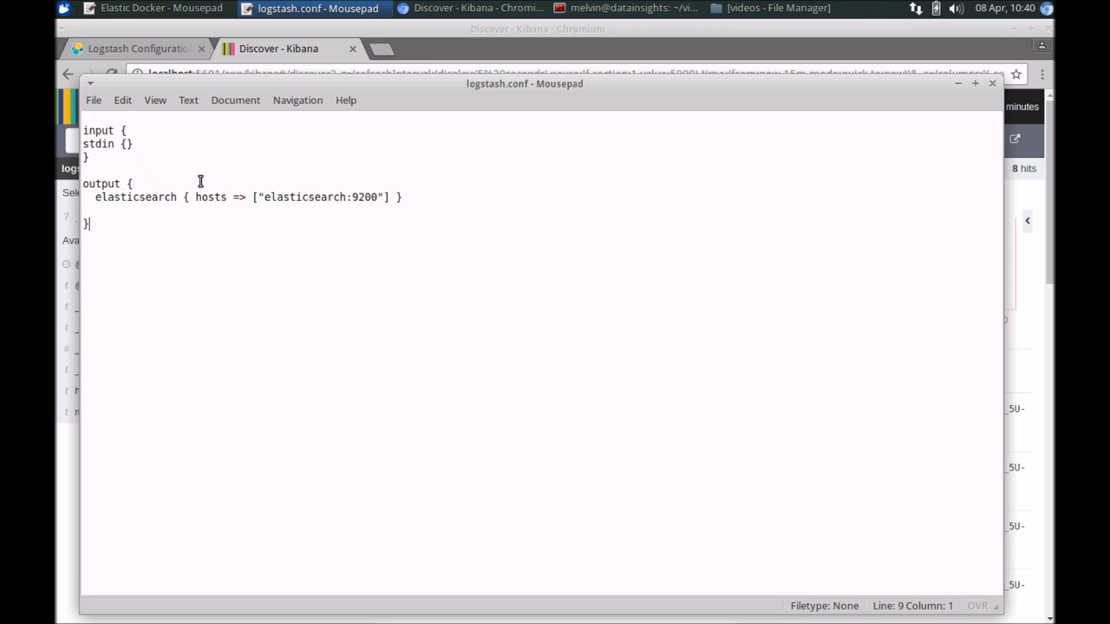
mouse_move(486, 95)
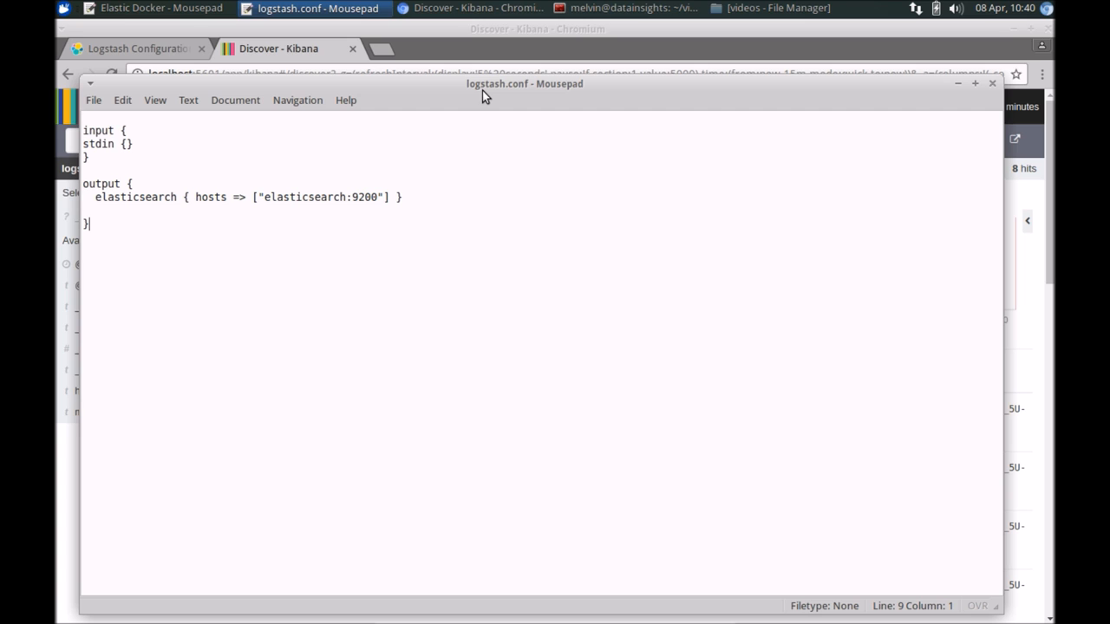
mouse_move(607, 48)
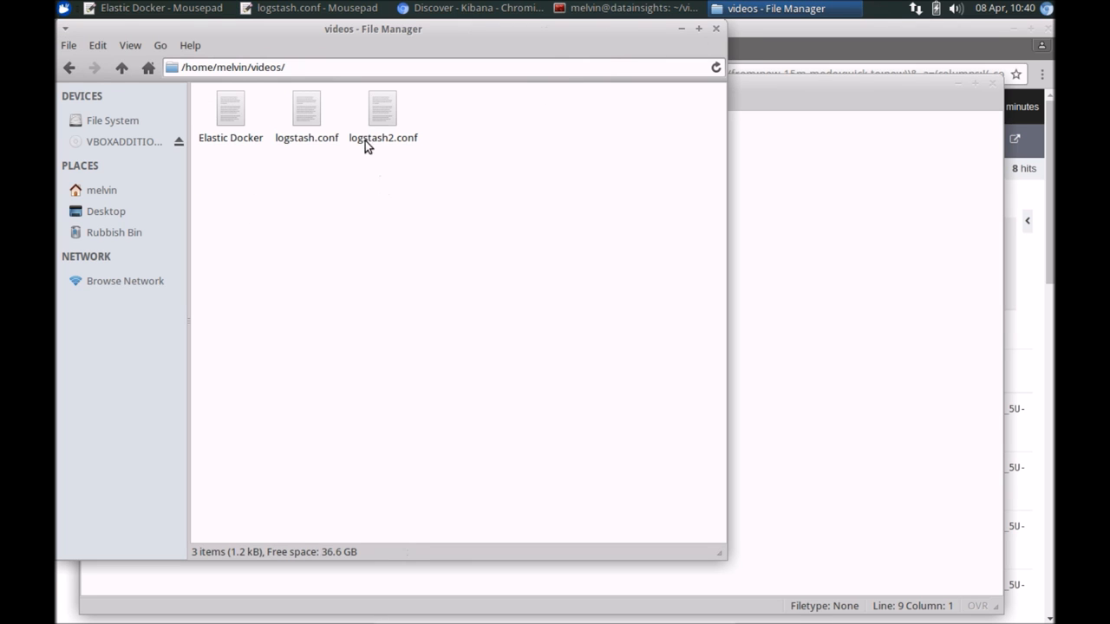
Review logstash2.conf from the videos folder, highlighting the tcp input port 9500 and elasticsearch output
double_click(382, 112)
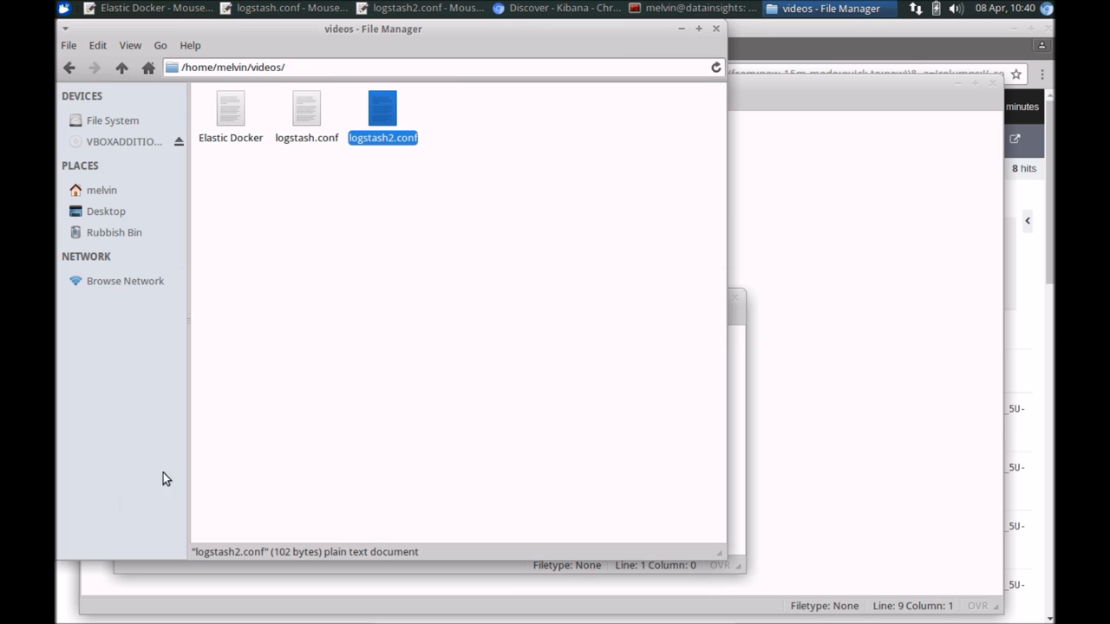
double_click(381, 108)
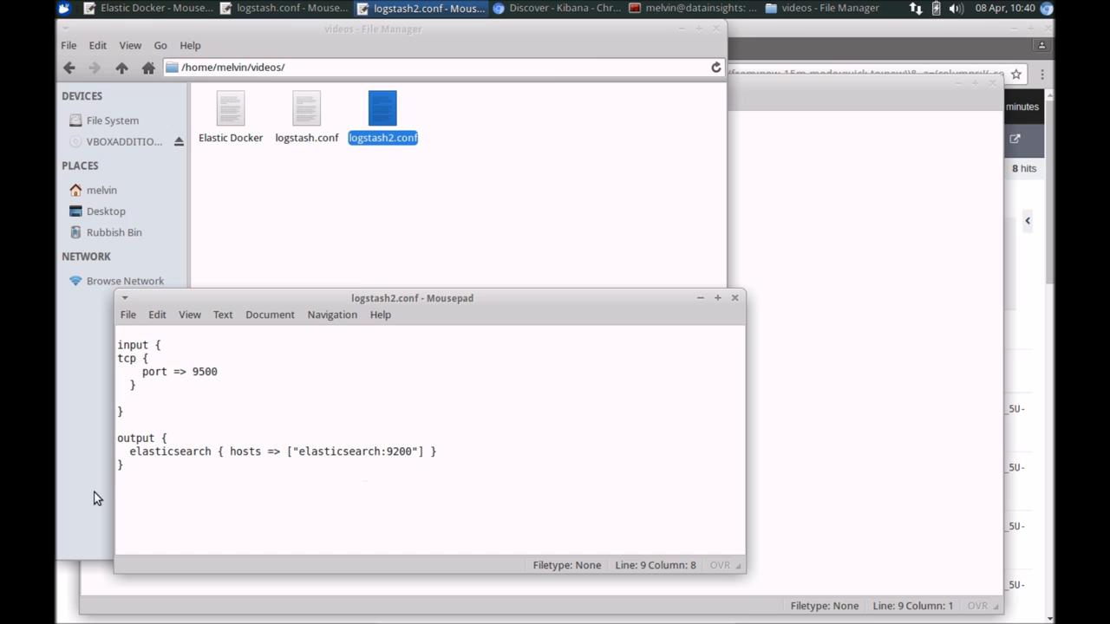
key("ctrl+a")
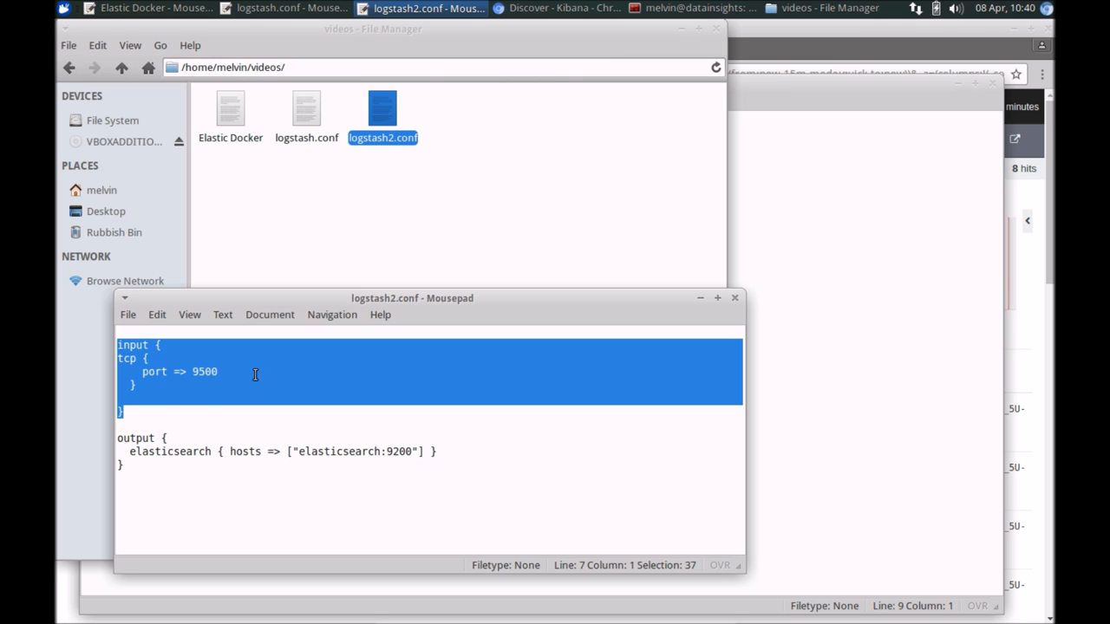
double_click(205, 371)
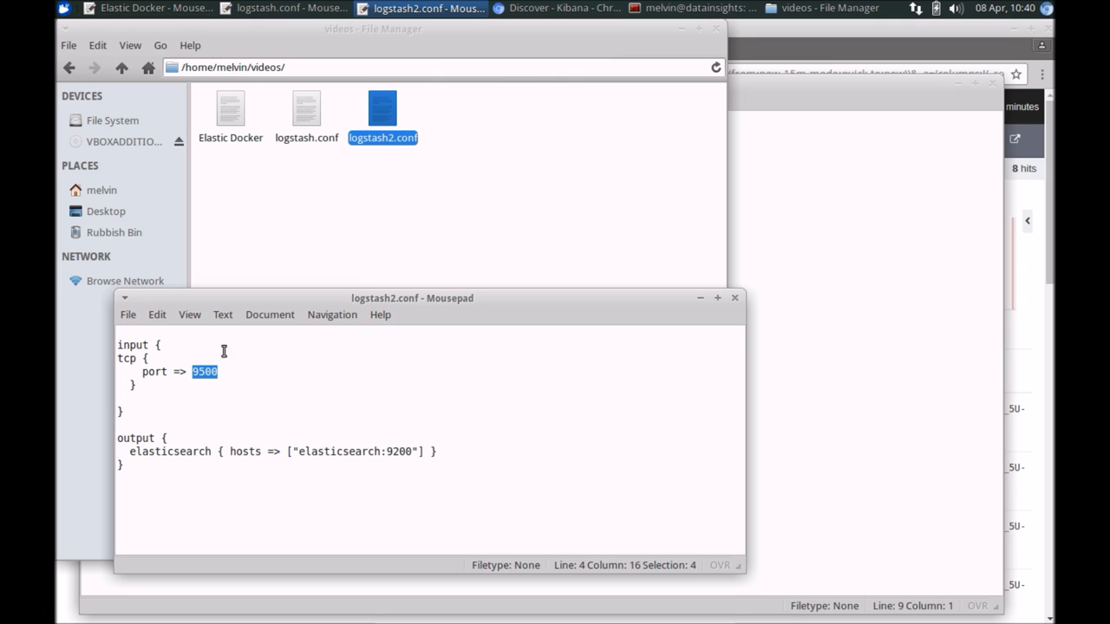
mouse_move(184, 416)
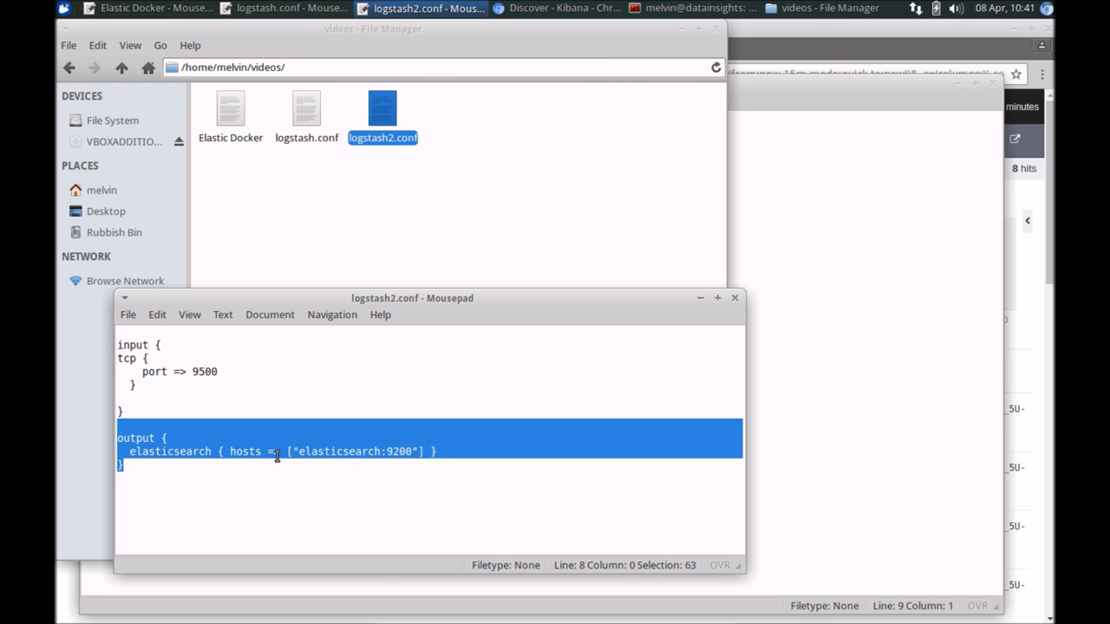
left_click(229, 430)
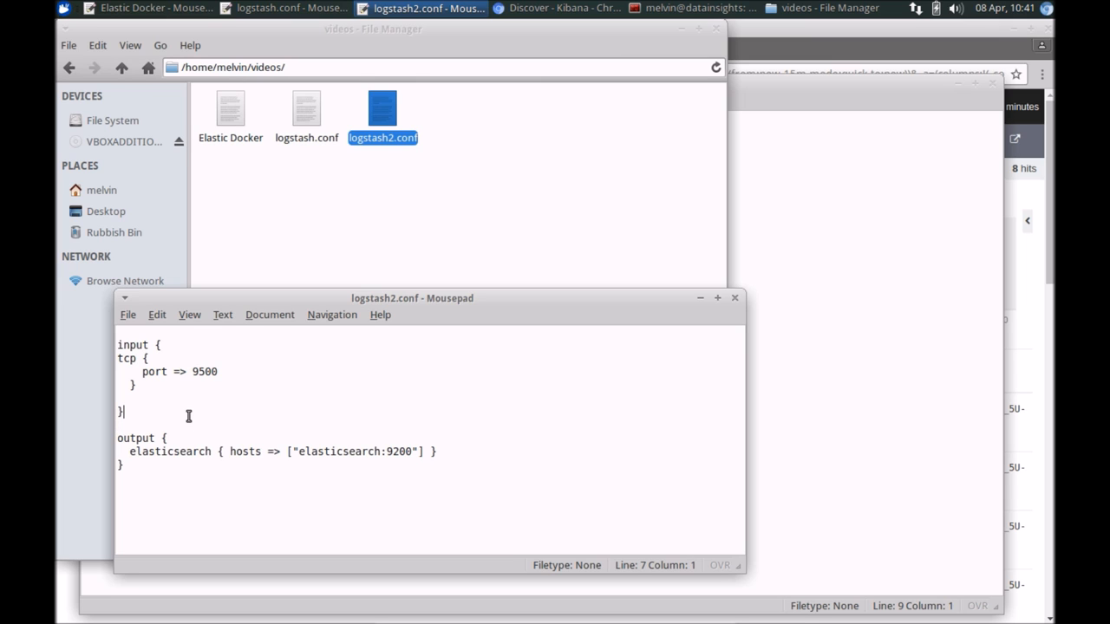
mouse_move(404, 375)
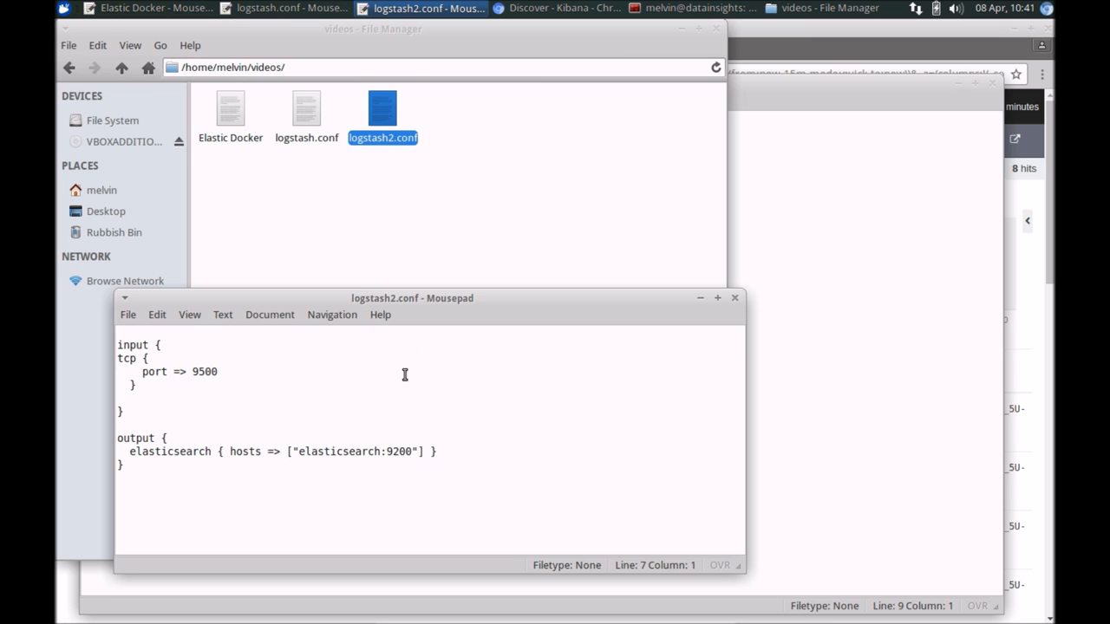
key("alt+Tab")
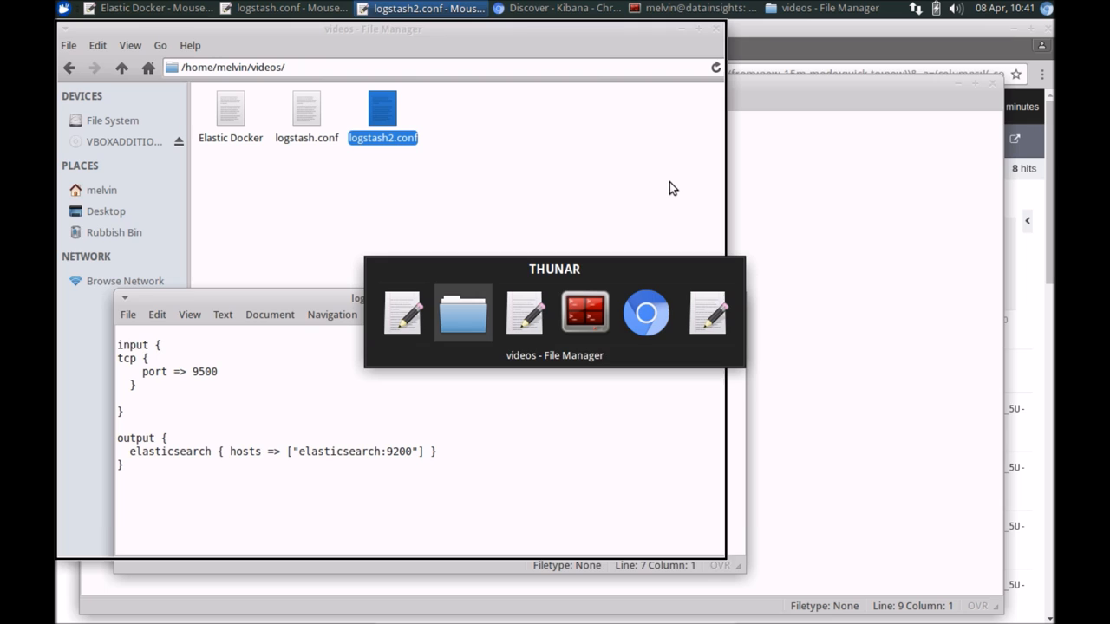
Shut down the stdin Logstash pipeline with Ctrl+C before launching the logstash2 container on port 9500
key("alt+Tab")
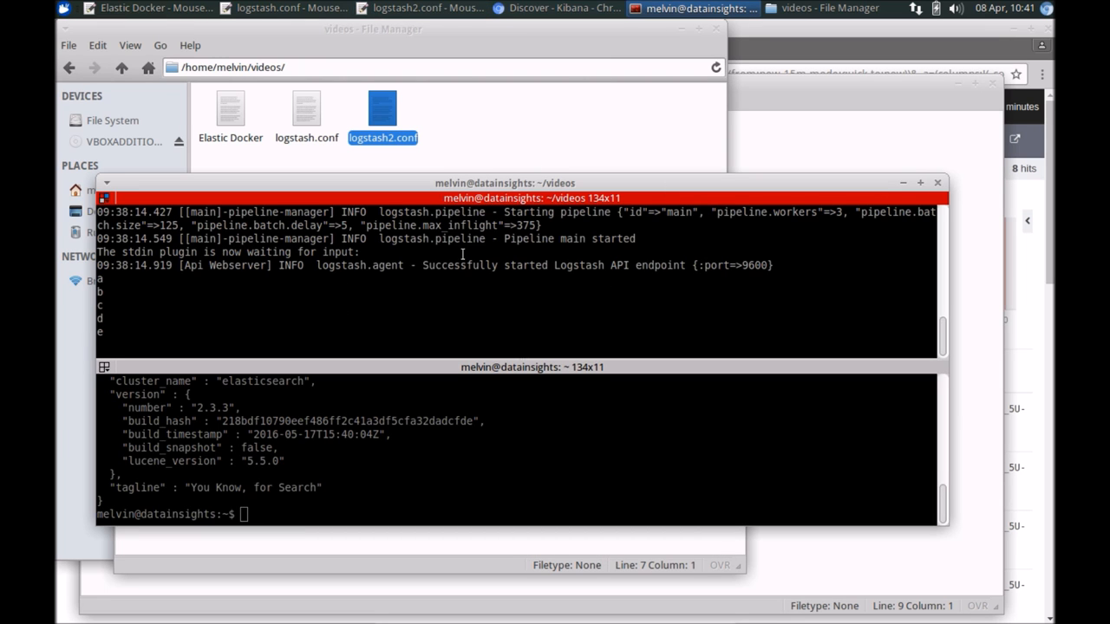
mouse_move(395, 284)
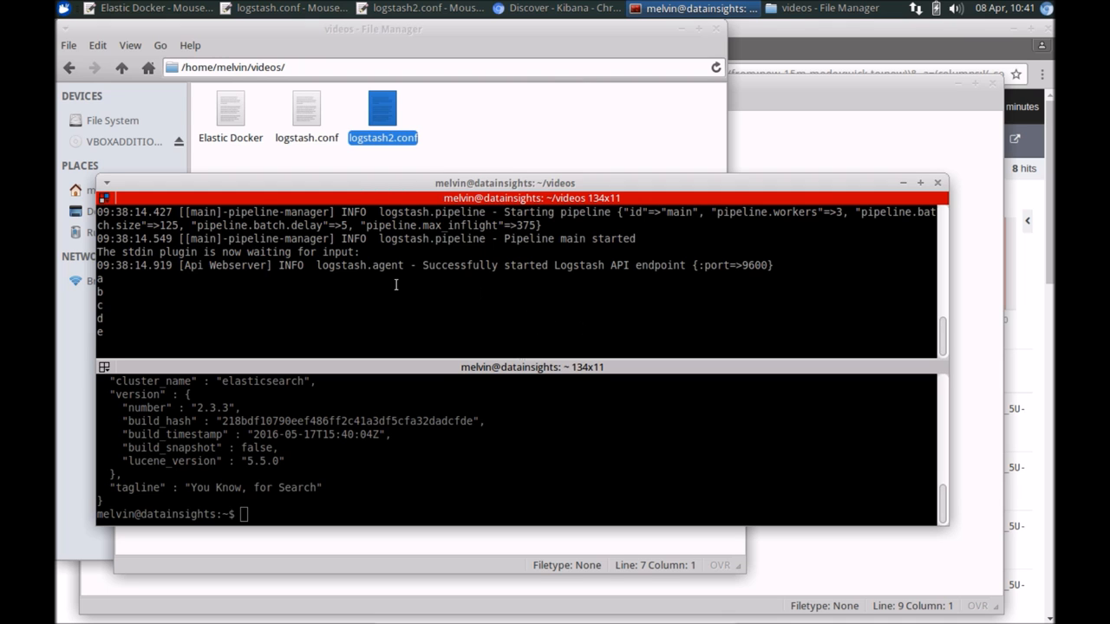
mouse_move(401, 187)
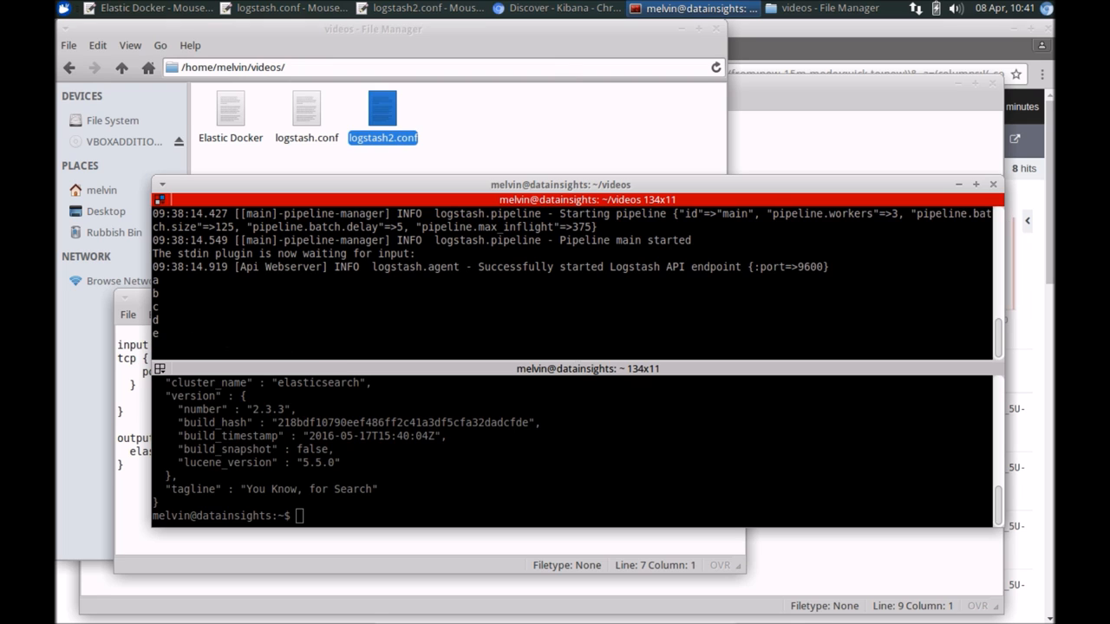
key("ctrl+c")
type("docker run -d -p 9500:9500  -h logstash2 --name logstash2 --link elasticsearch:elasticsearch --rm -v \"$PWD\":/config-dir logstash -f /config-dir/logstash2.conf")
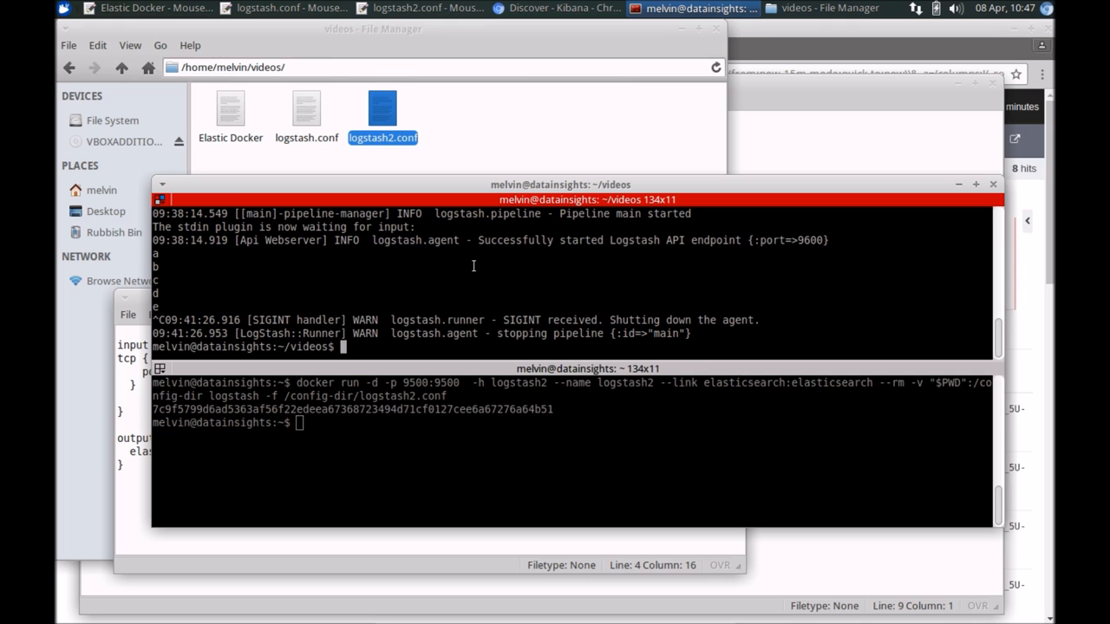
Connect a telnet session to localhost port 9500, reaching logstash2's tcp input
type("telnet localhost 9")
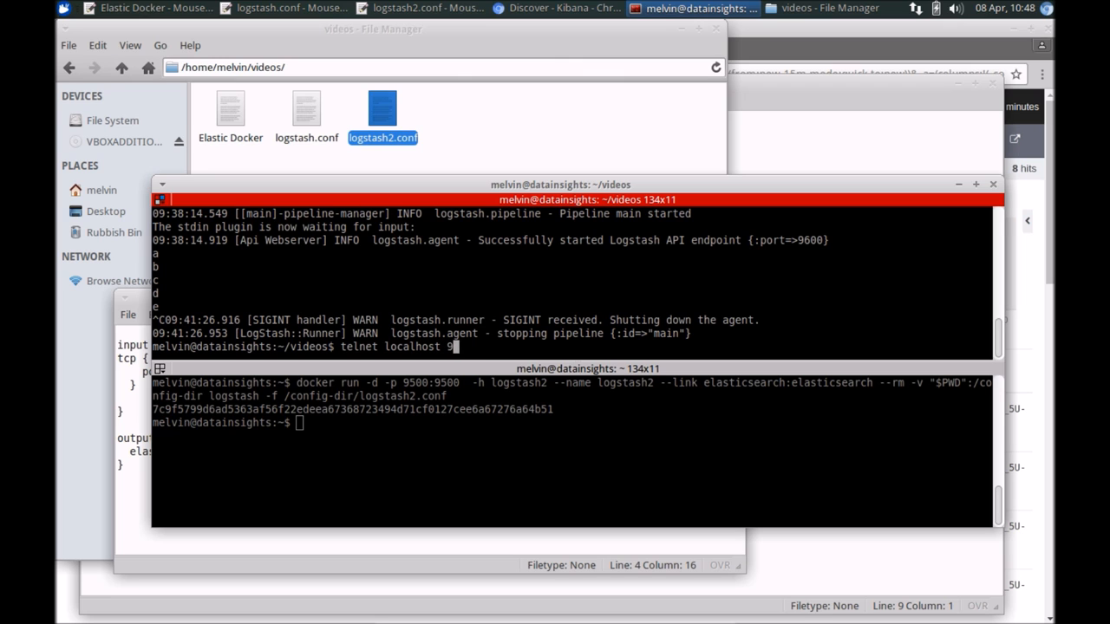
type("500")
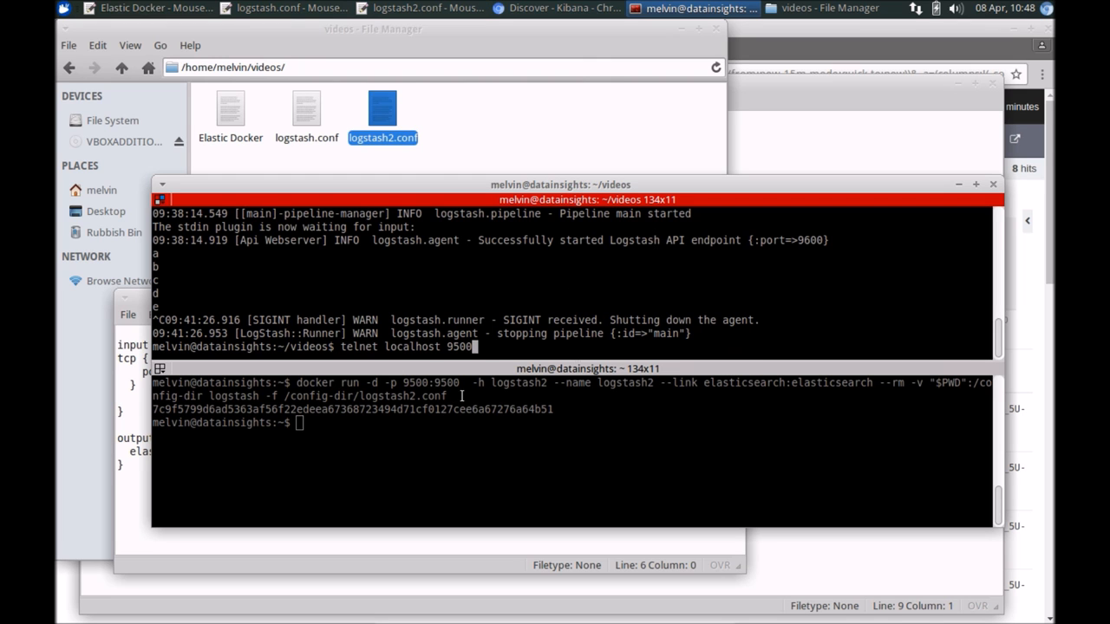
mouse_move(506, 342)
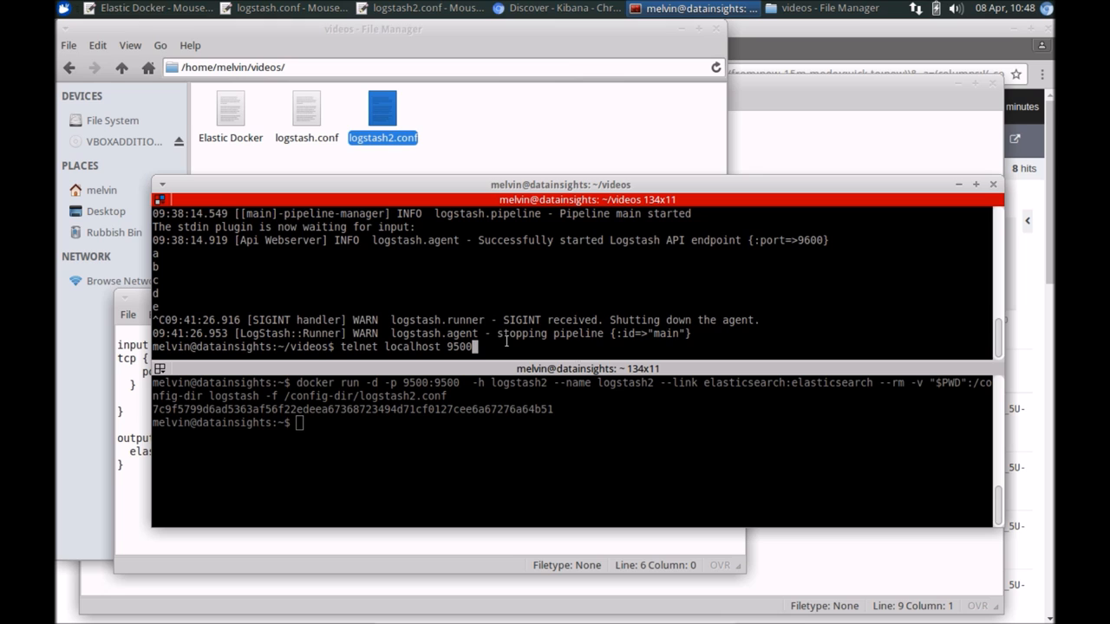
key("Return")
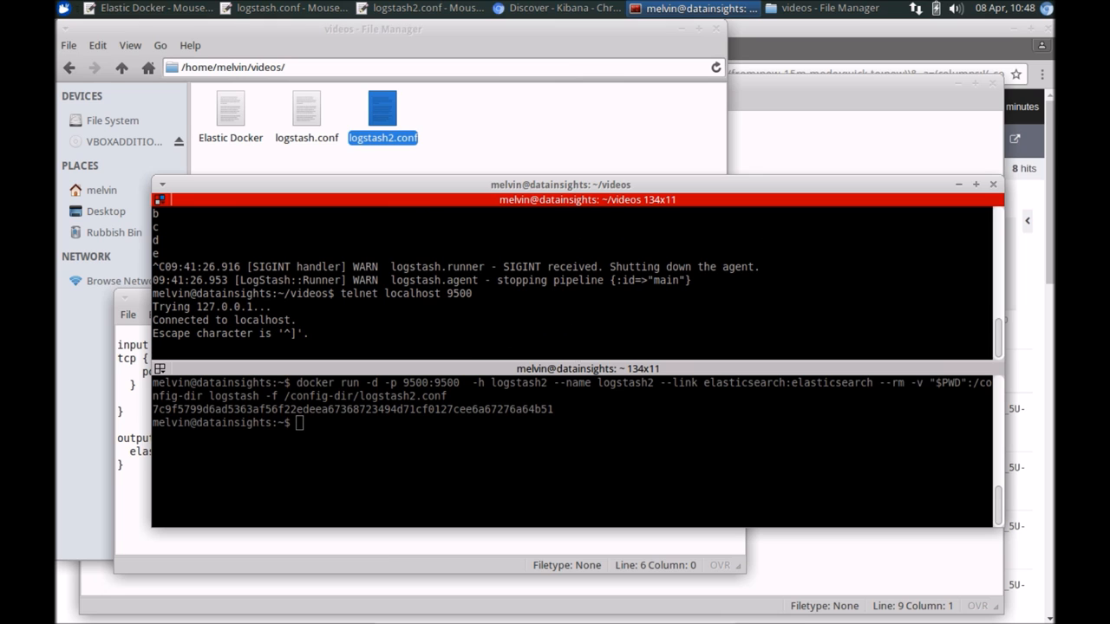
mouse_move(215, 357)
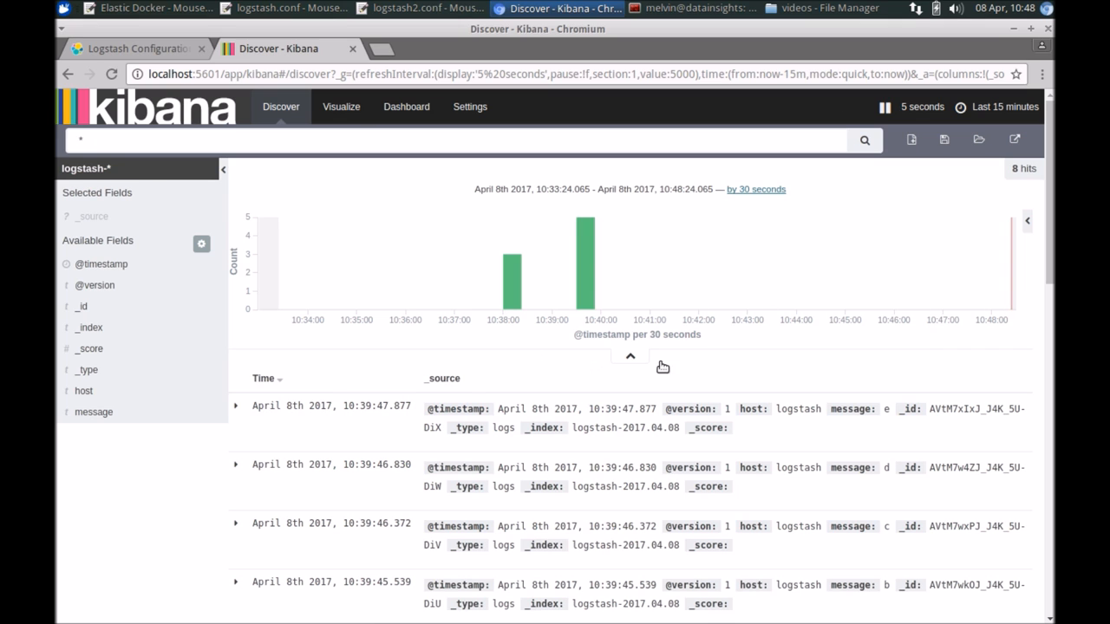
Send lines such as dsfsdf and 324 through telnet and see them arrive in Discover with a port field
left_click(683, 7)
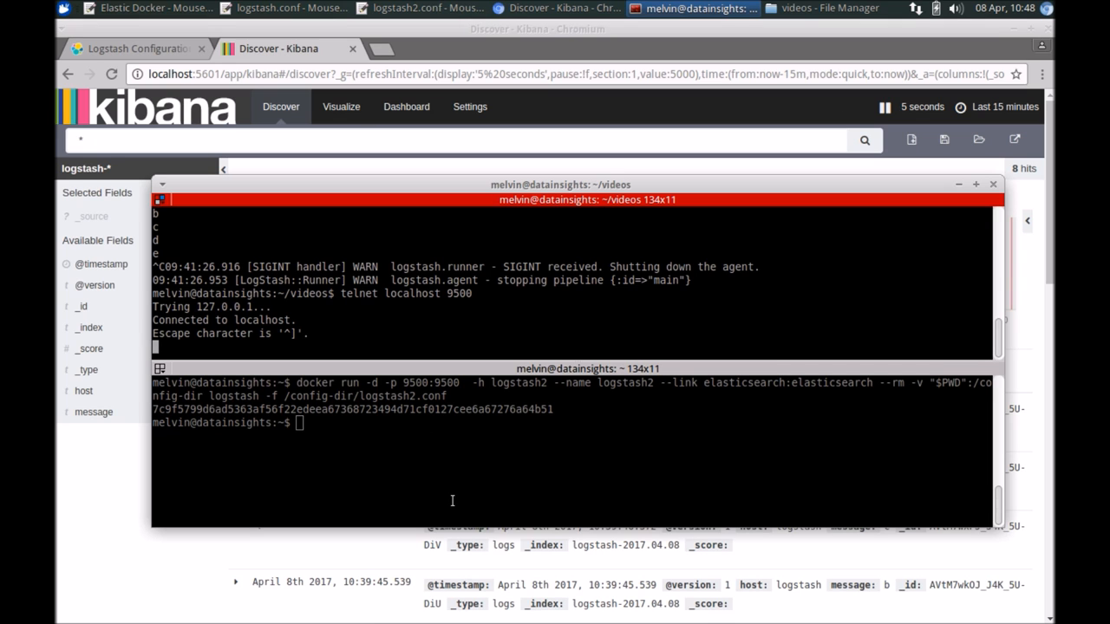
type("sfd")
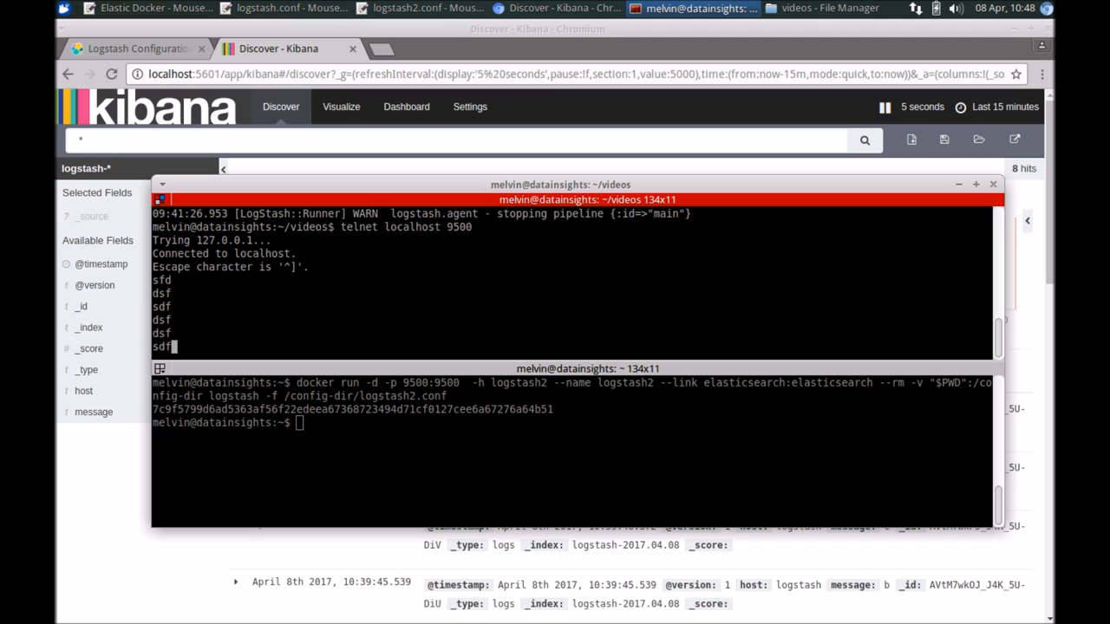
type("324")
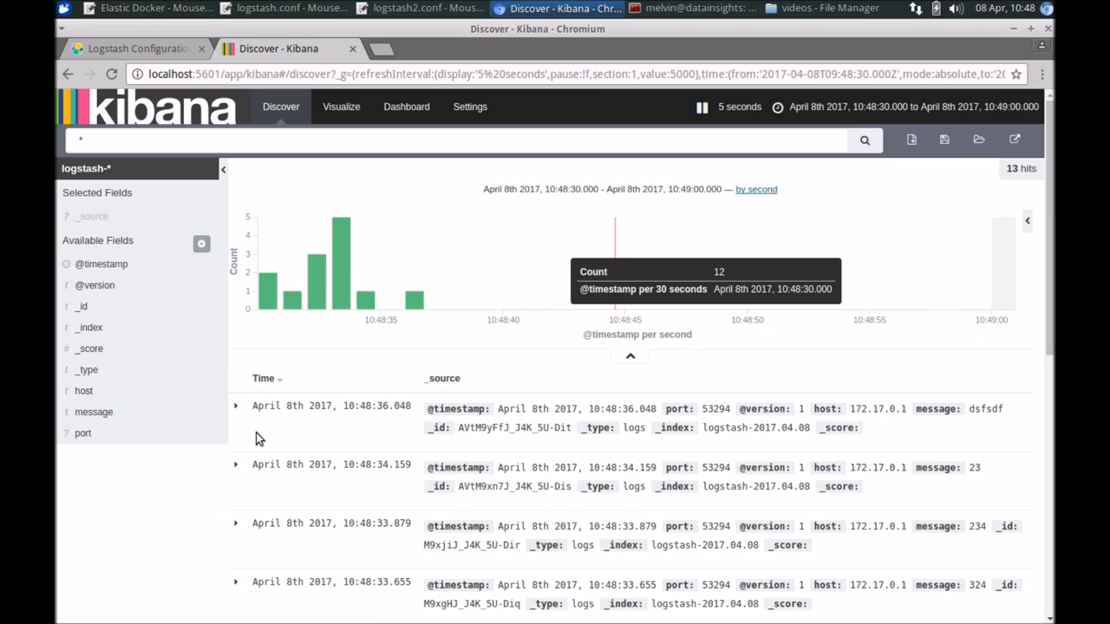
scroll("down", 3)
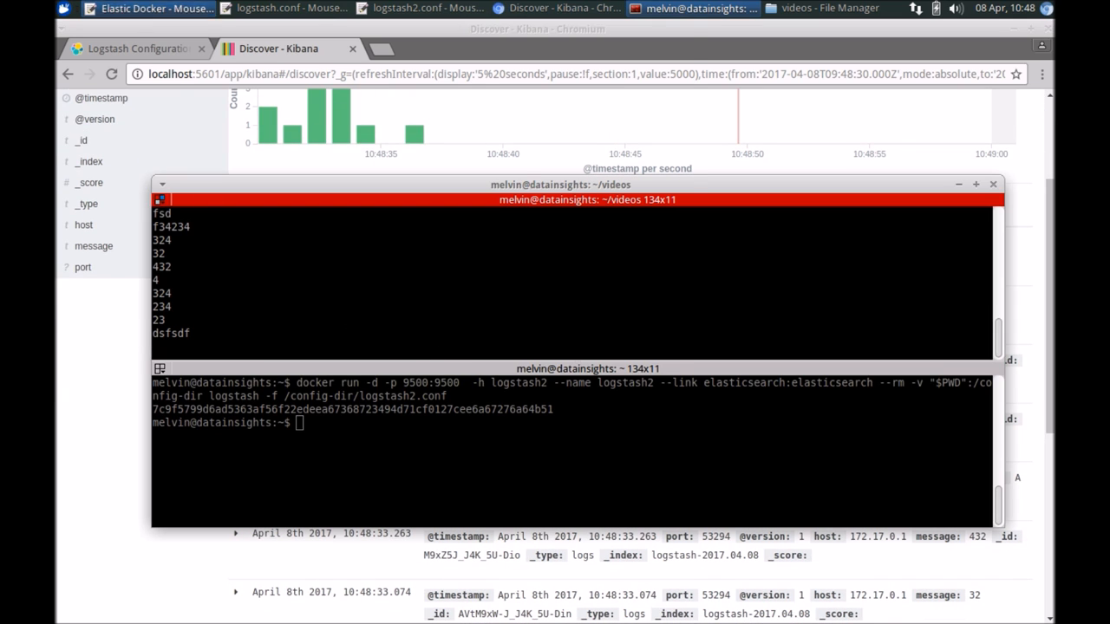
Show the Elastic Docker agenda notes and highlight the Step 1 and Step 2 lines as a recap
left_click(147, 7)
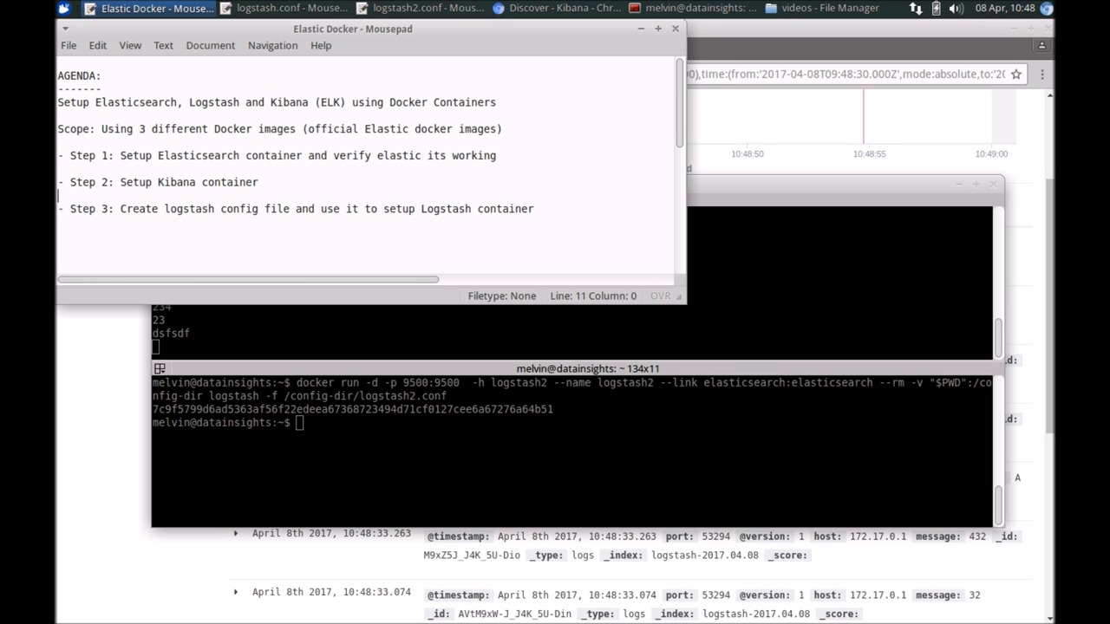
mouse_move(527, 115)
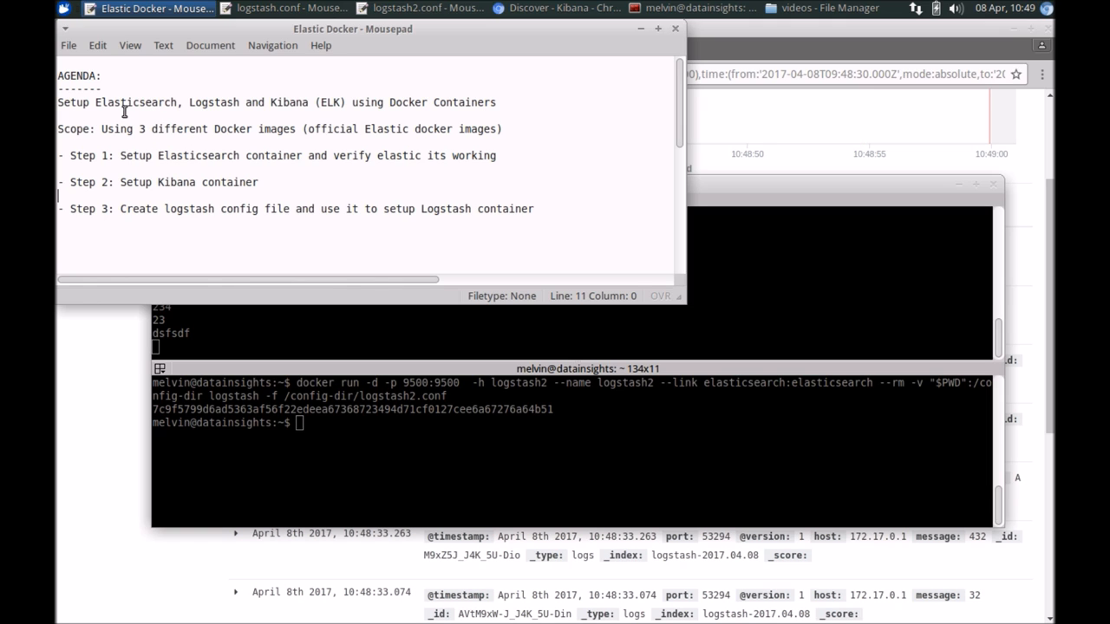
mouse_move(479, 104)
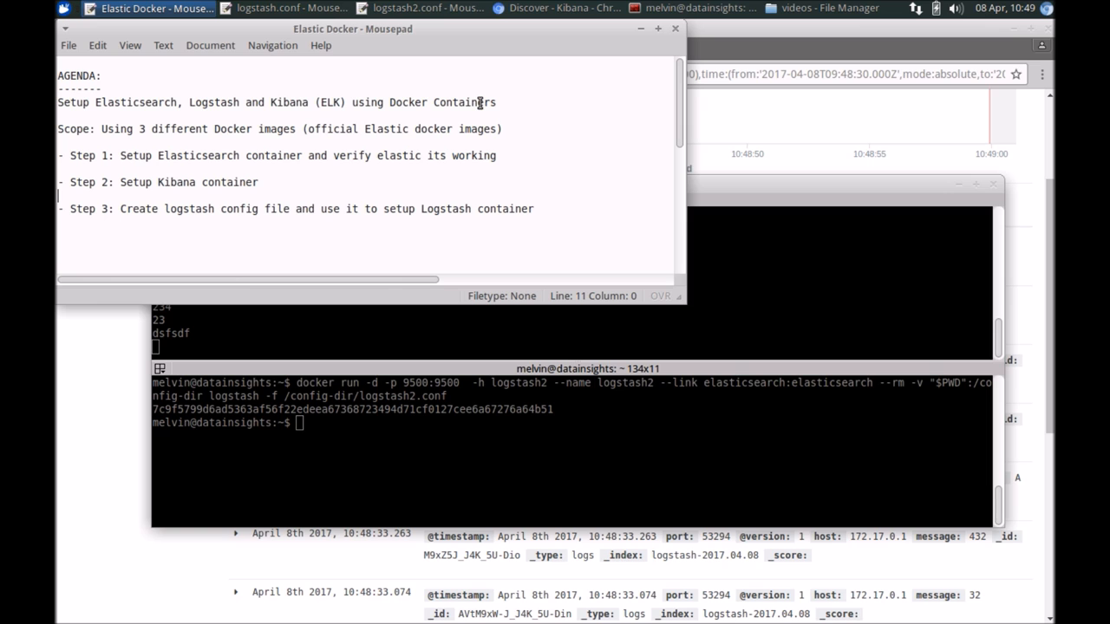
mouse_move(267, 184)
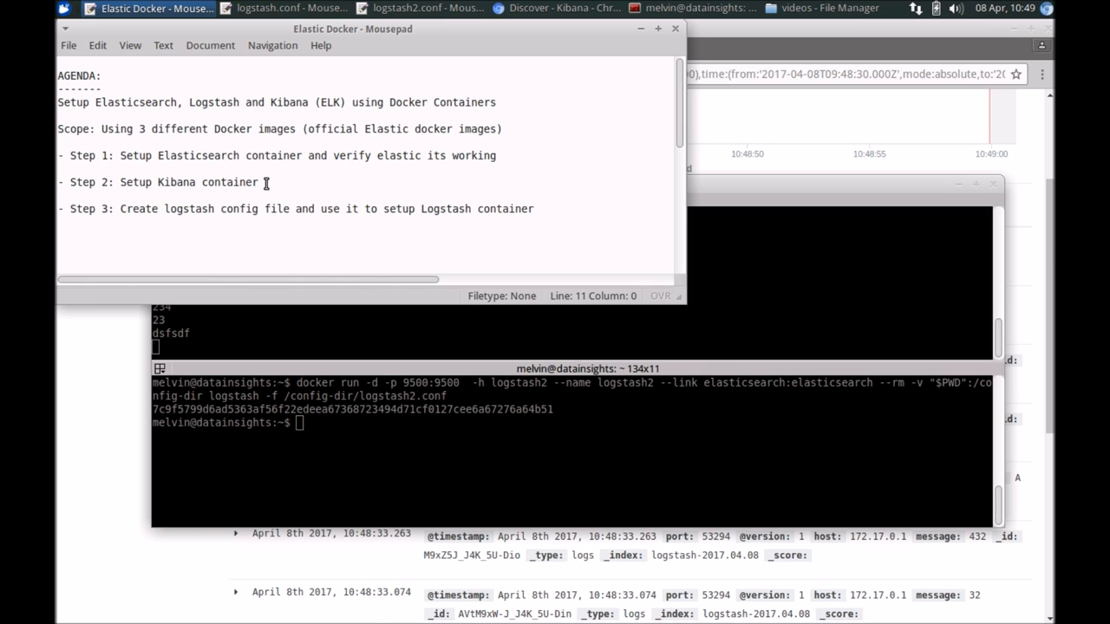
left_click_drag(59, 156, 257, 182)
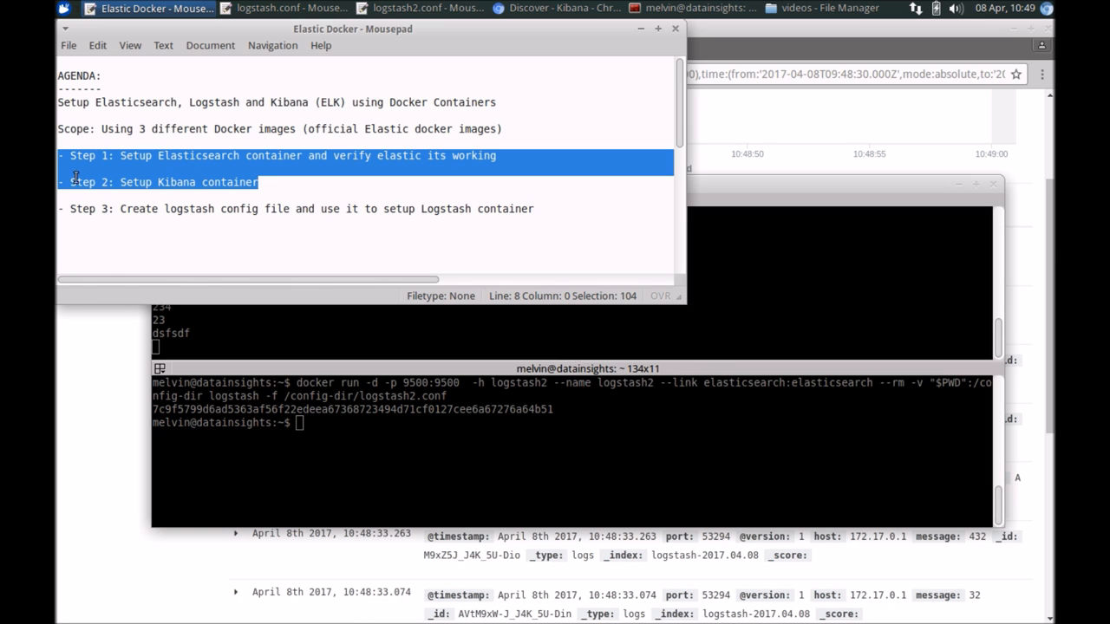
left_click(258, 182)
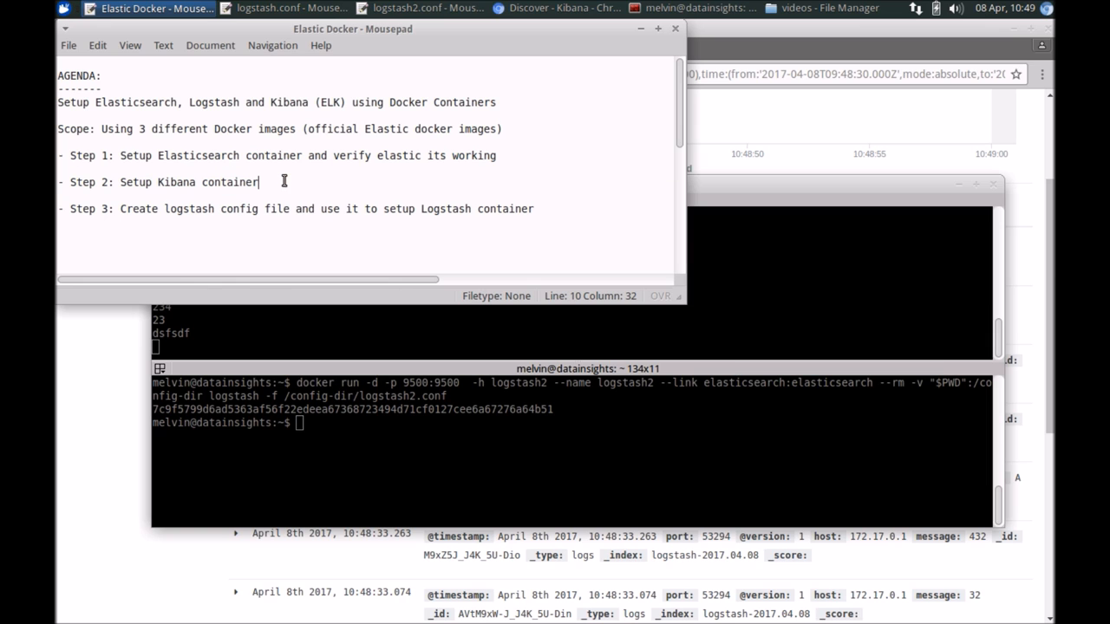